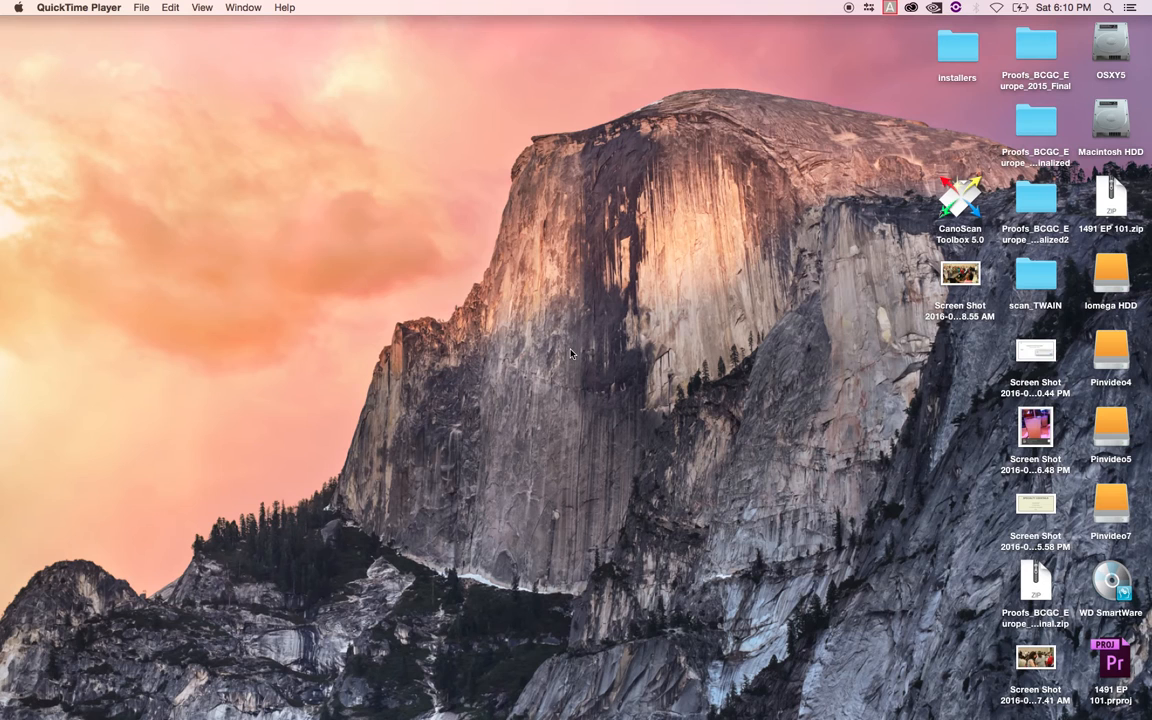
mouse_move(180, 644)
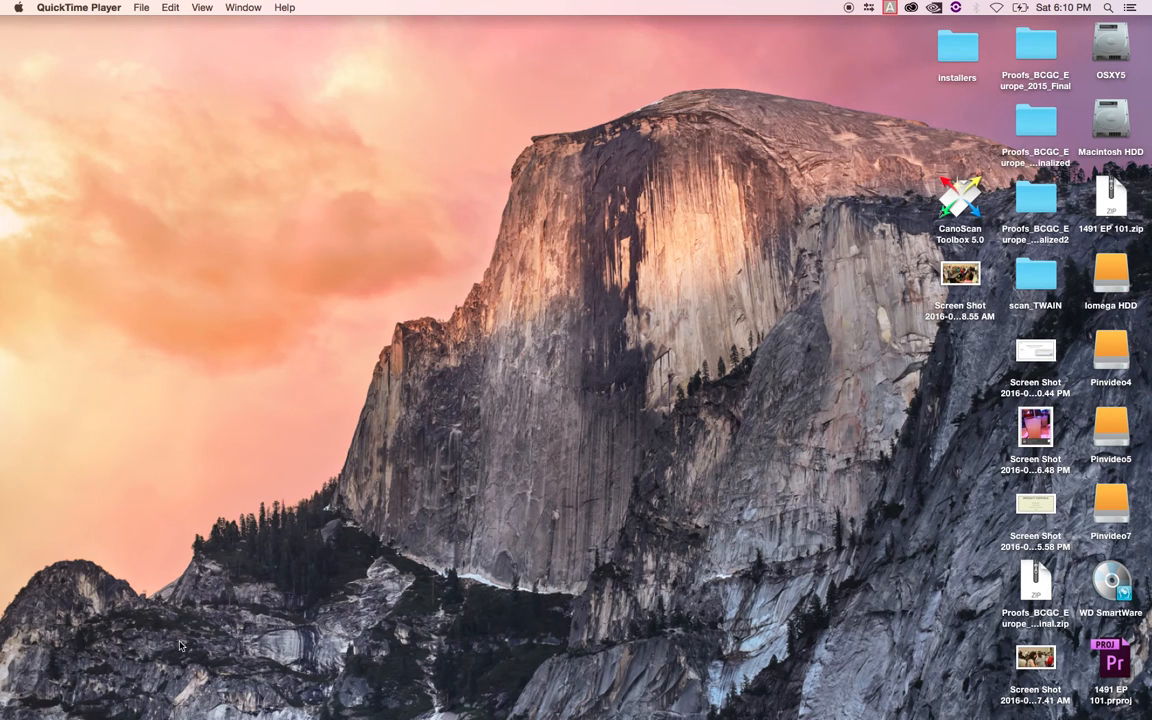
mouse_move(124, 704)
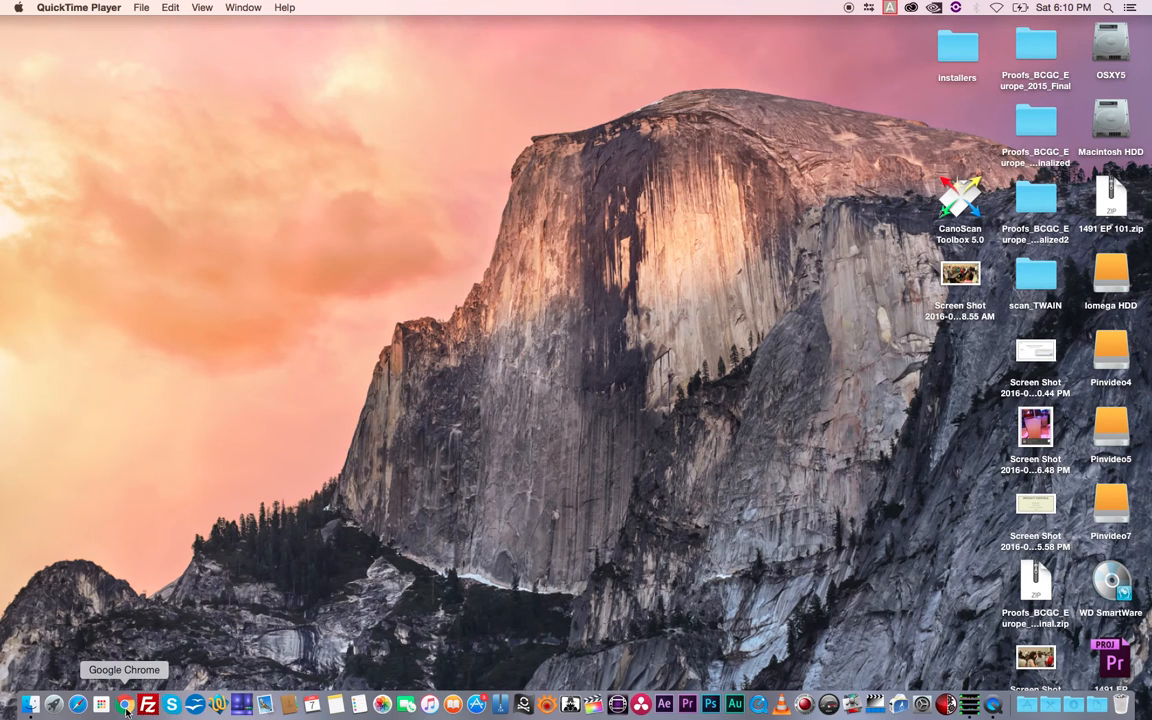
- Log in to the City Soul Choir members-only page and scroll to the practice-track MP3 list
left_click(124, 704)
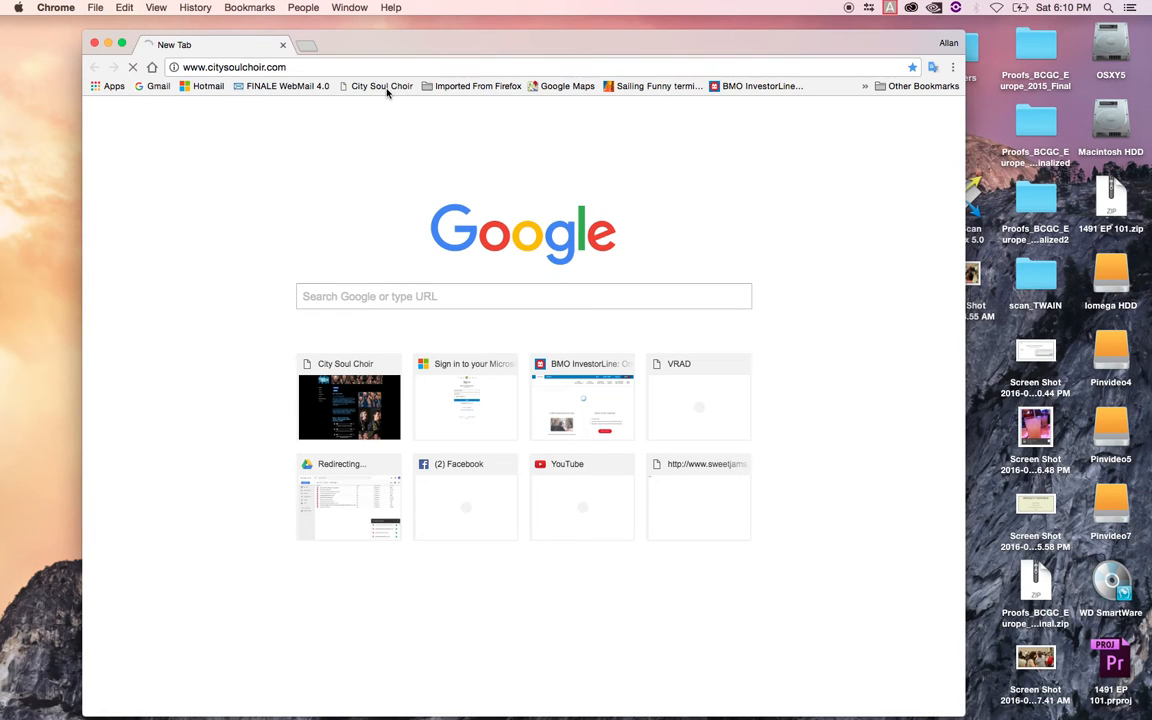
left_click(380, 86)
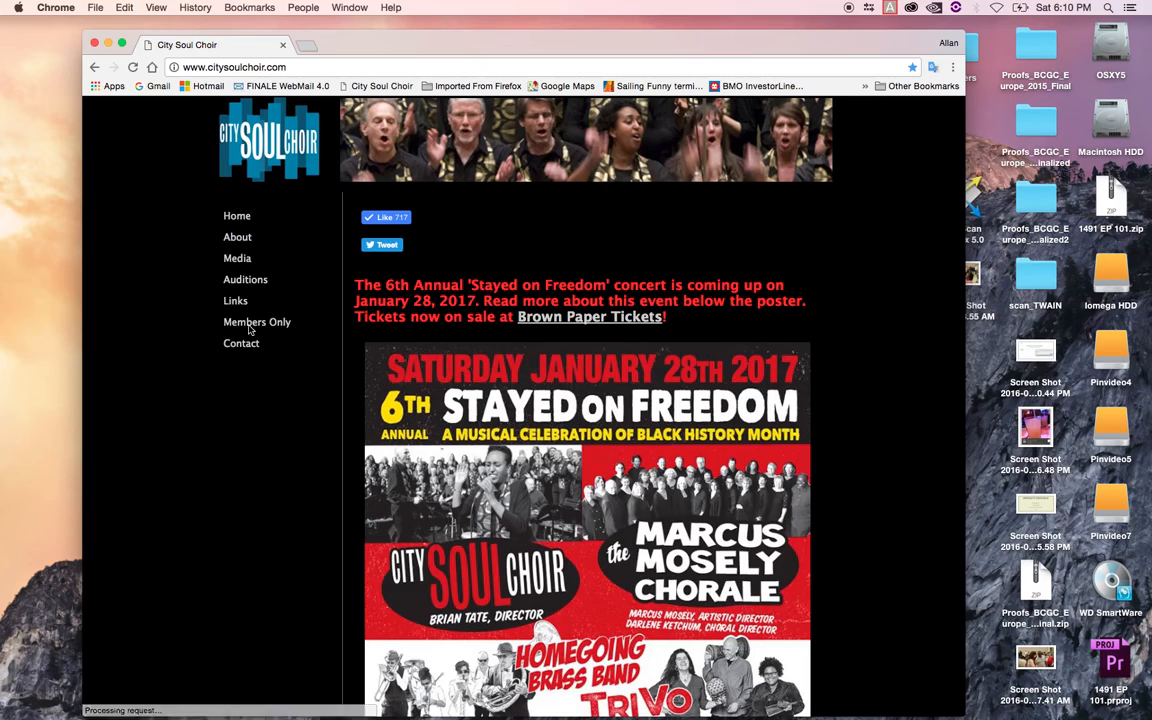
left_click(256, 320)
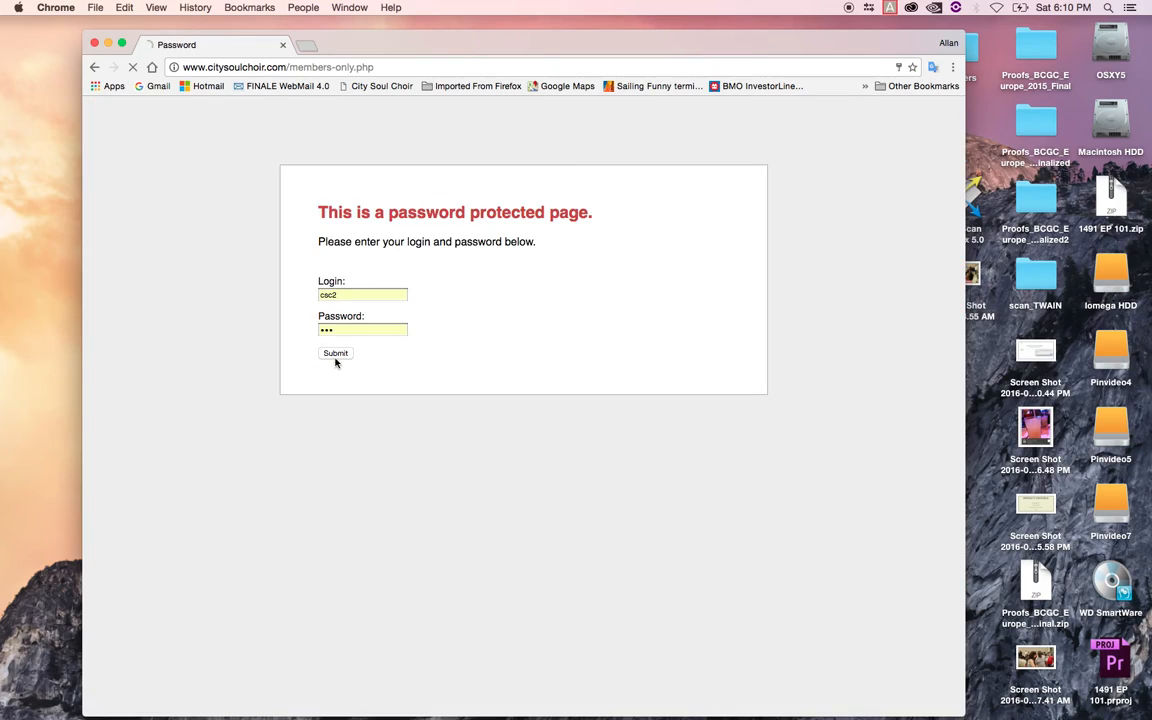
left_click(336, 352)
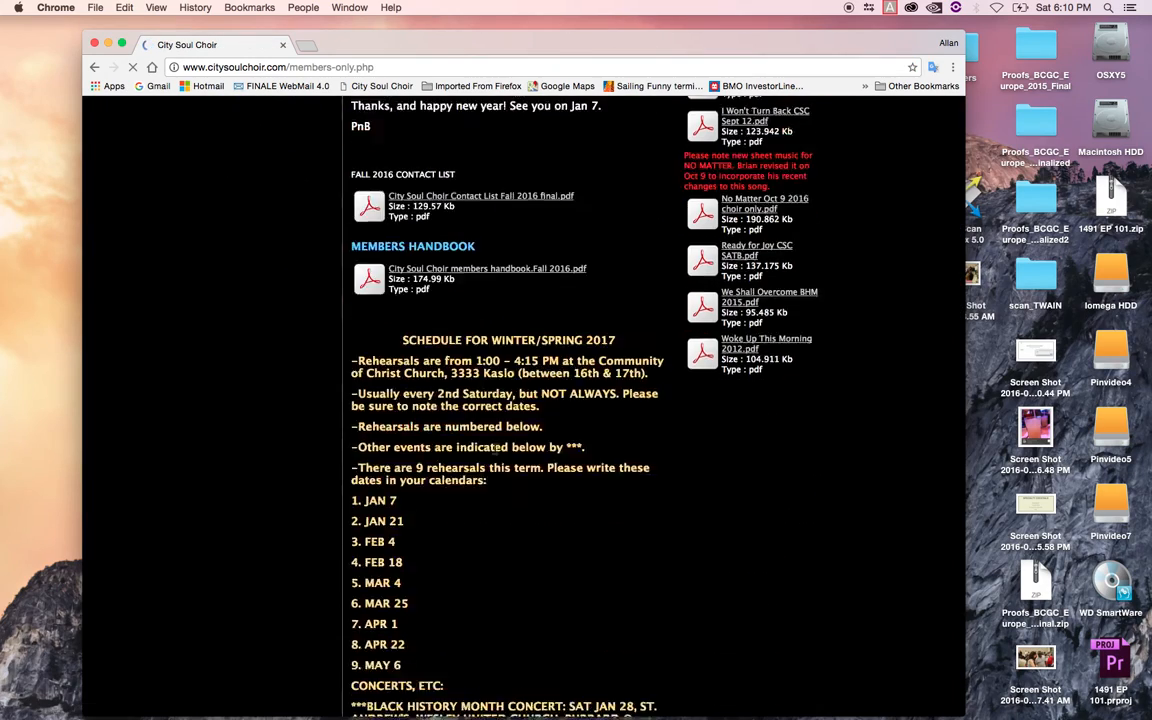
scroll("down", 3)
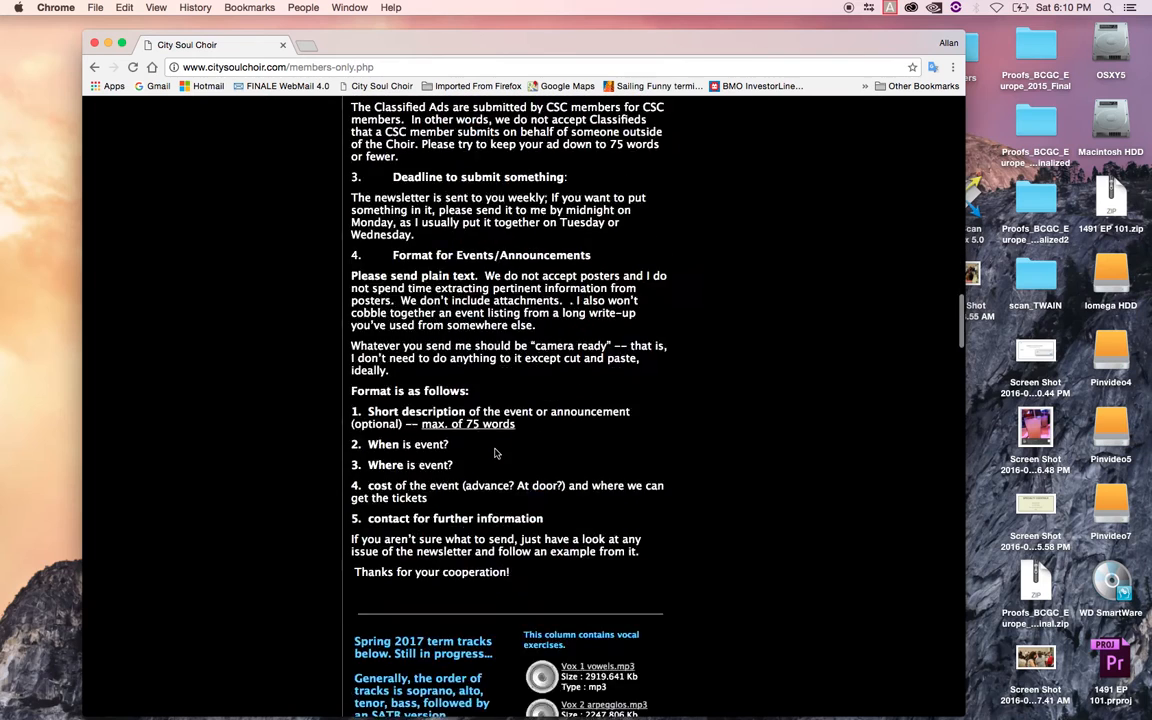
scroll("down", 3)
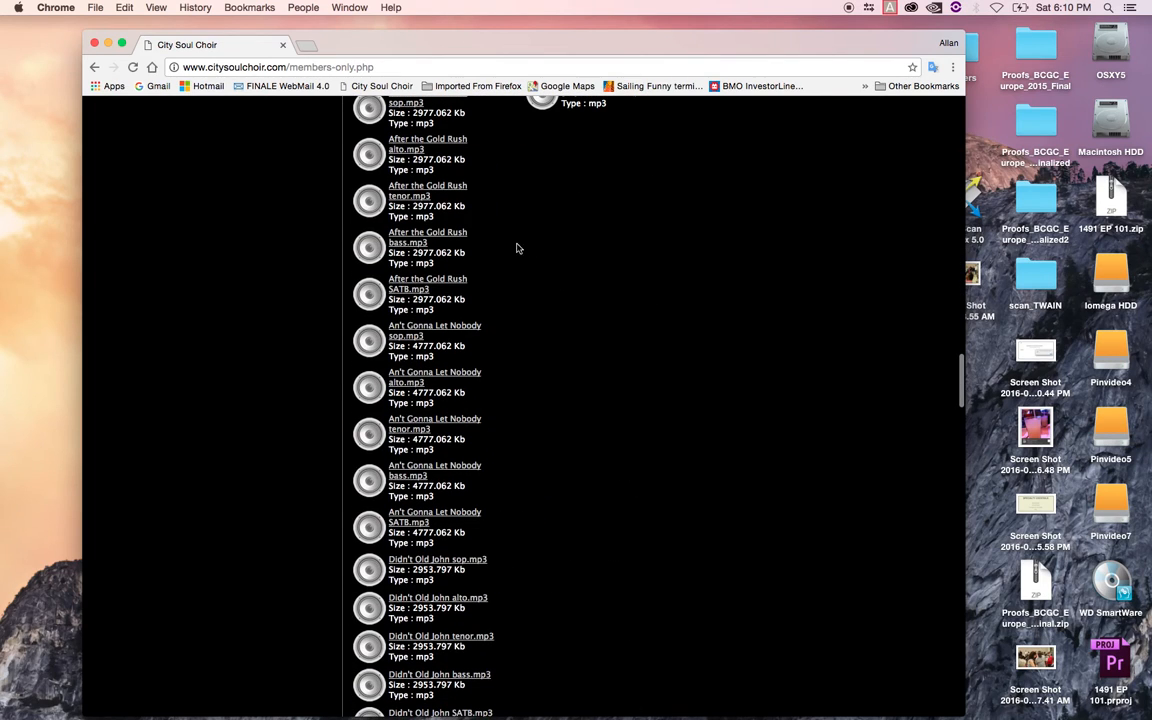
mouse_move(368, 298)
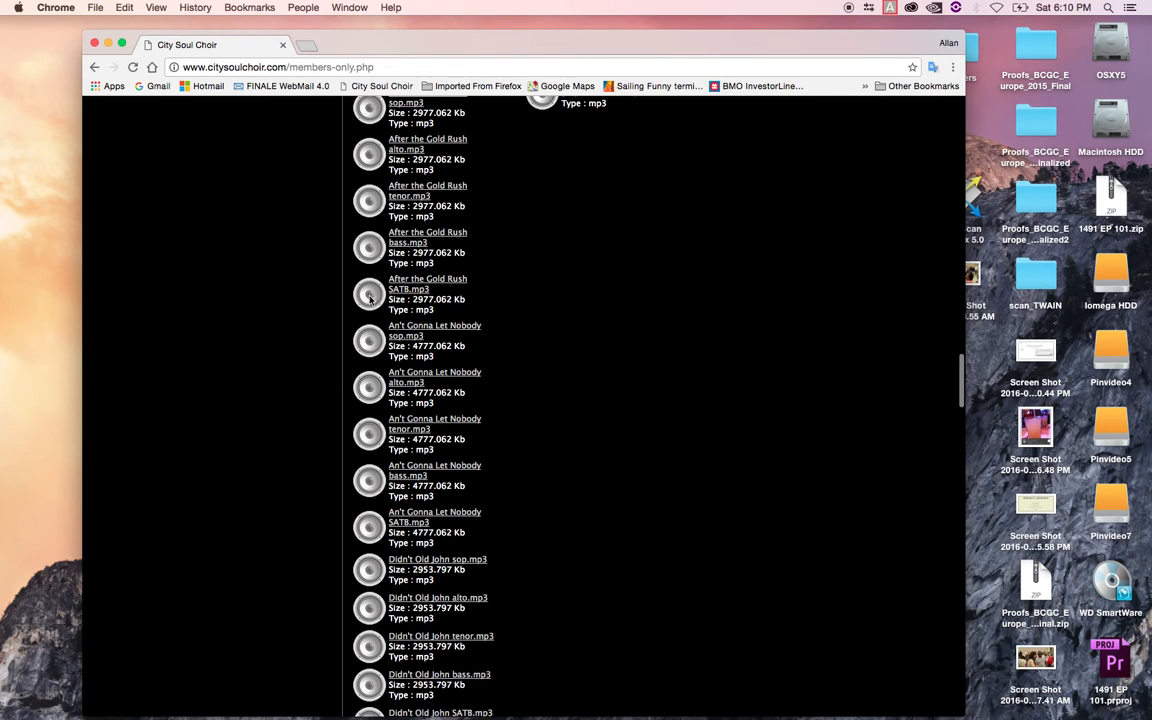
mouse_move(428, 284)
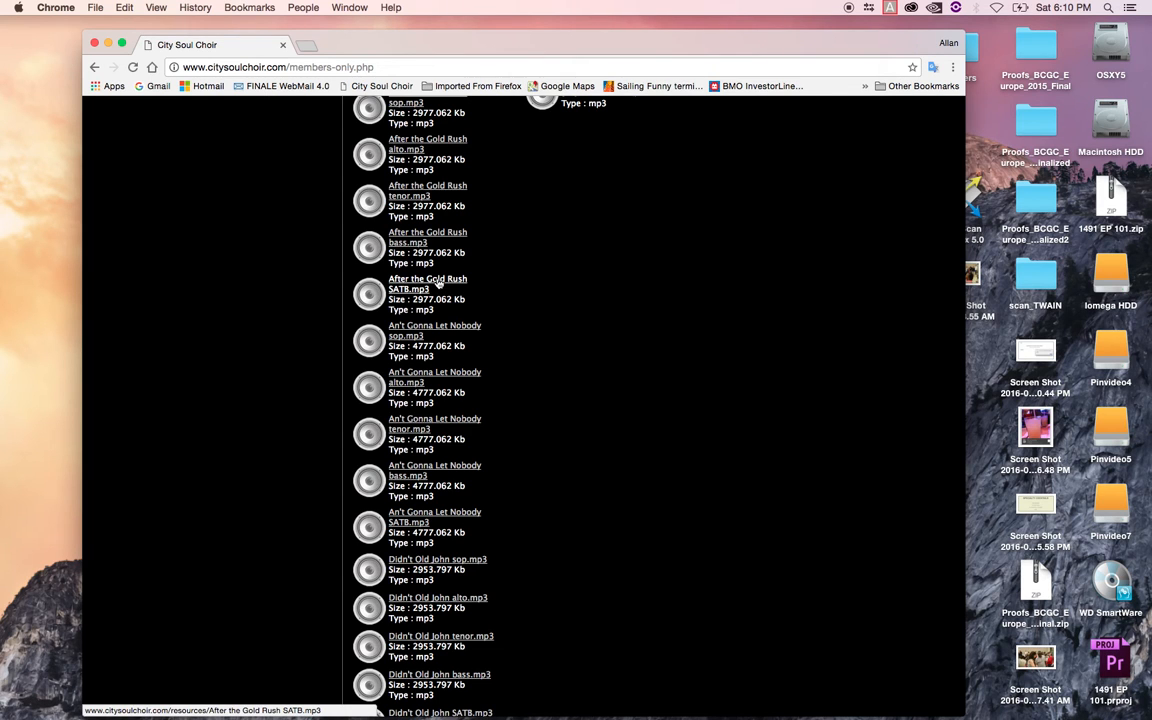
mouse_move(484, 264)
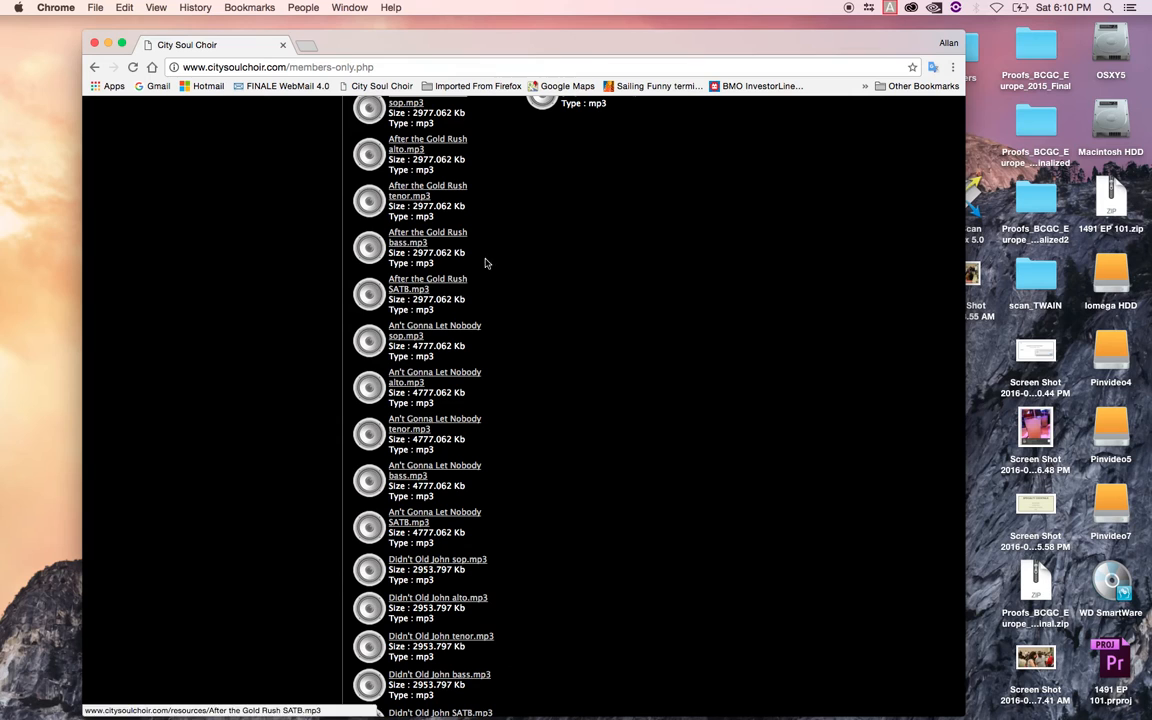
mouse_move(444, 284)
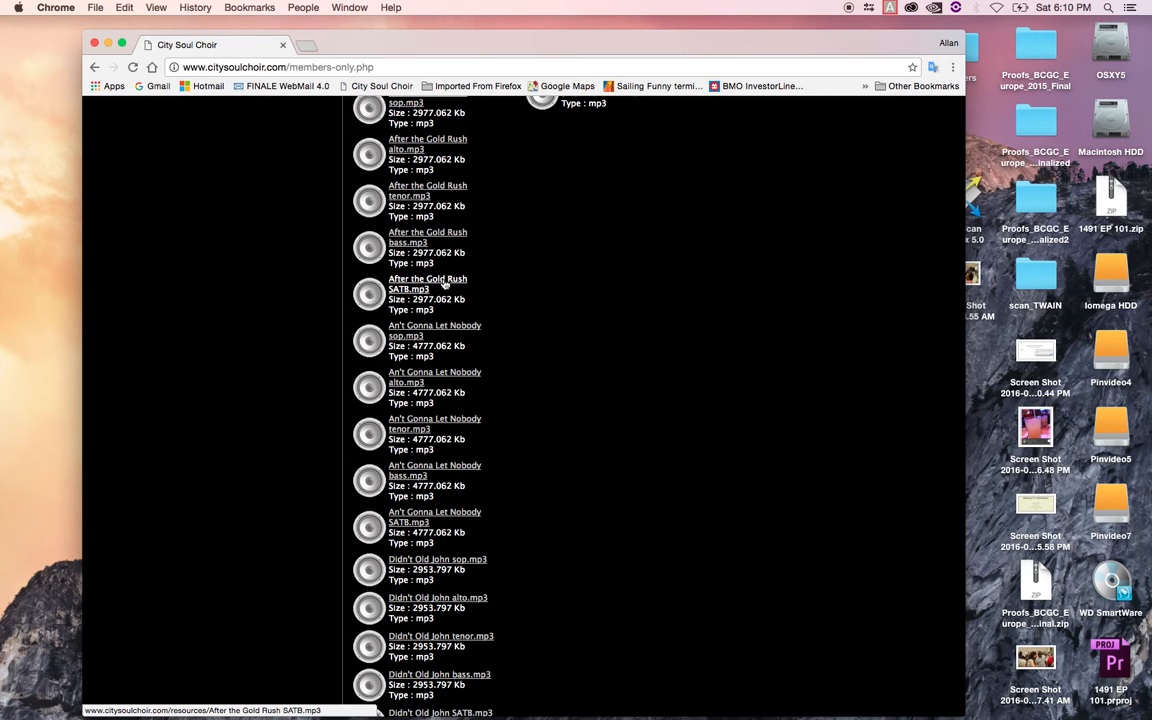
- Save the After the Gold Rush SATB.mp3 link, choosing the Desktop as the location
right_click(428, 284)
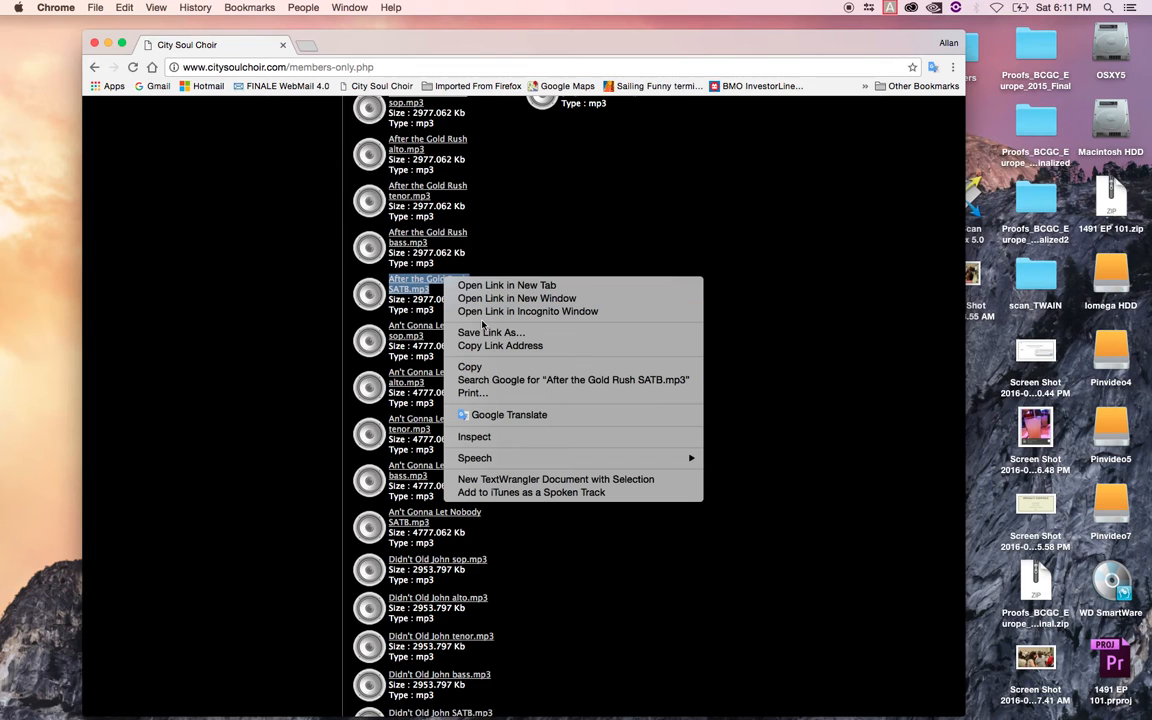
mouse_move(490, 332)
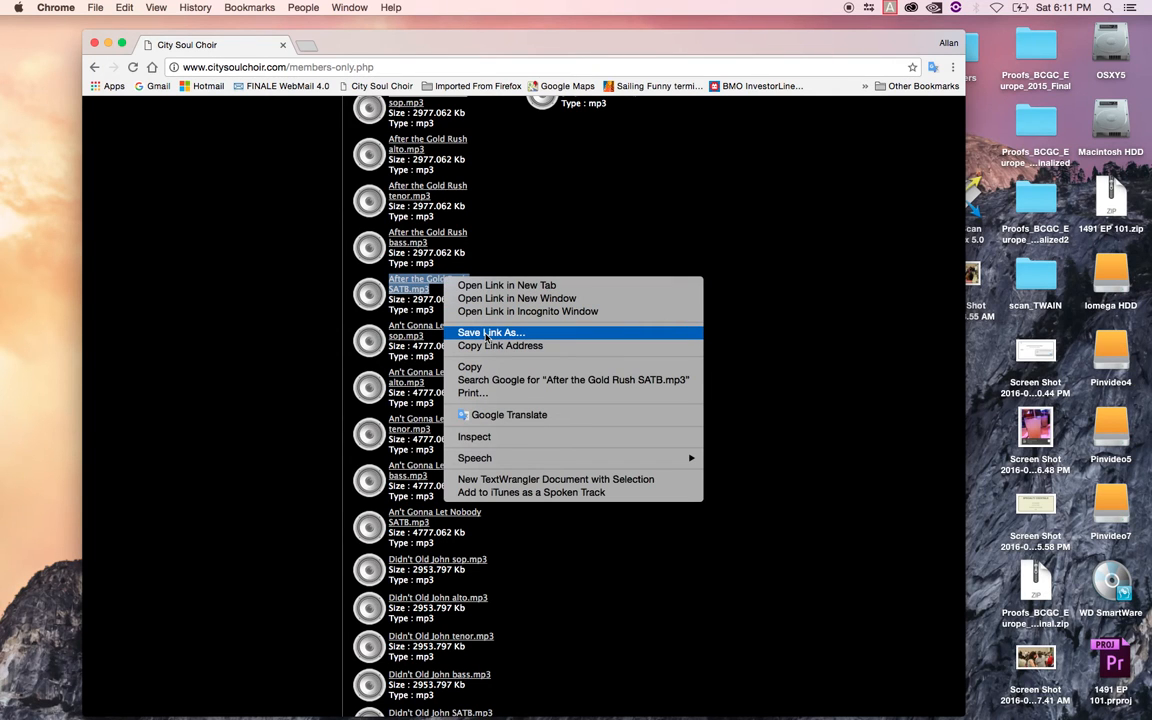
left_click(492, 332)
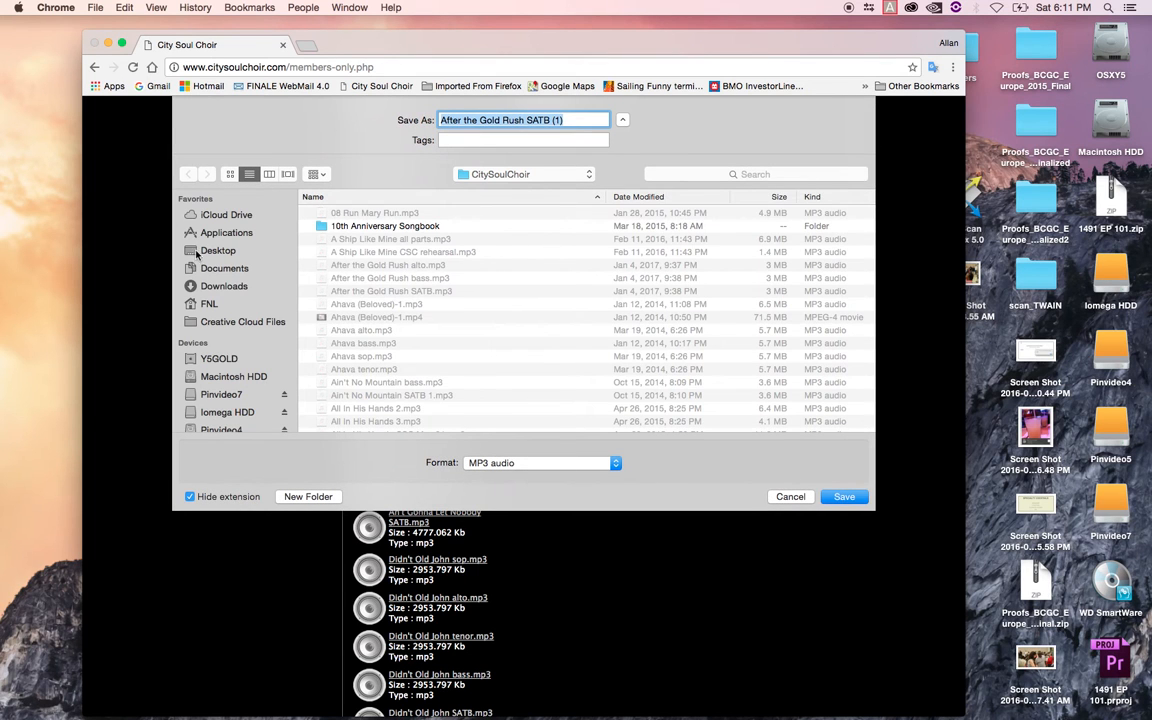
left_click(218, 250)
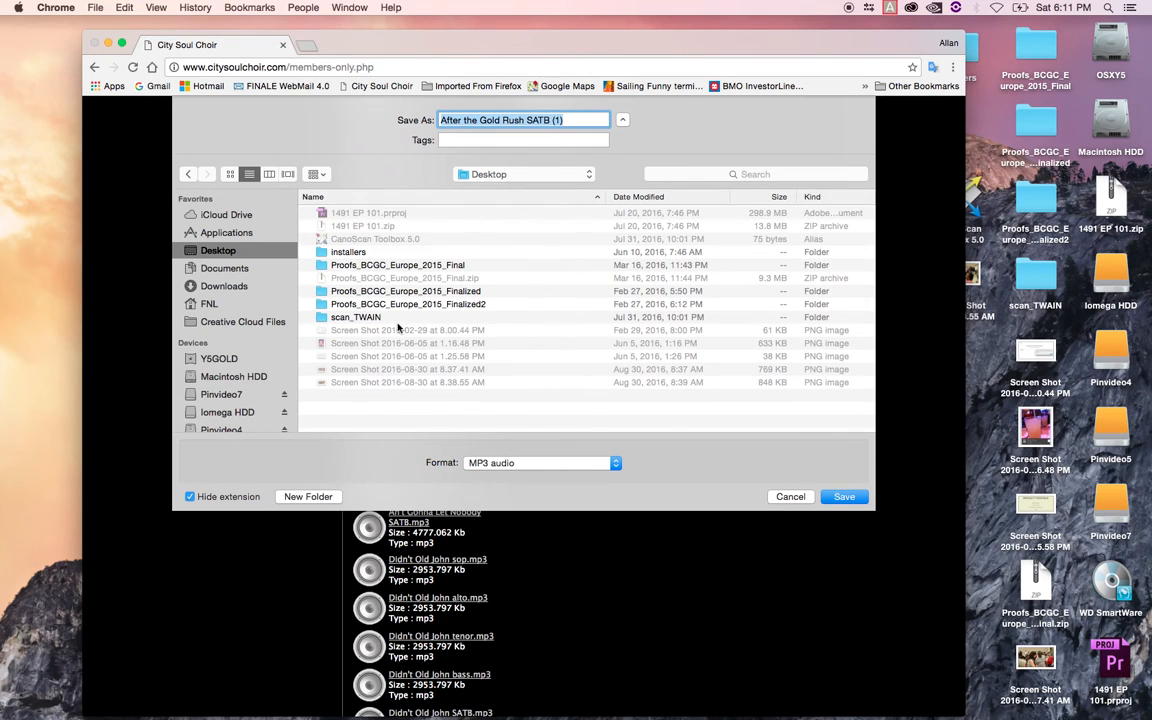
- Create a new Desktop folder named CSC_learning as the save destination
left_click(308, 496)
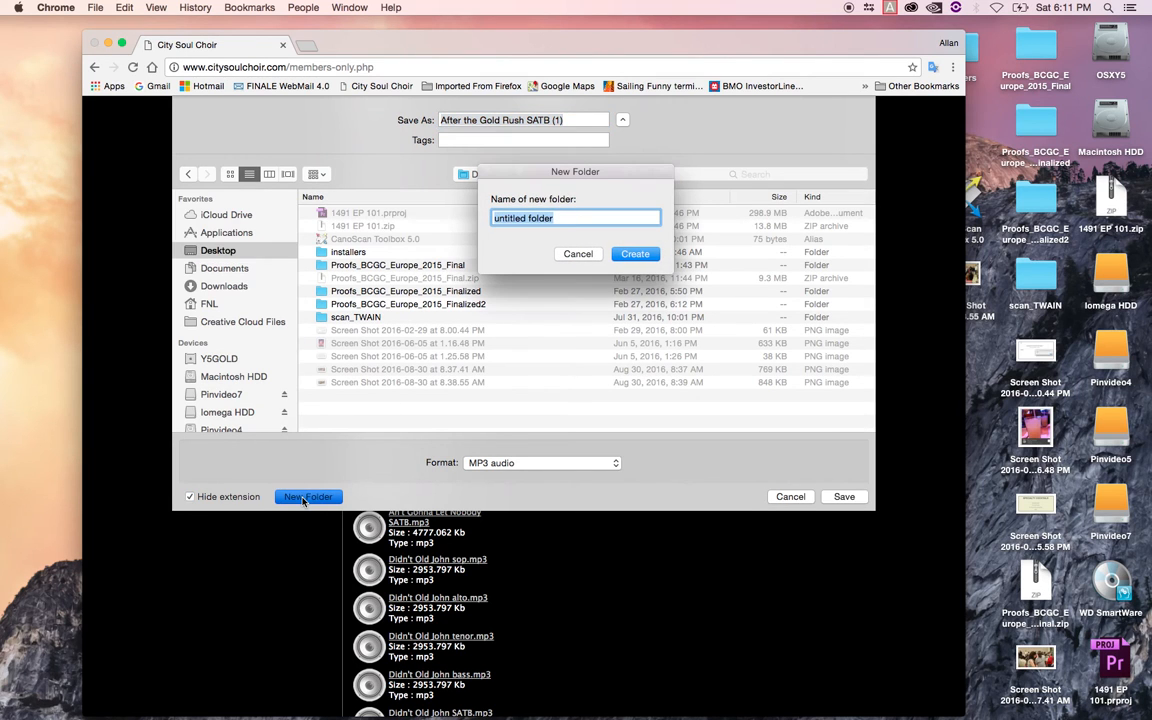
type("CSC")
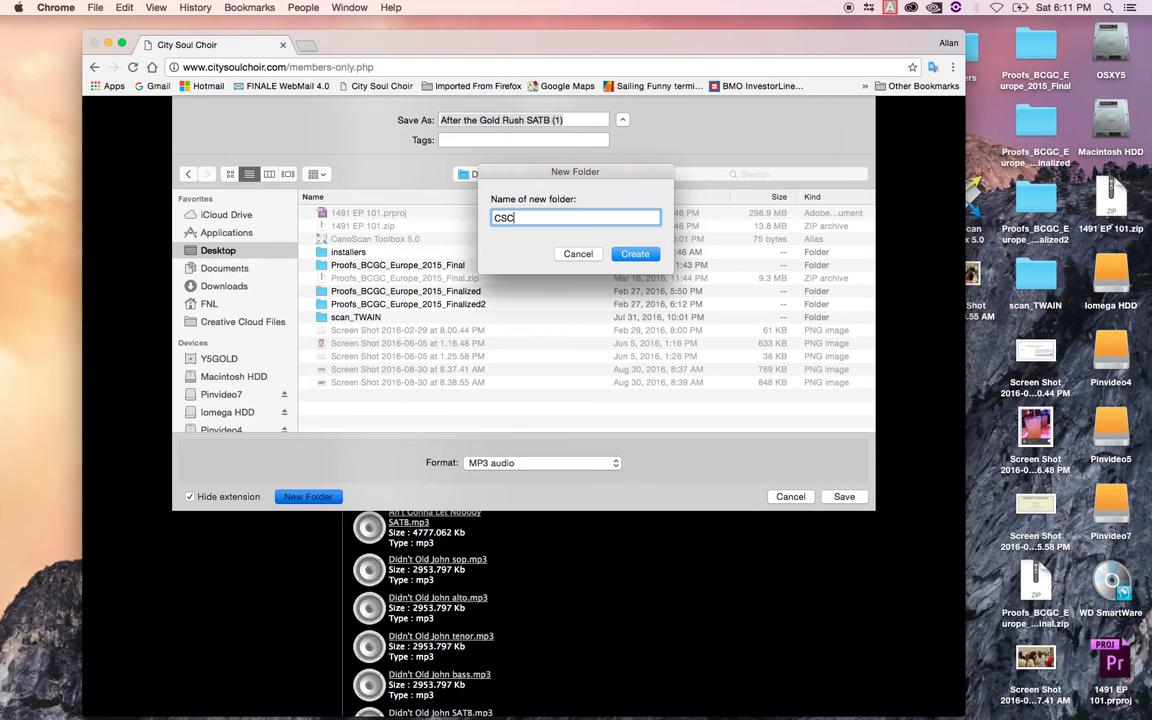
type("_learn")
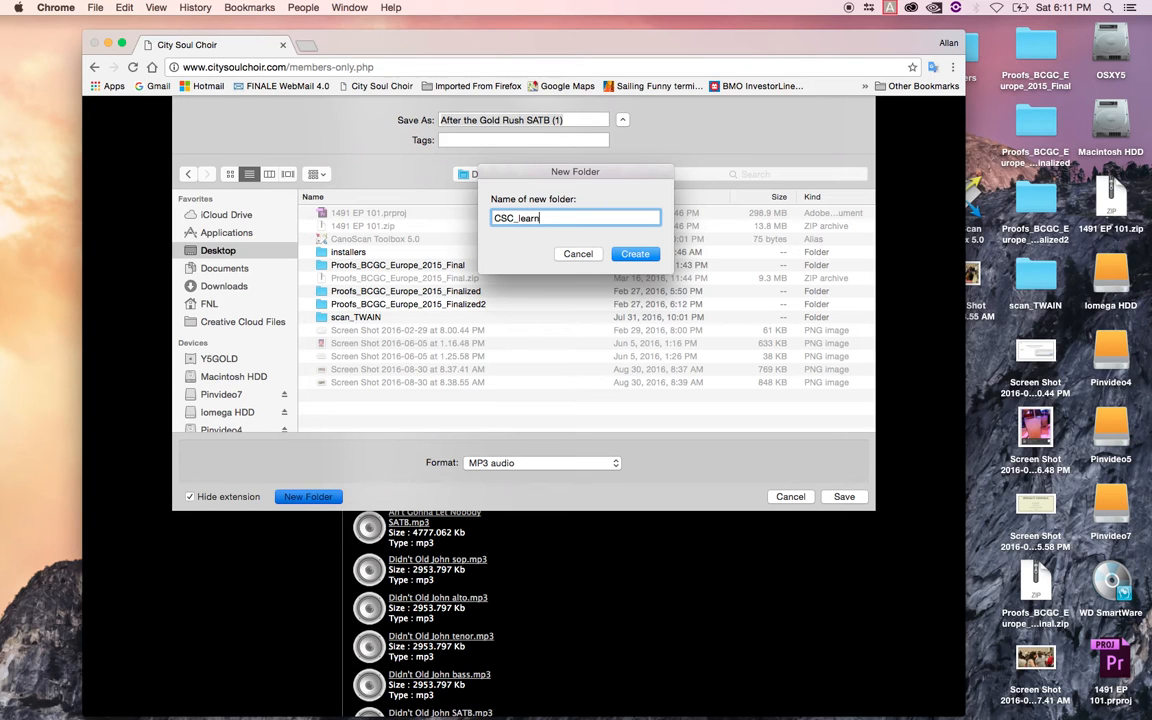
type("ing")
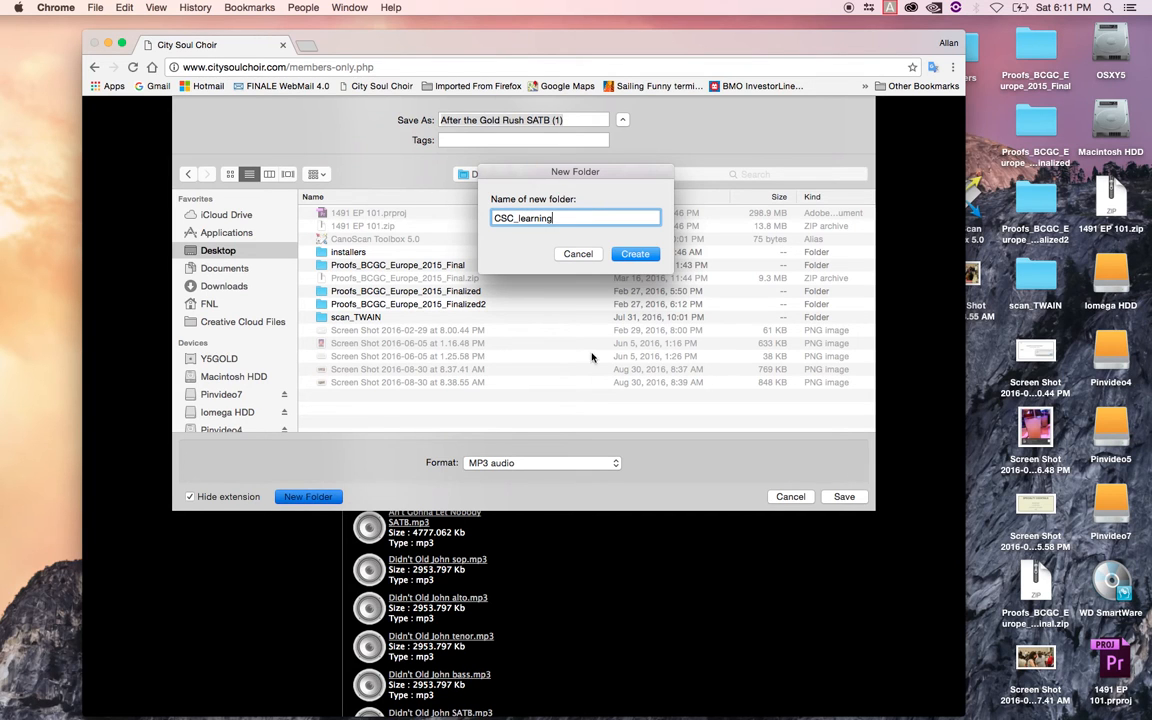
left_click(636, 252)
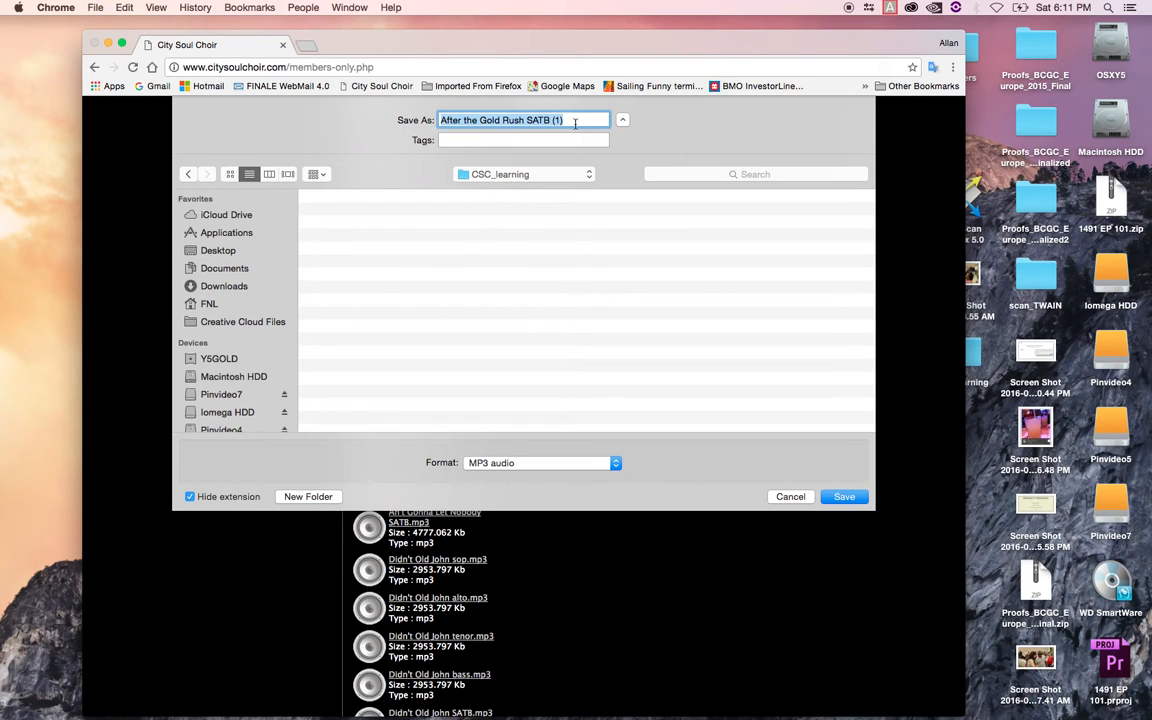
mouse_move(476, 464)
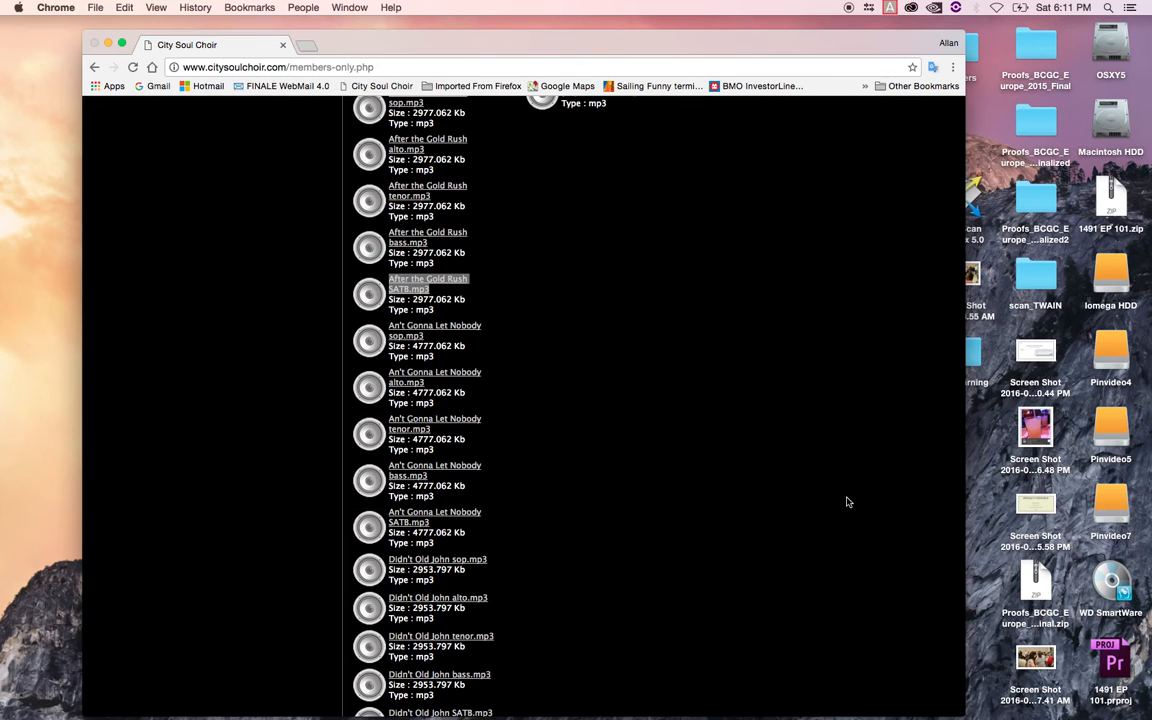
- Hide Chrome so the desktop with the CSC_learning folder is showing
left_click(428, 278)
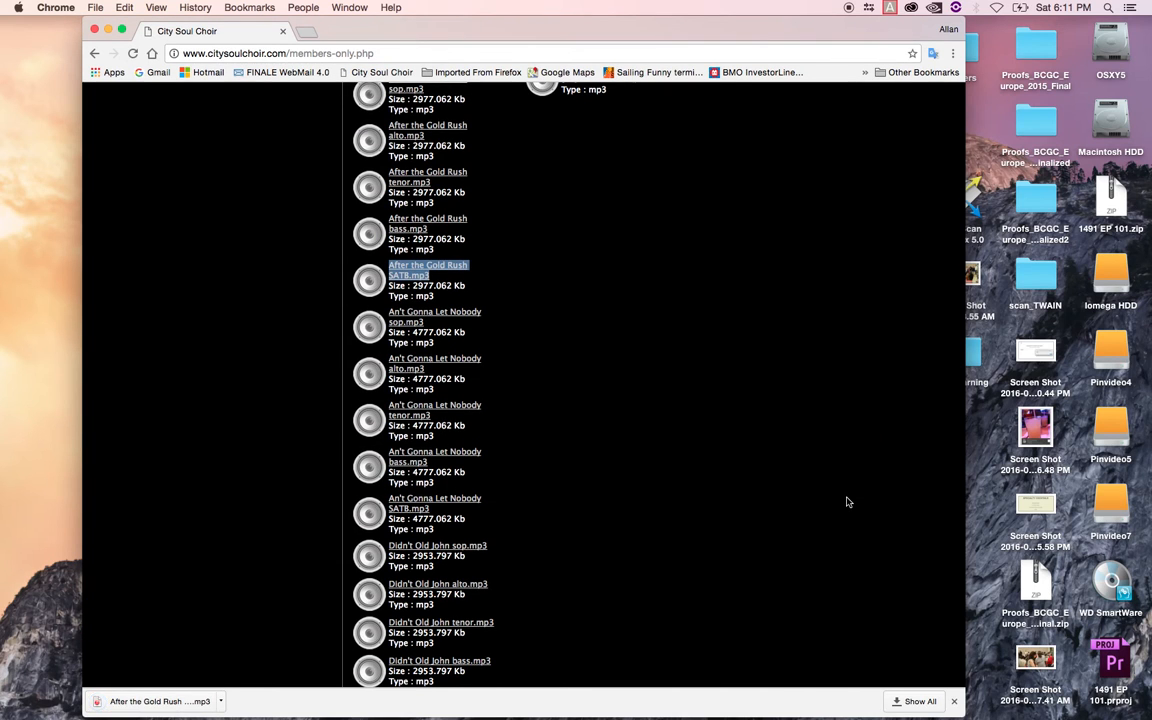
mouse_move(698, 396)
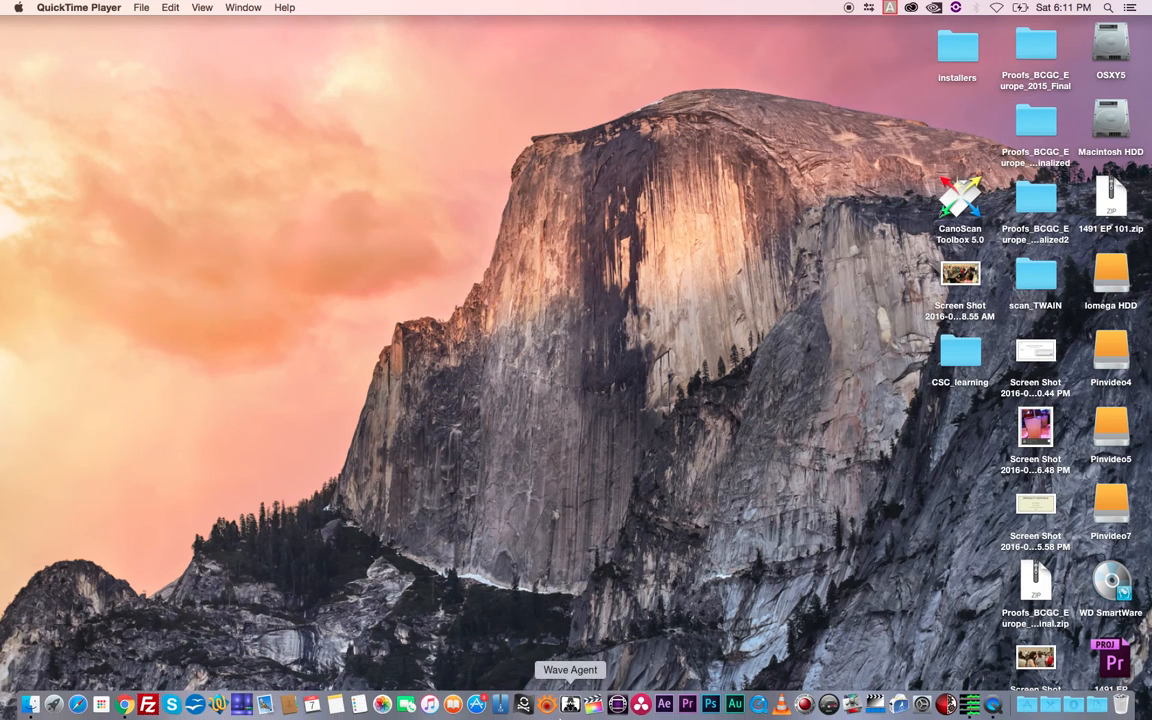
mouse_move(428, 704)
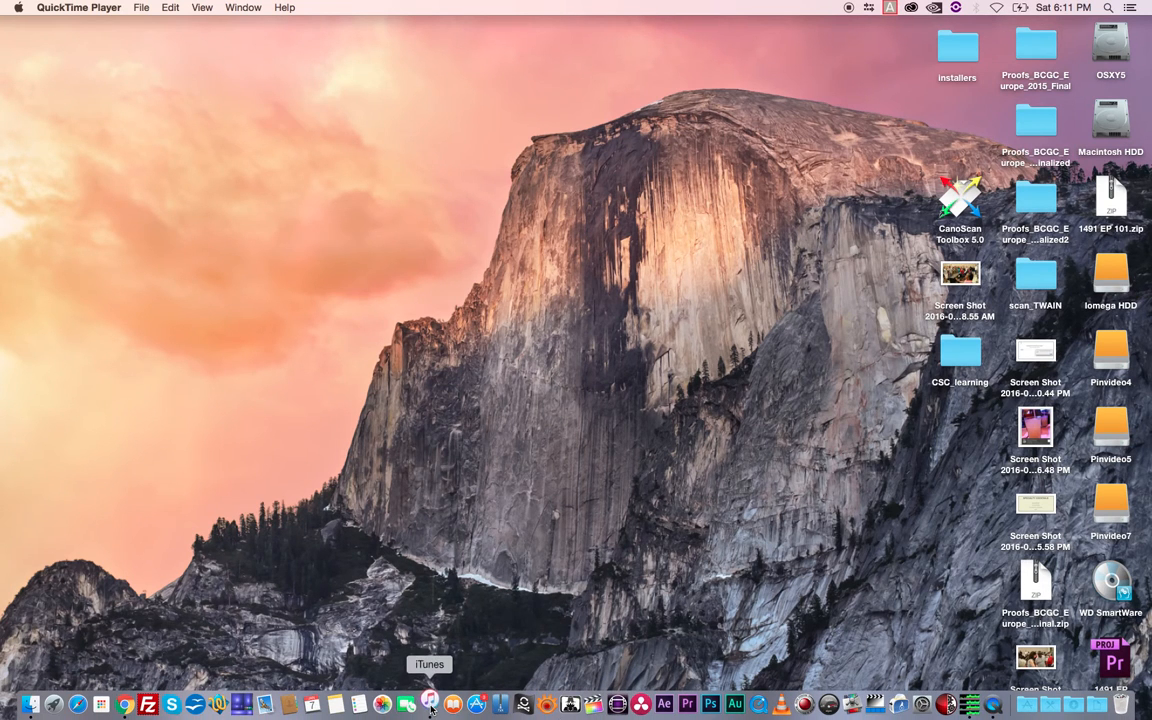
- Launch iTunes from the Dock and pull down the iTunes menu
left_click(428, 704)
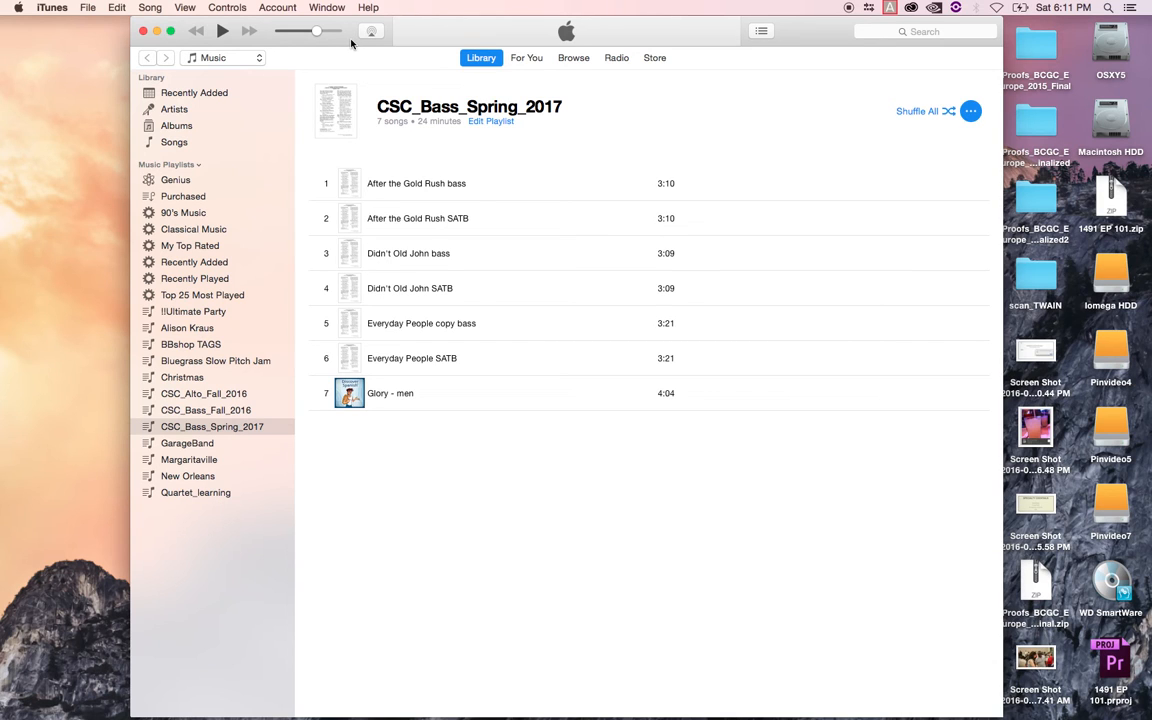
left_click(52, 8)
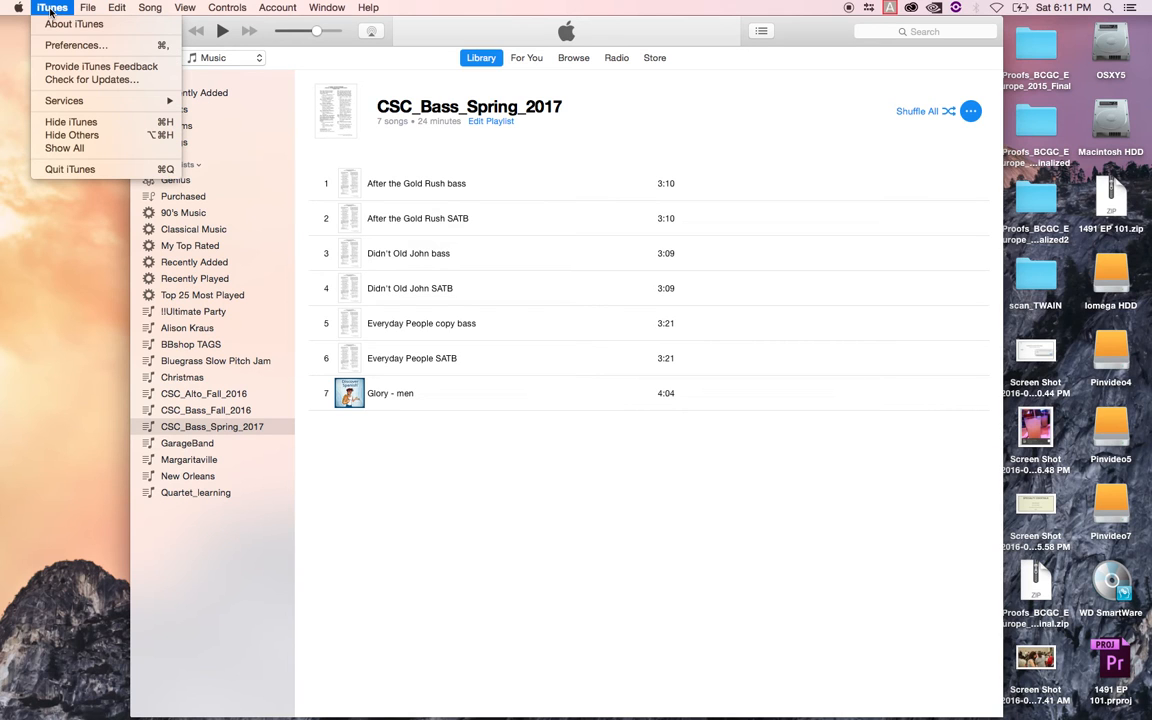
mouse_move(76, 44)
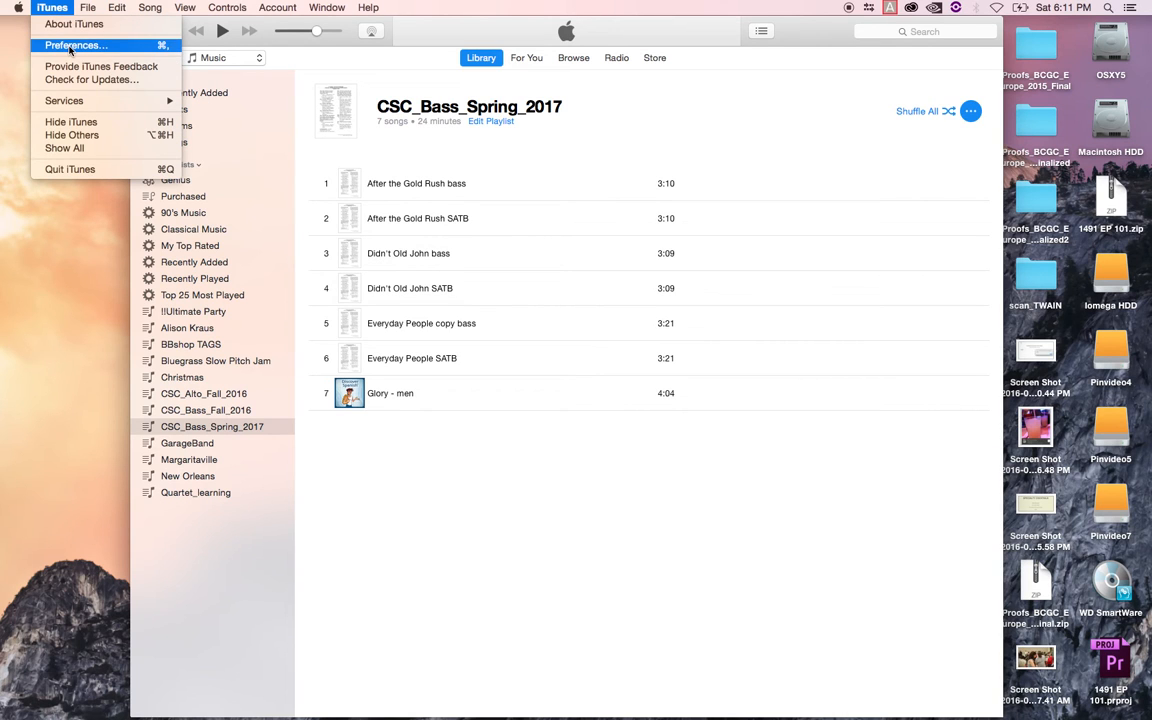
- In iTunes Preferences, view the CD Import Settings and cancel without changes
left_click(74, 44)
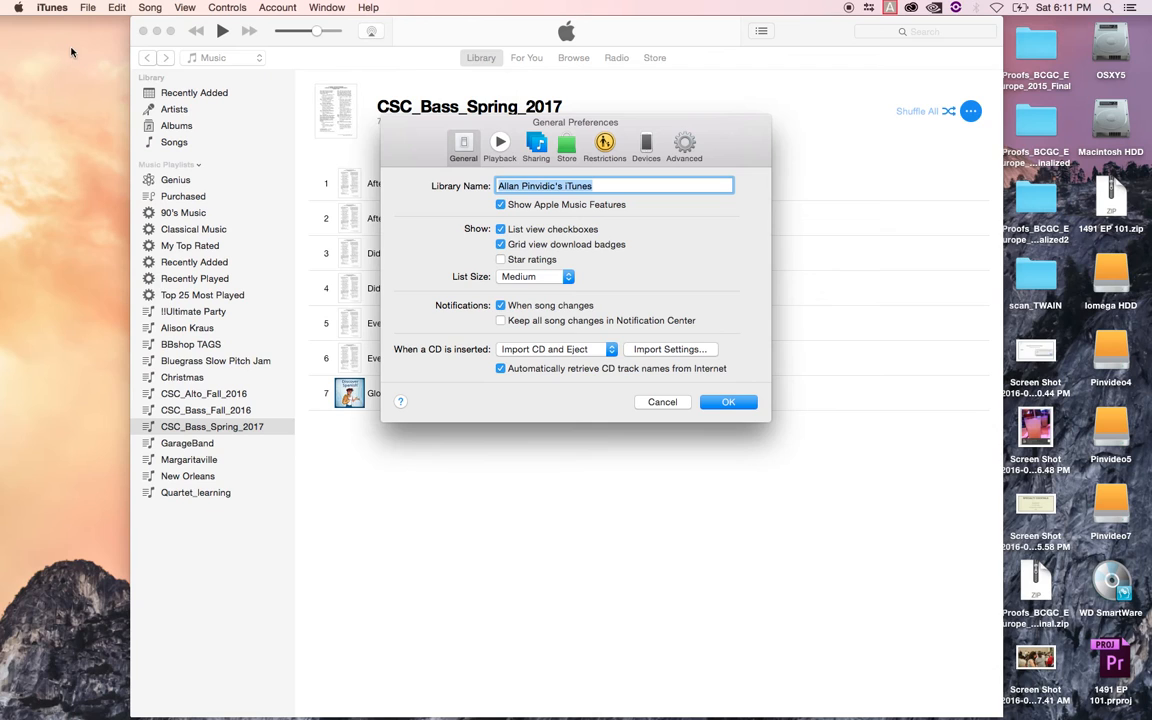
mouse_move(684, 280)
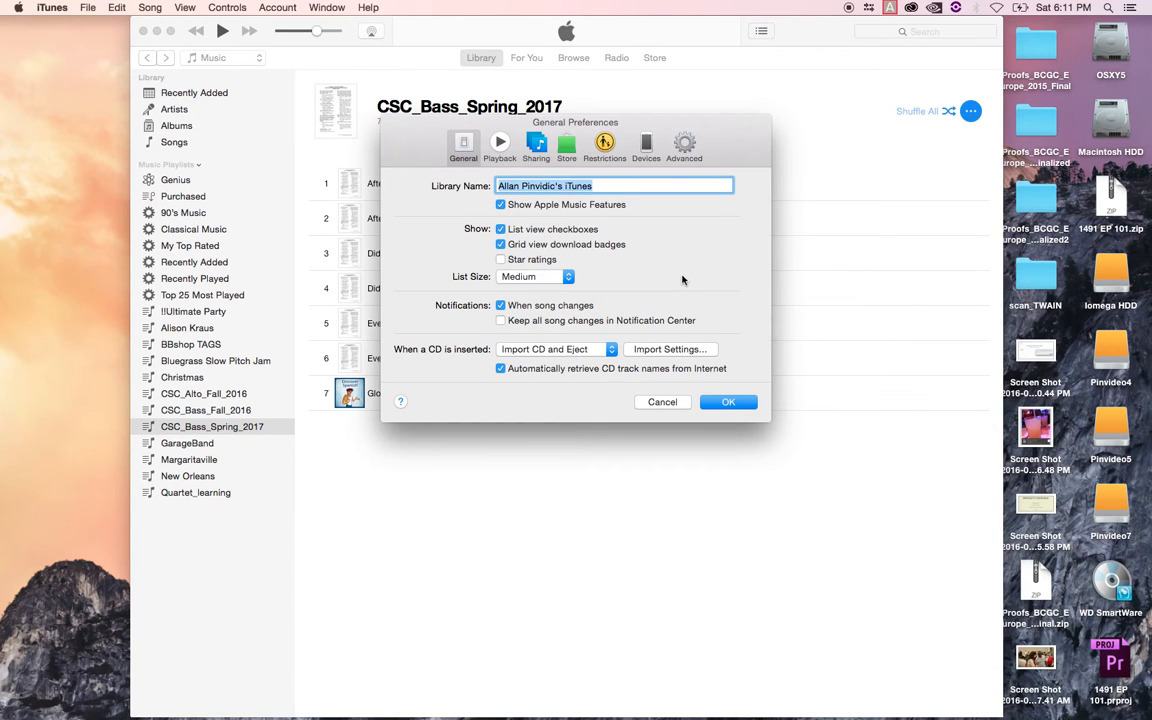
mouse_move(674, 352)
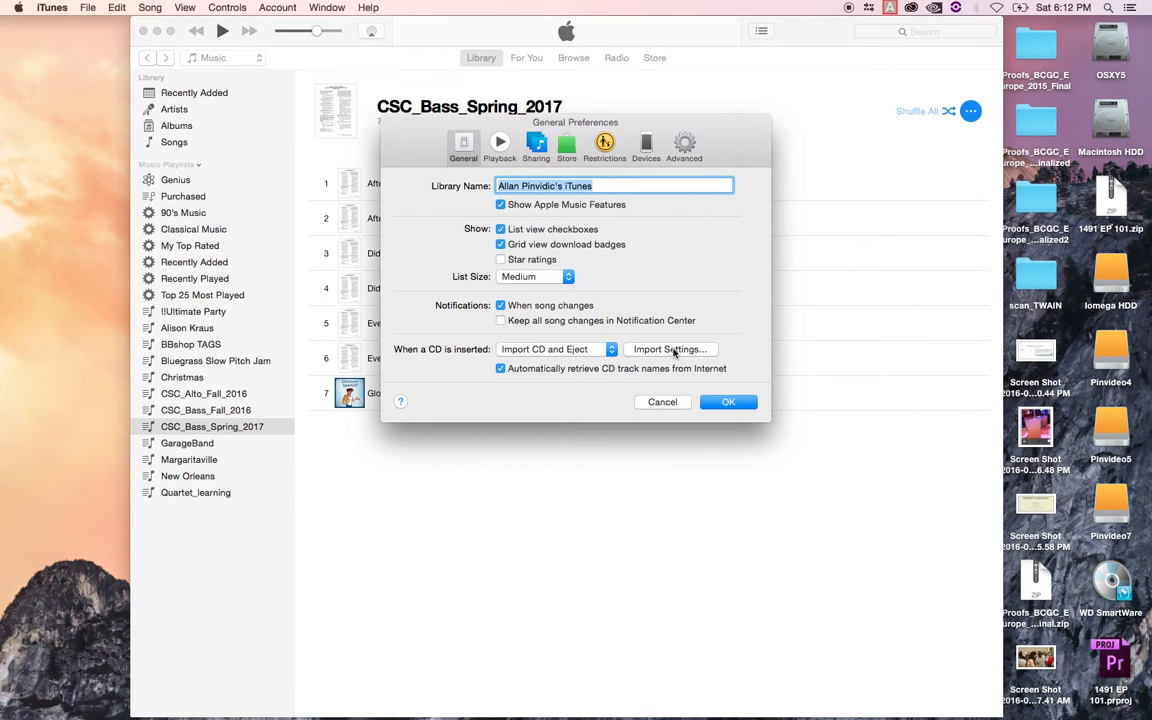
left_click(670, 348)
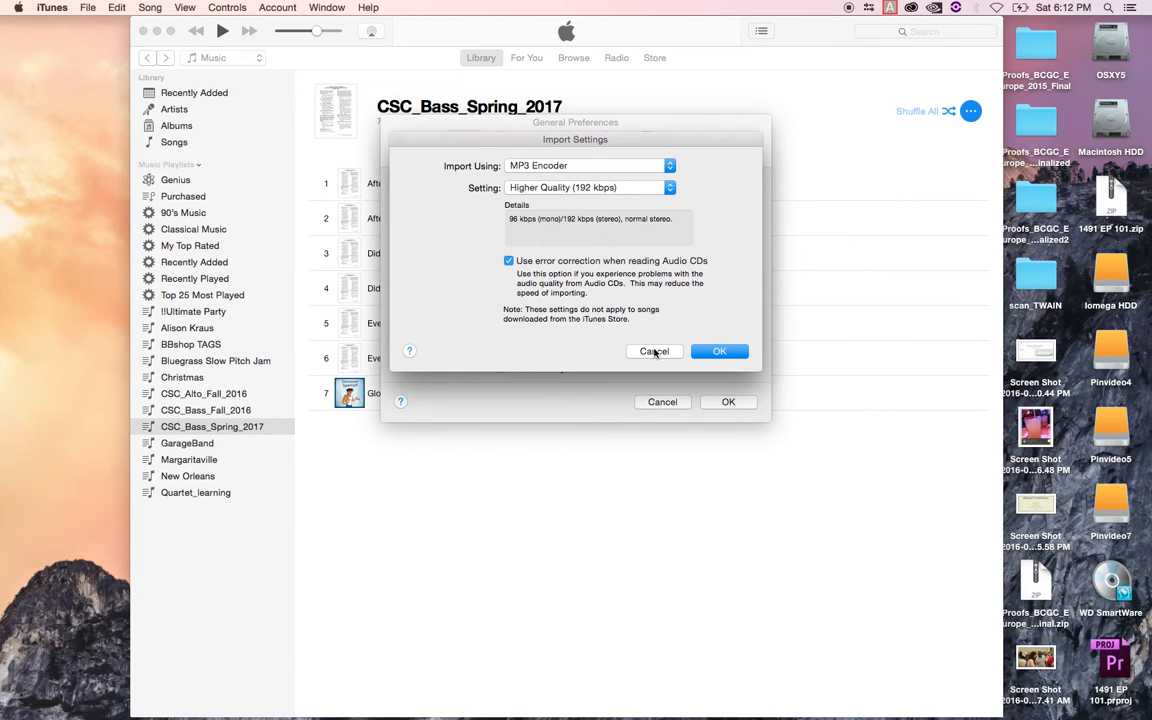
left_click(656, 352)
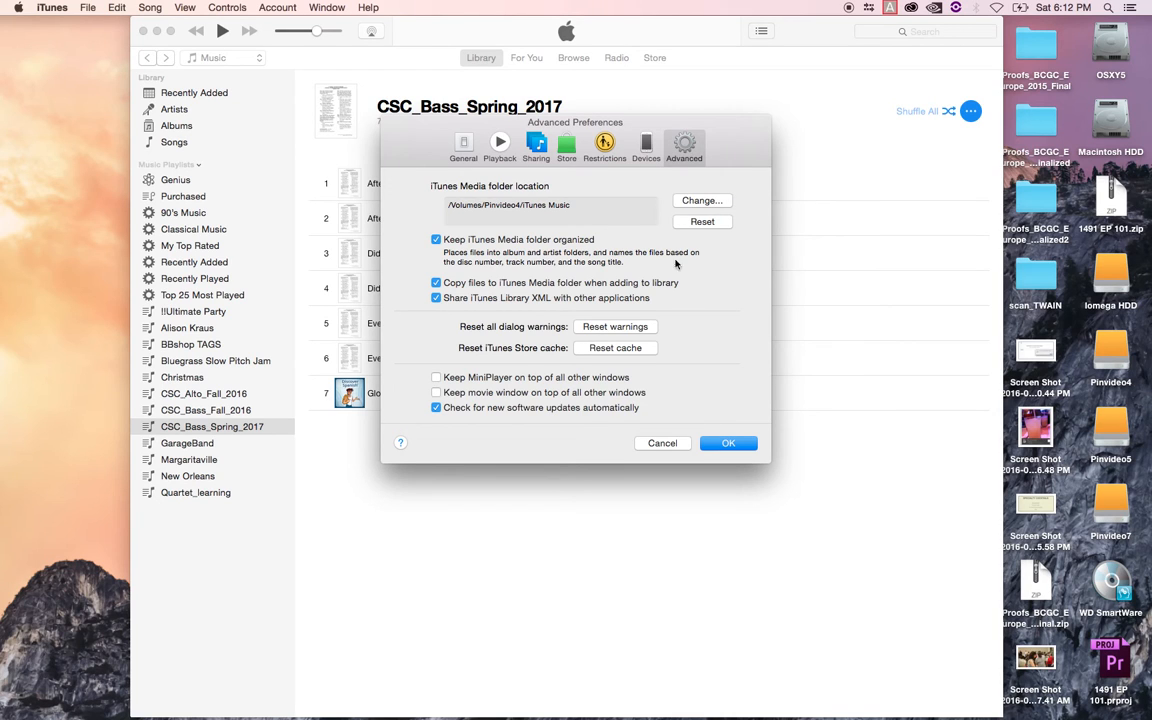
mouse_move(704, 318)
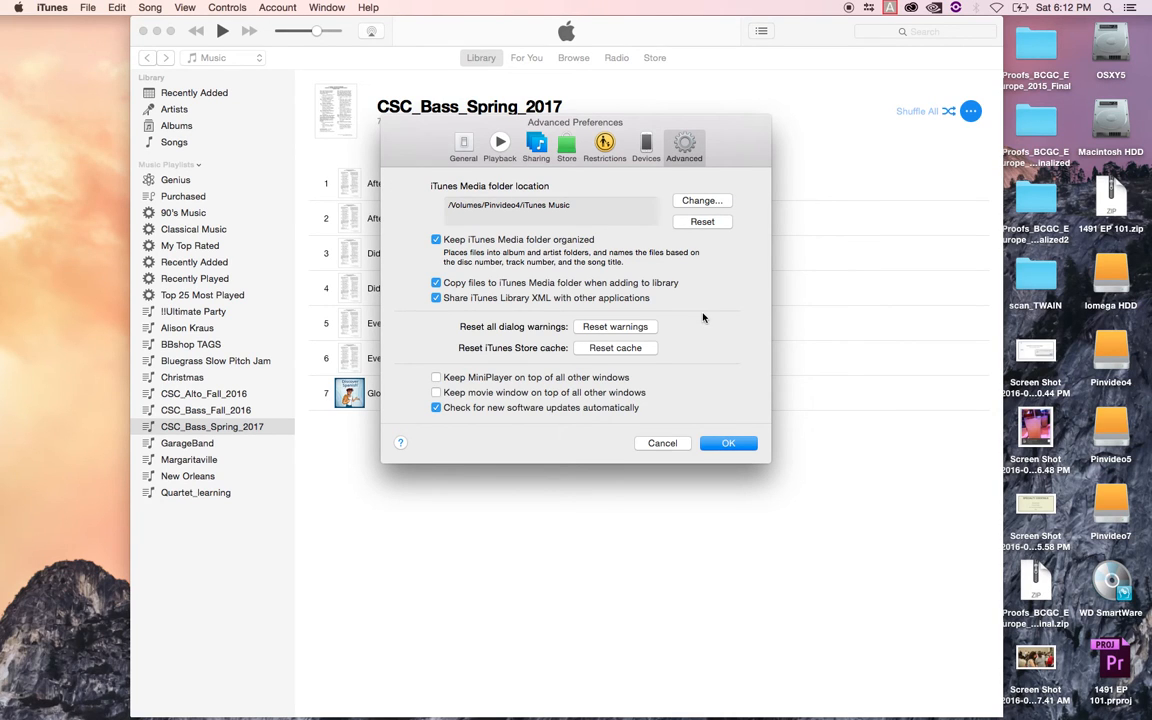
- Enable Advanced 'Copy files to iTunes Media folder' and confirm the preferences with OK
left_click(436, 284)
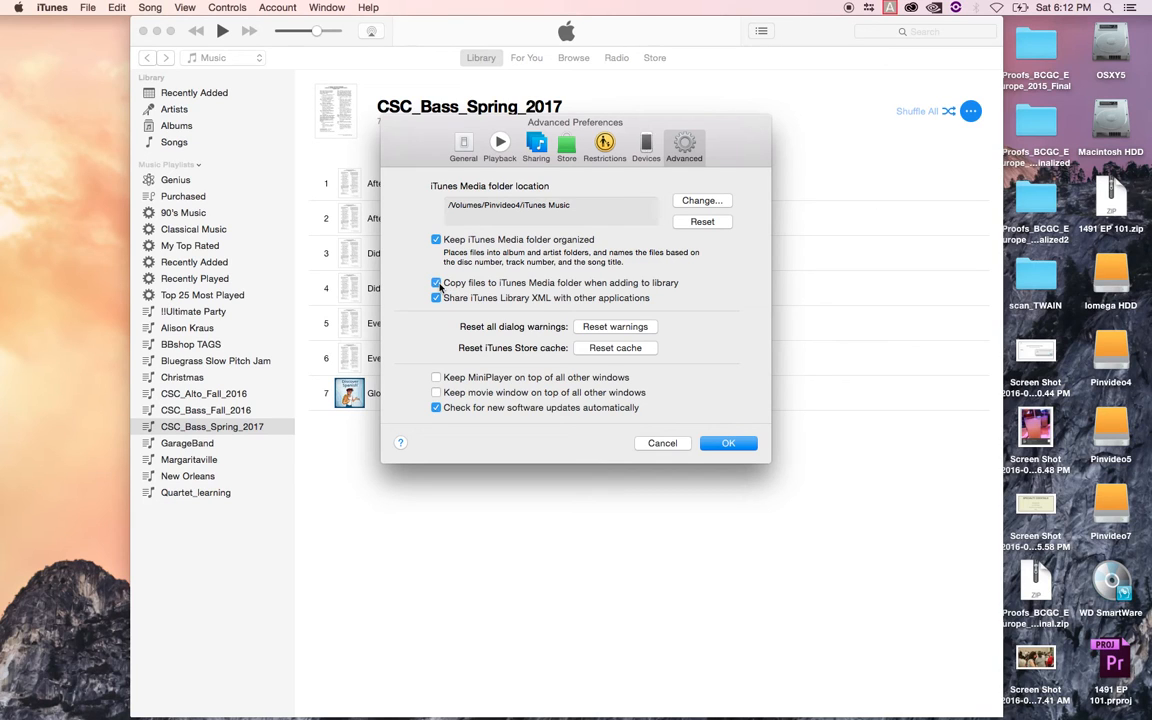
mouse_move(540, 290)
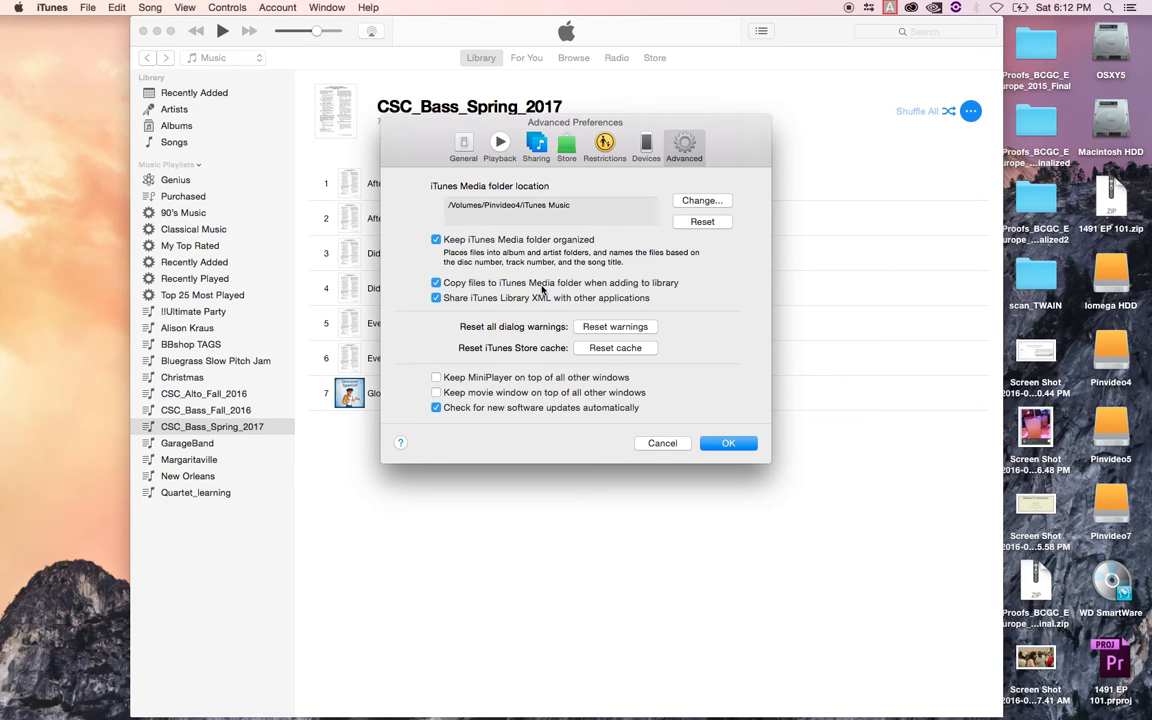
mouse_move(670, 288)
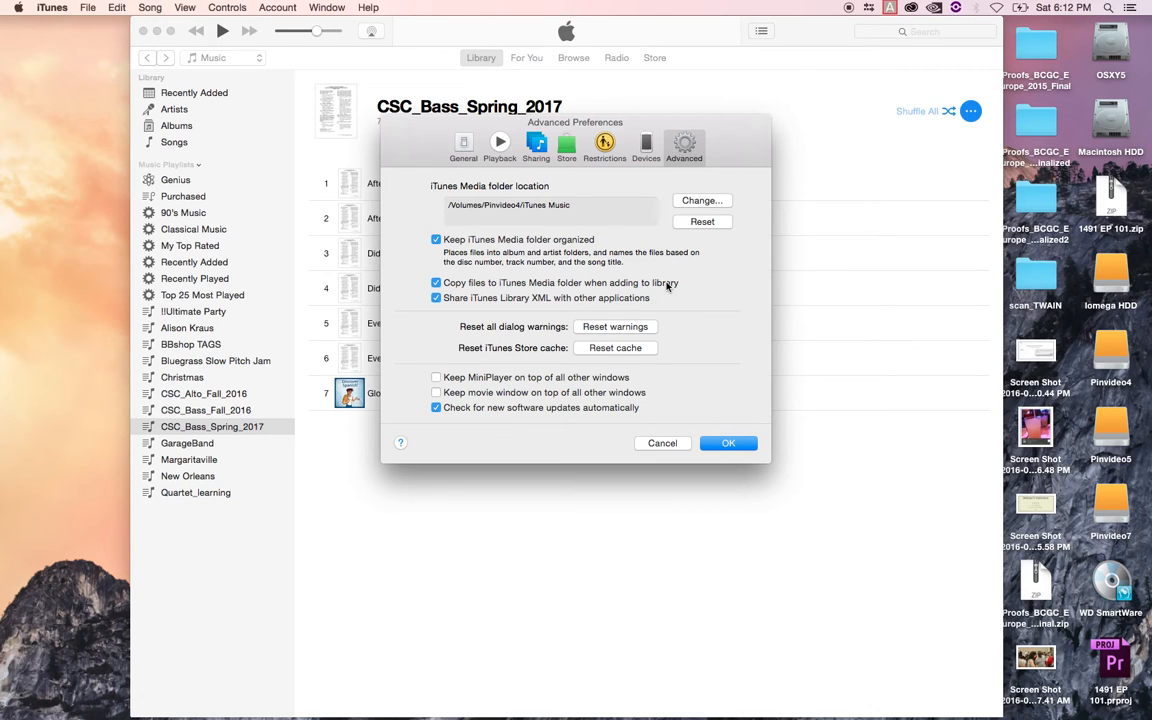
mouse_move(716, 292)
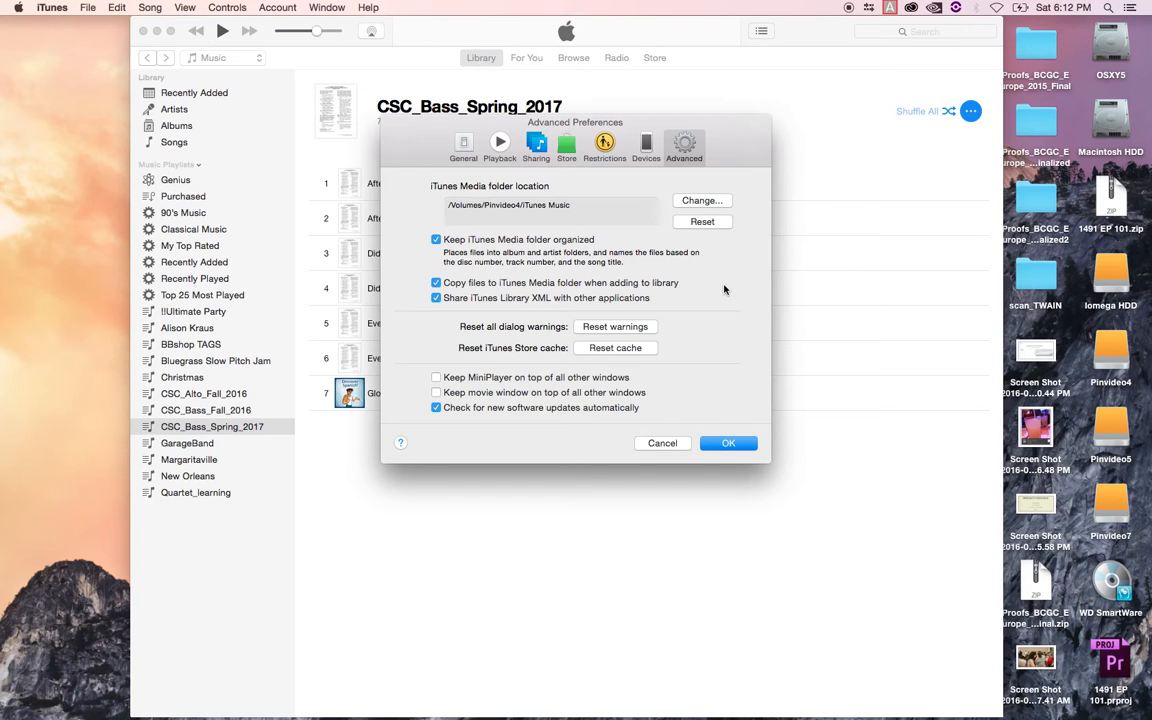
mouse_move(492, 188)
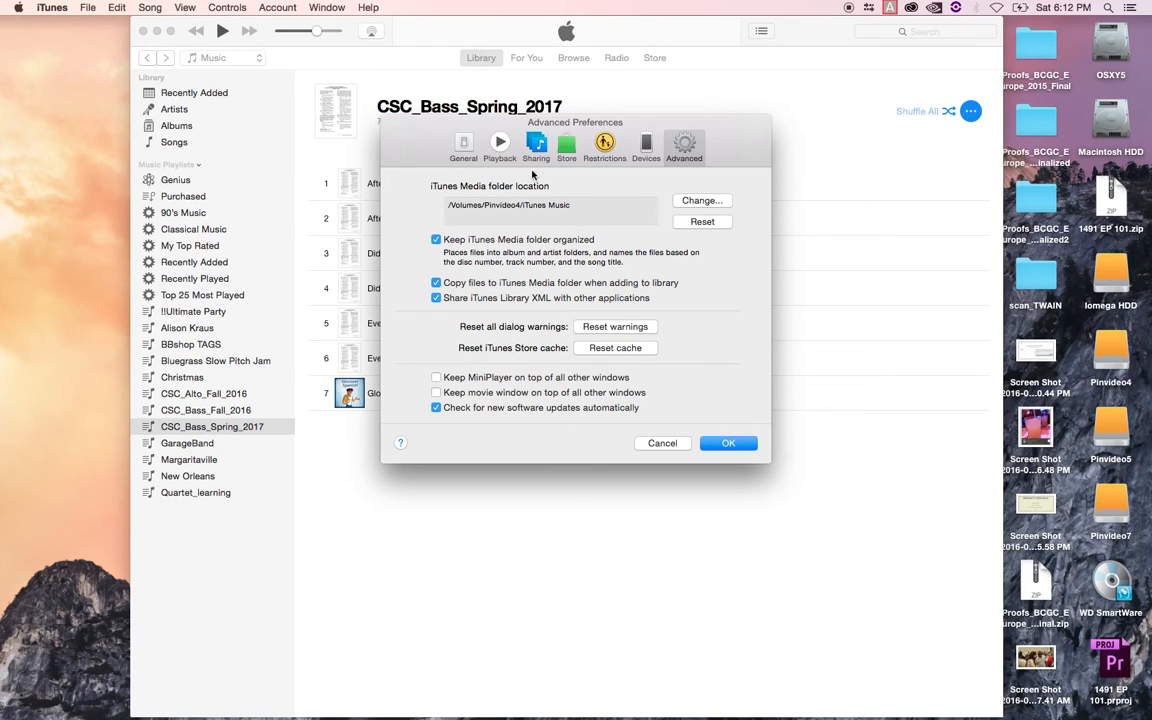
mouse_move(716, 388)
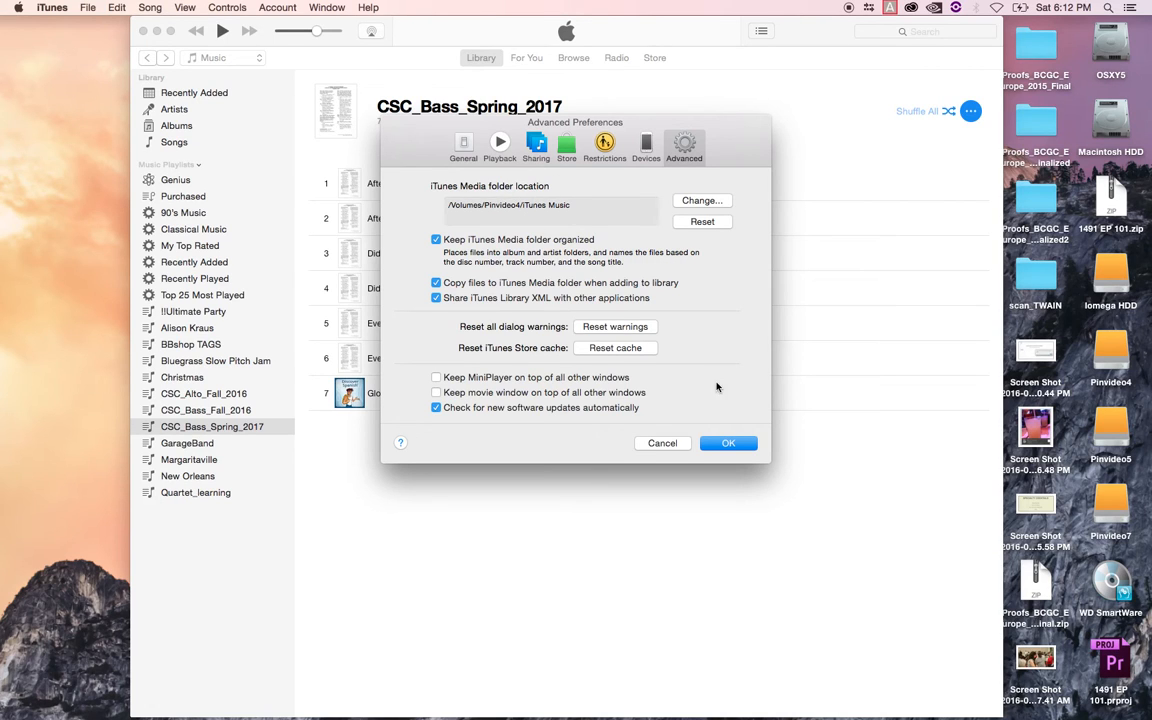
left_click(728, 444)
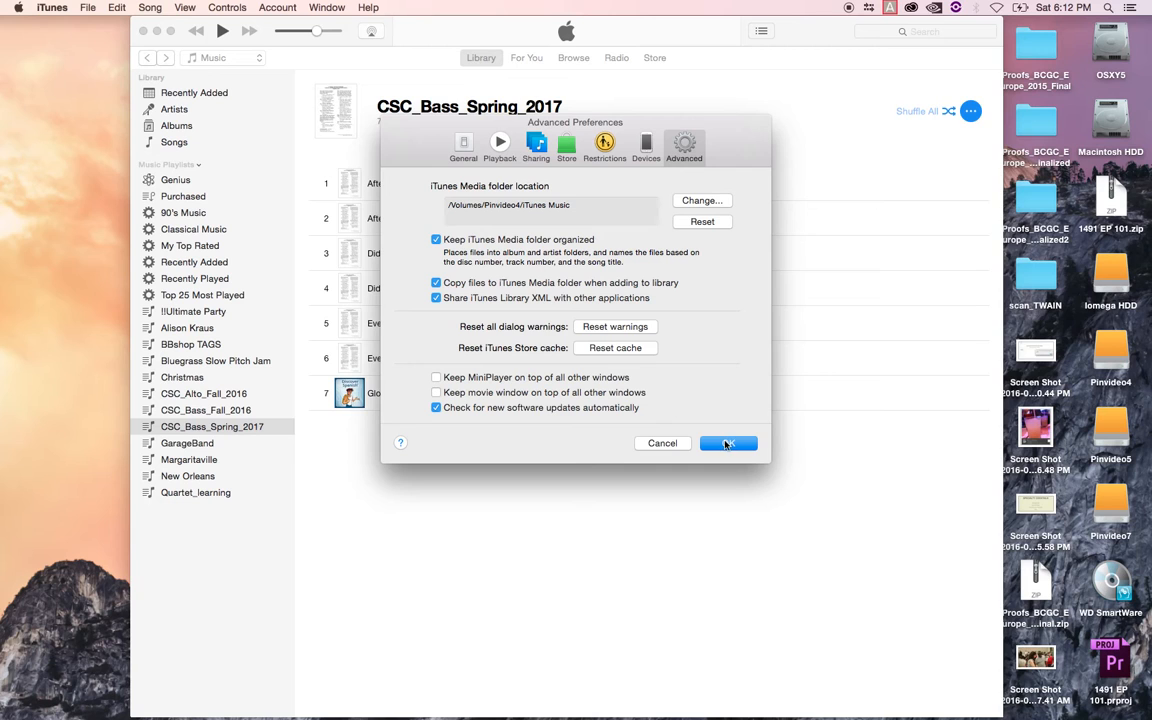
left_click(728, 444)
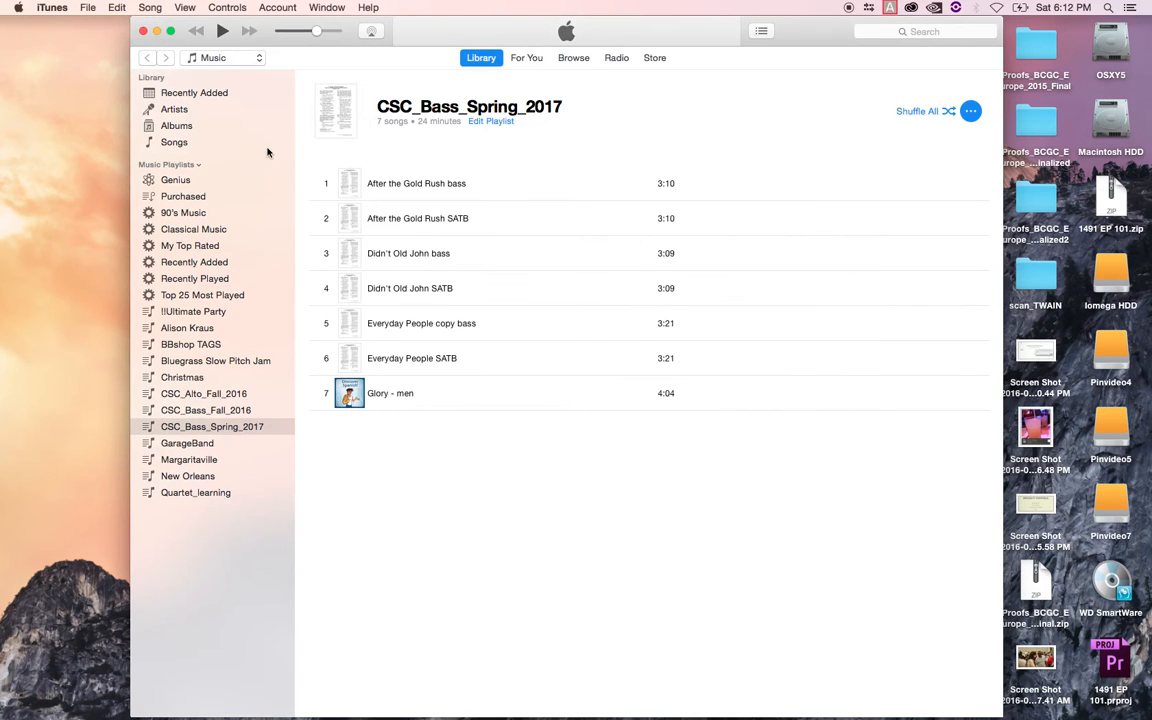
- Add After the Gold Rush SATB (1).mp3 from Desktop > CSC_learning to the iTunes library
left_click(88, 8)
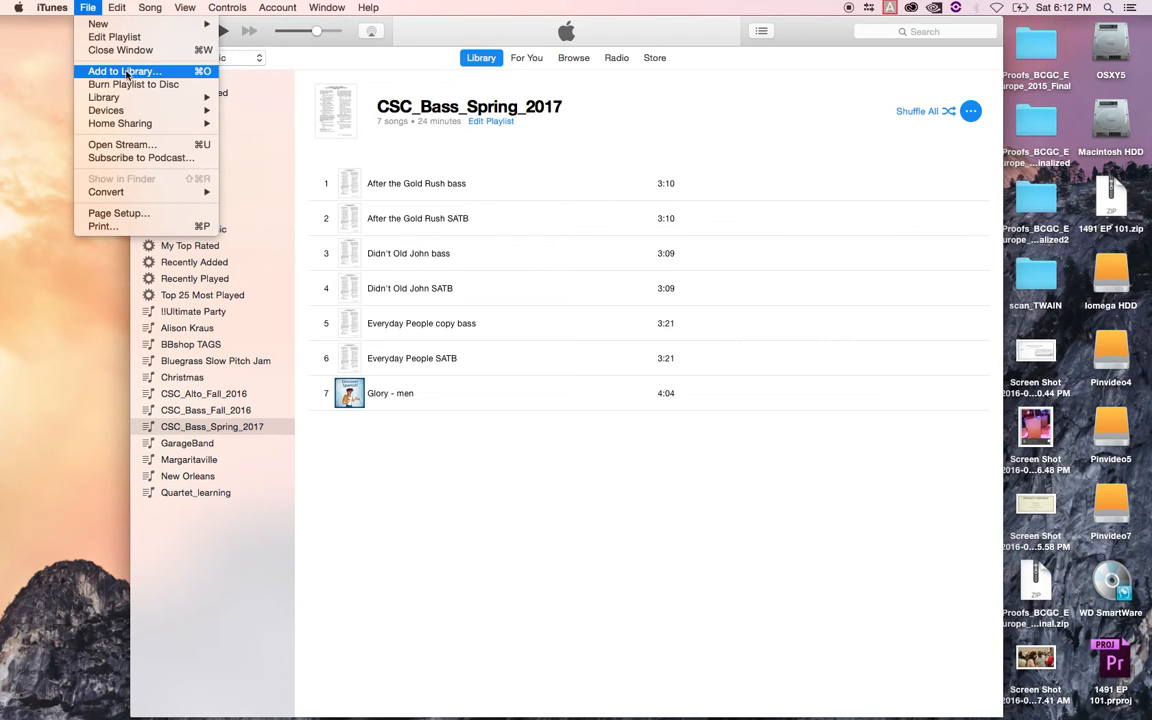
left_click(124, 72)
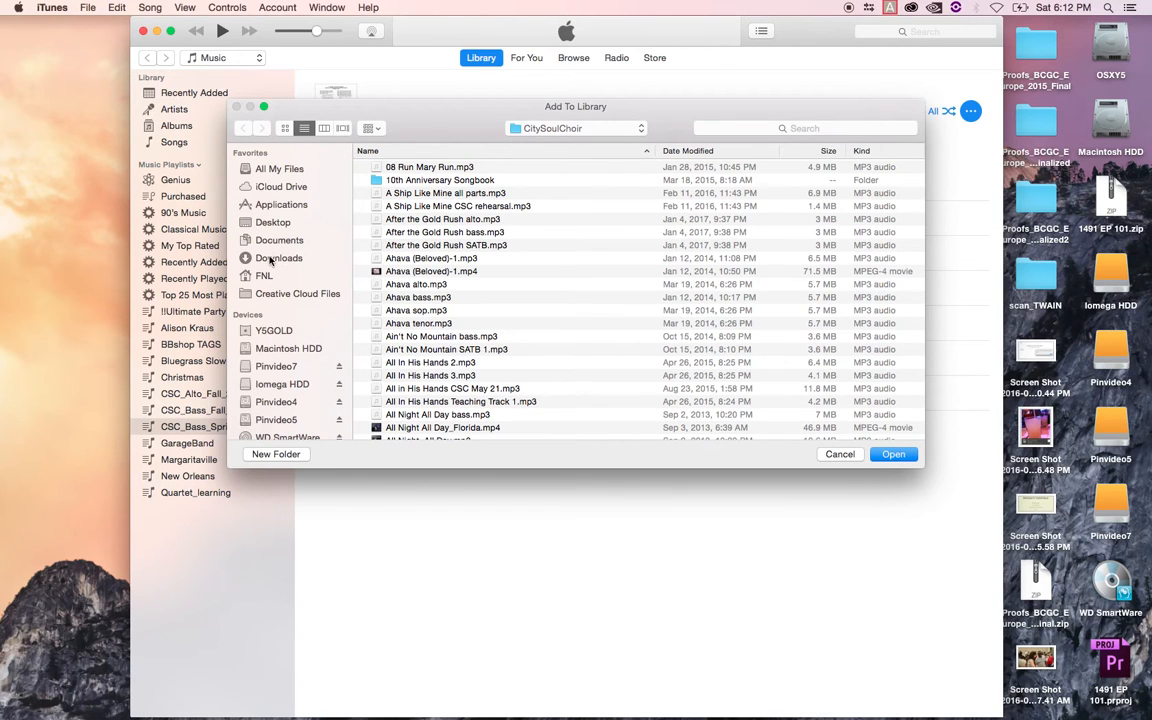
mouse_move(276, 220)
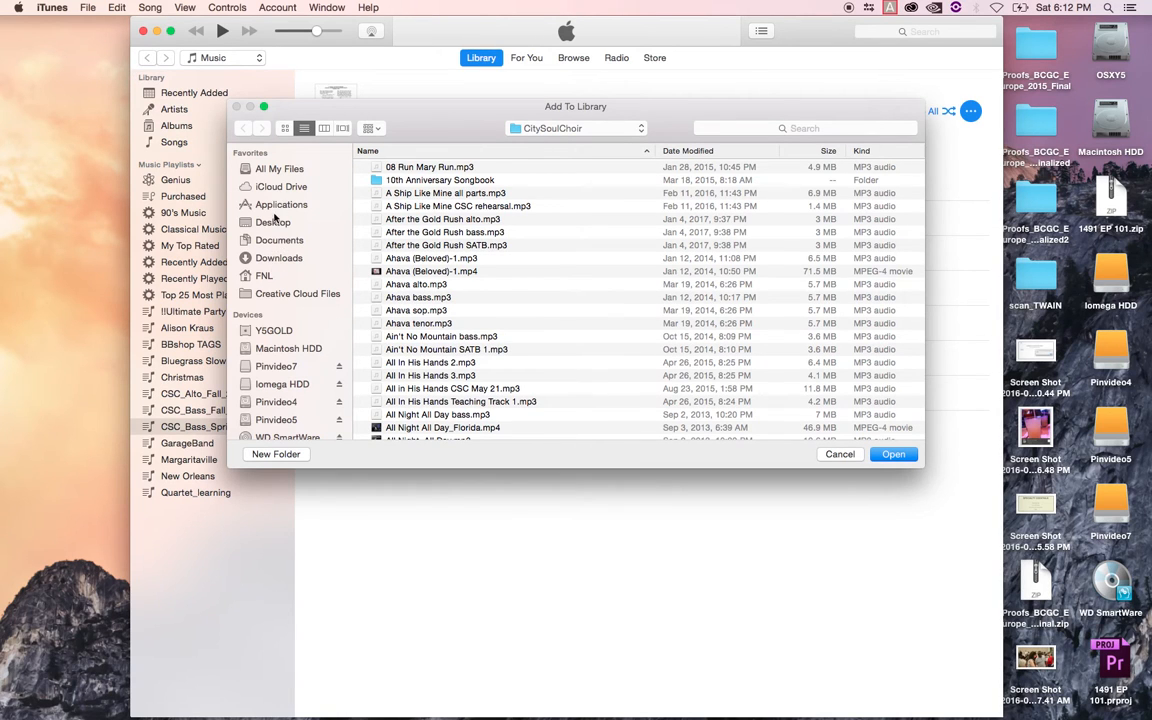
left_click(272, 222)
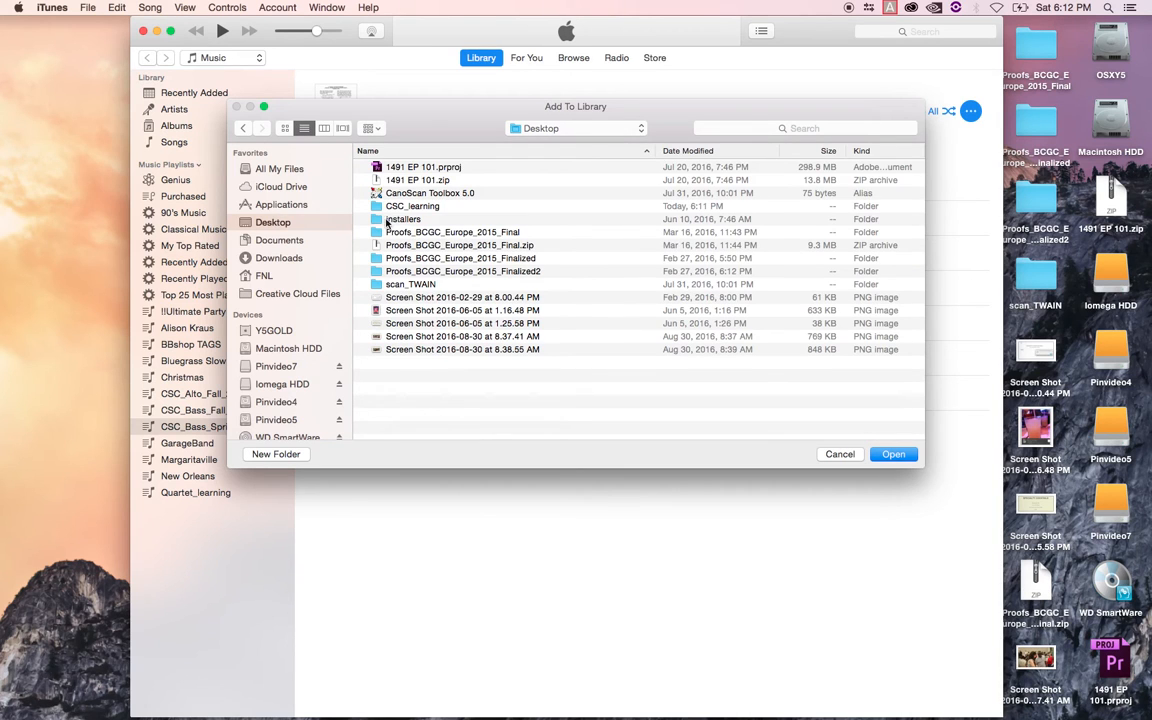
double_click(412, 206)
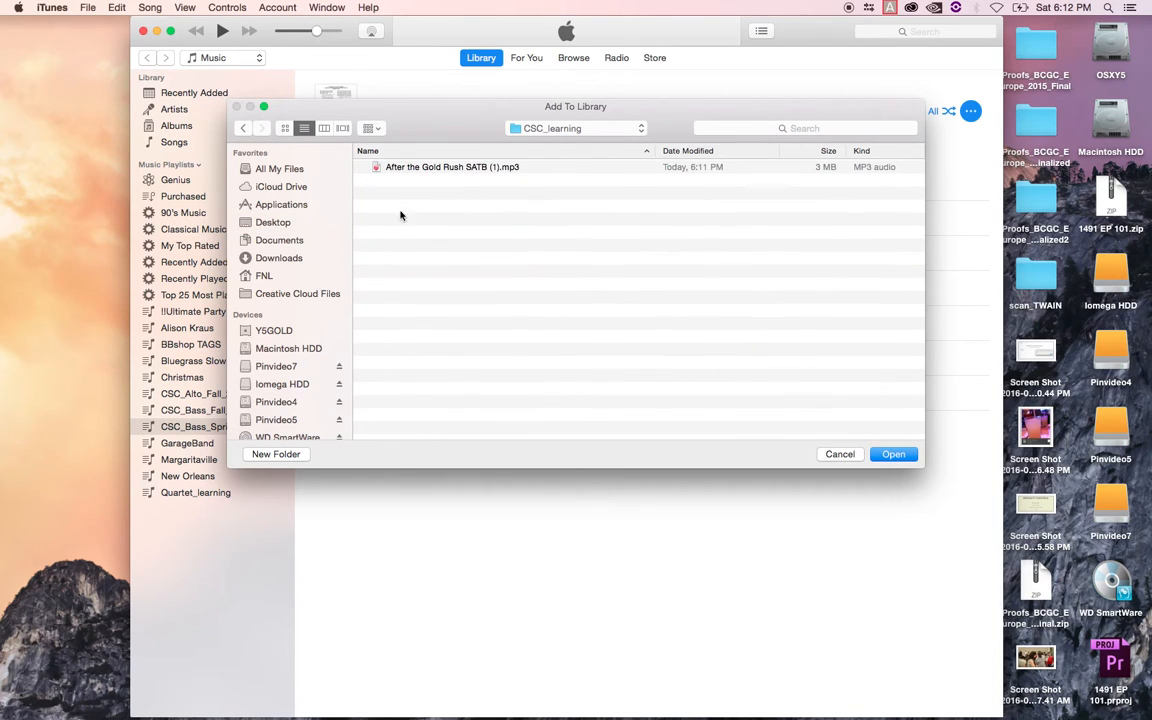
left_click(452, 168)
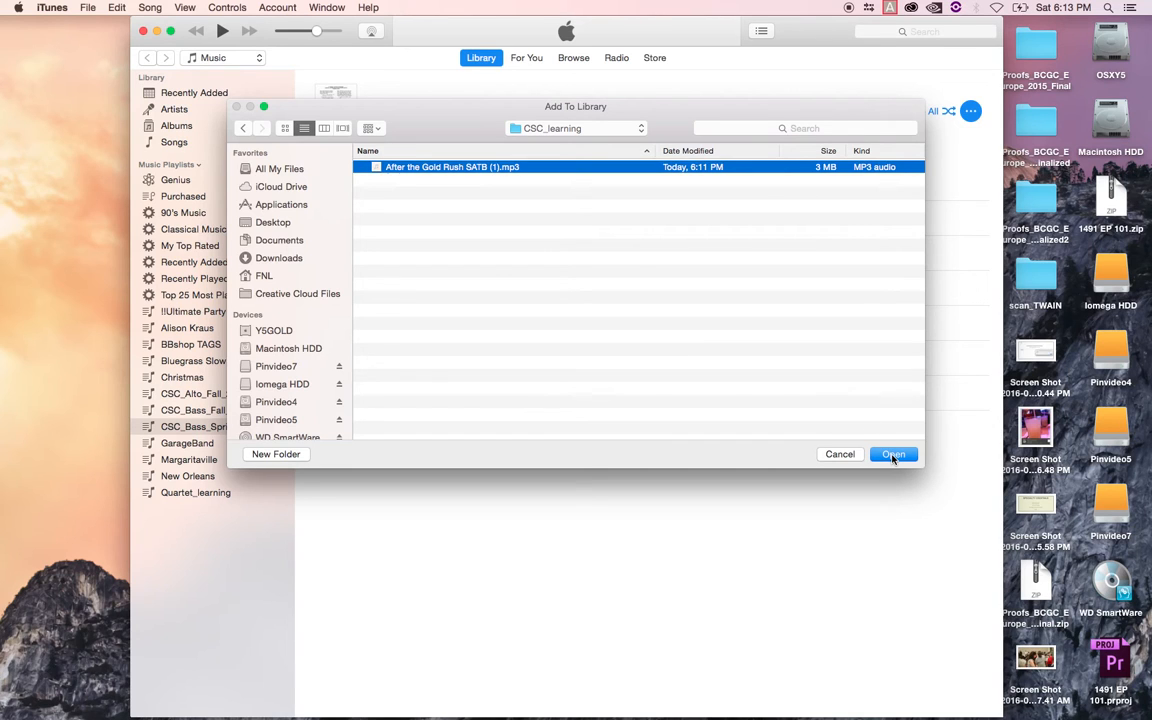
left_click(892, 454)
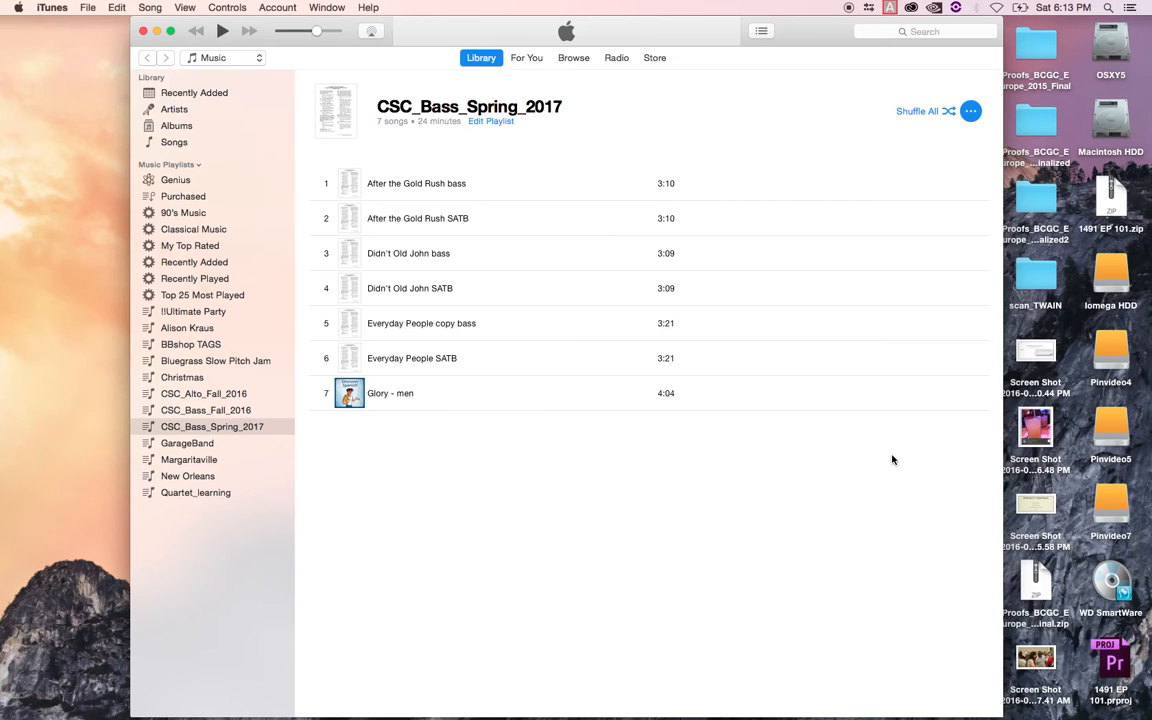
mouse_move(316, 78)
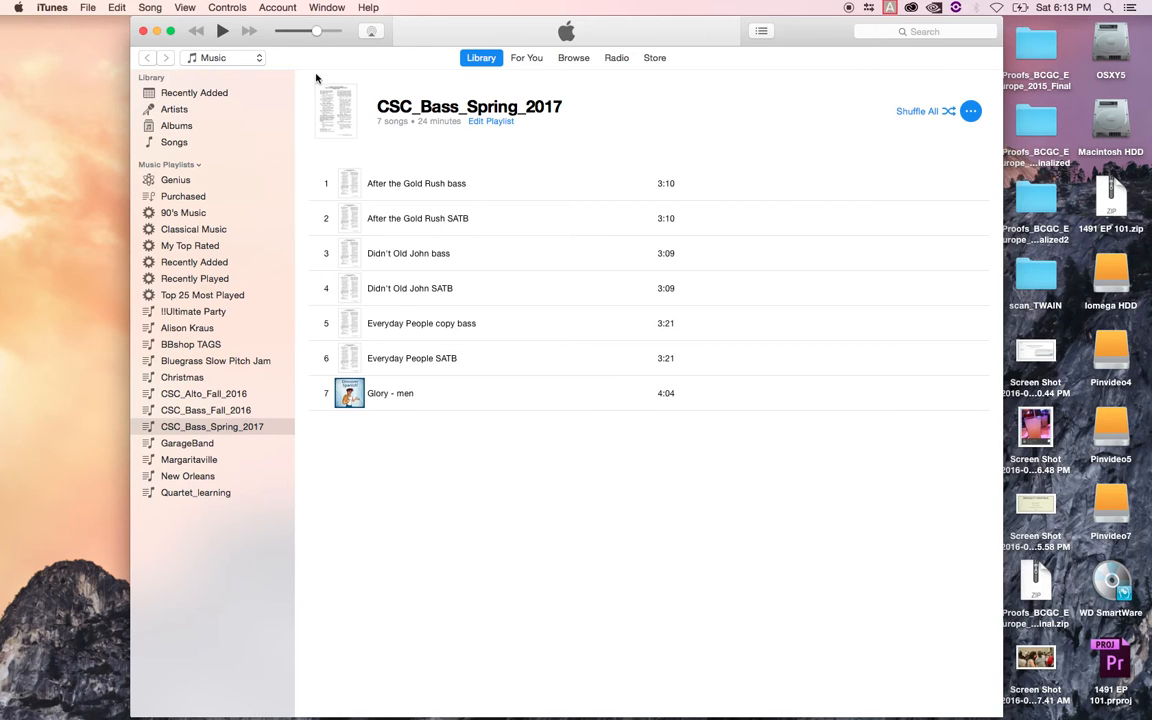
mouse_move(652, 92)
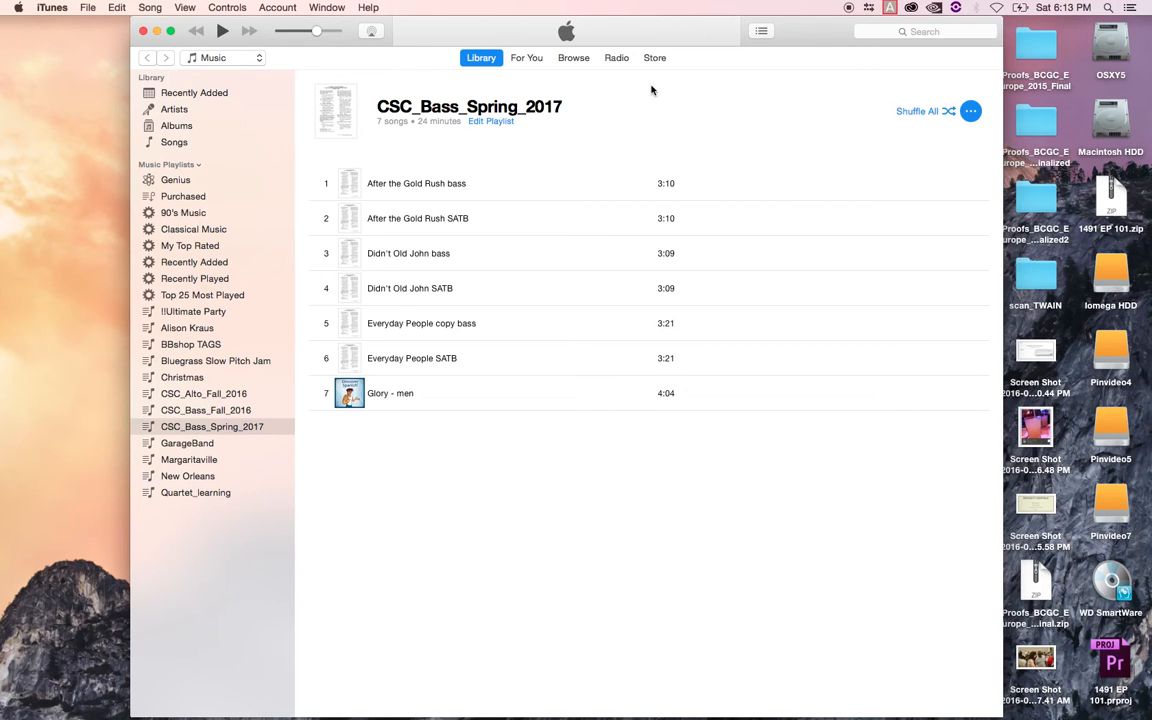
- Search the library for 'After the gold' and reveal After the Gold Rush SATB (1) in Songs
left_click(920, 32)
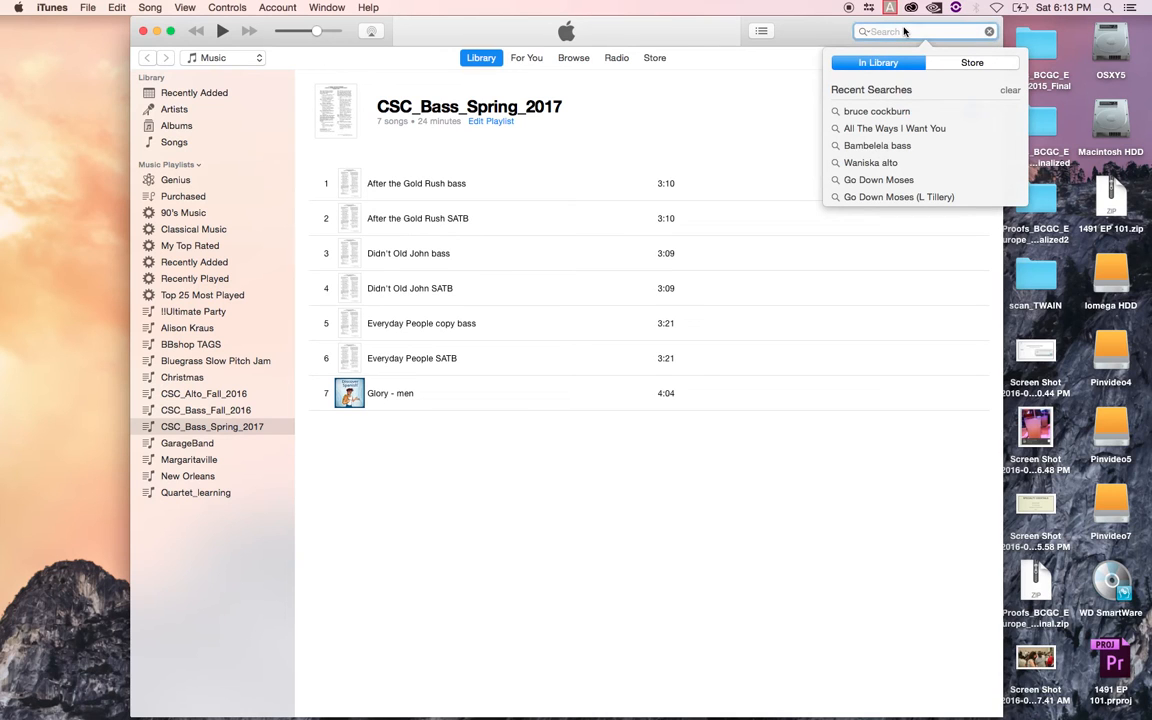
type("After")
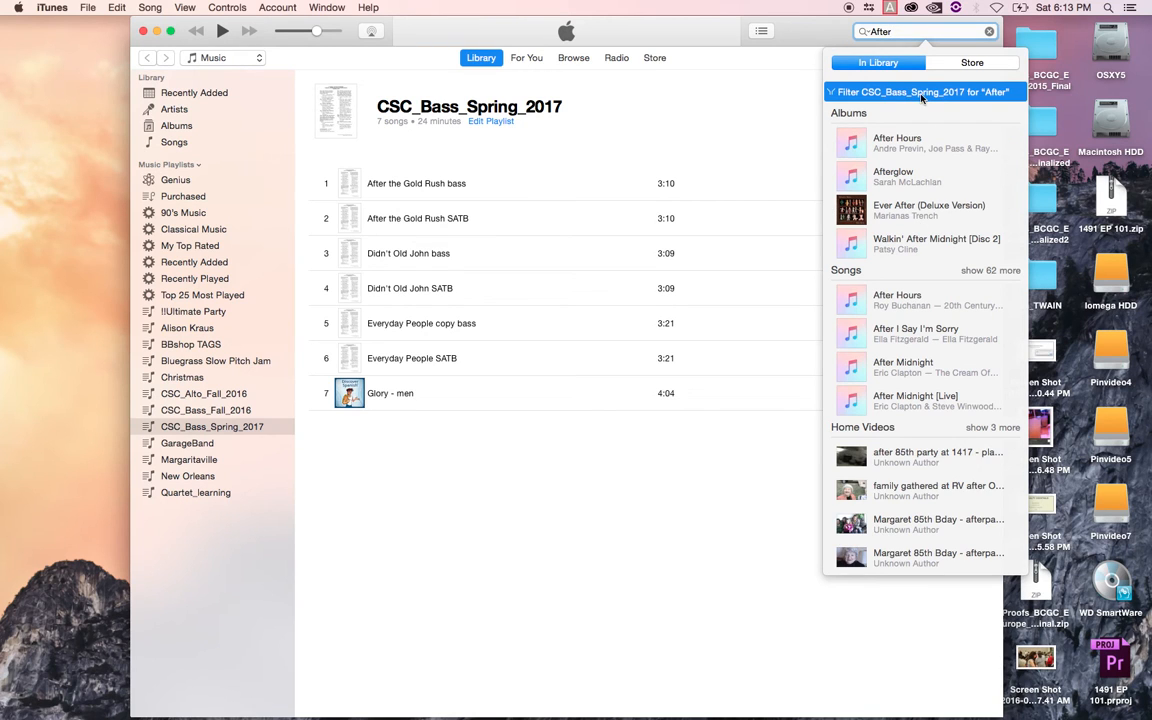
type("the gold")
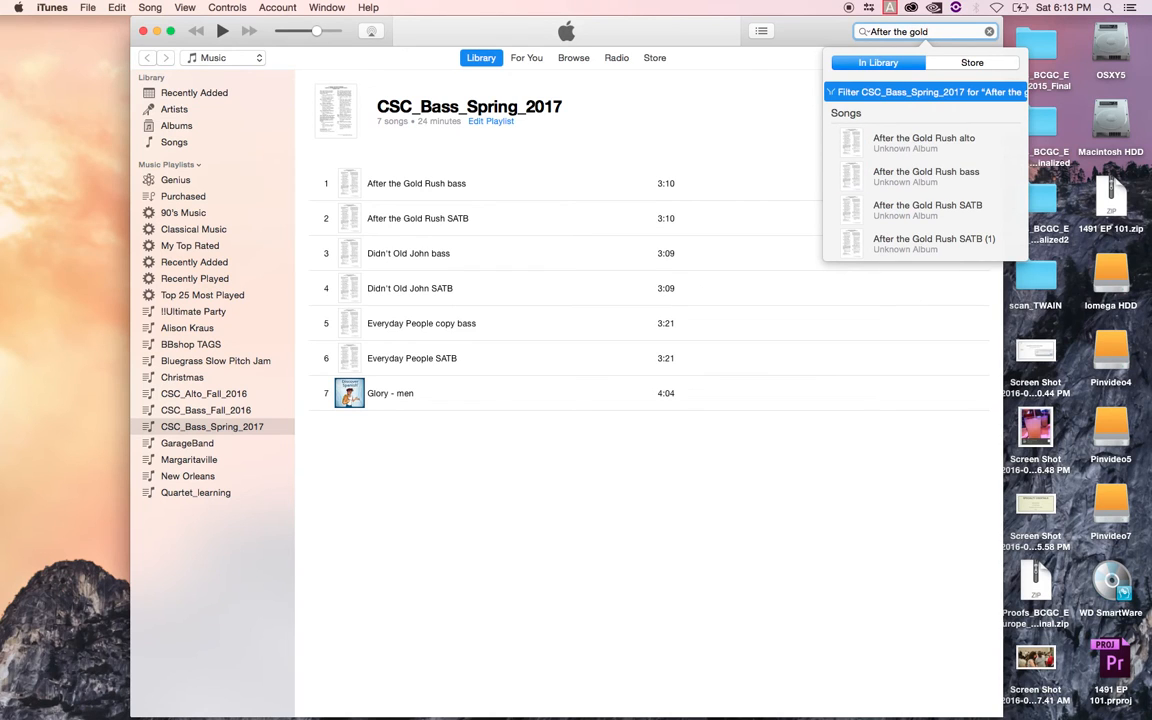
mouse_move(936, 210)
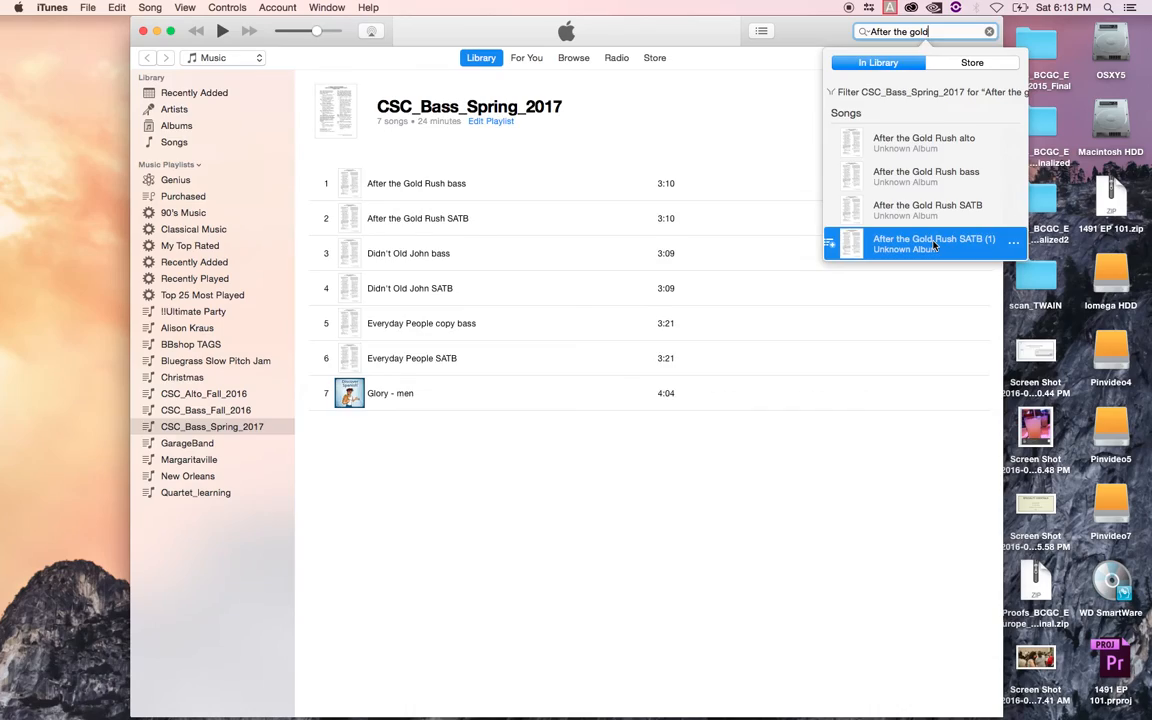
left_click(934, 244)
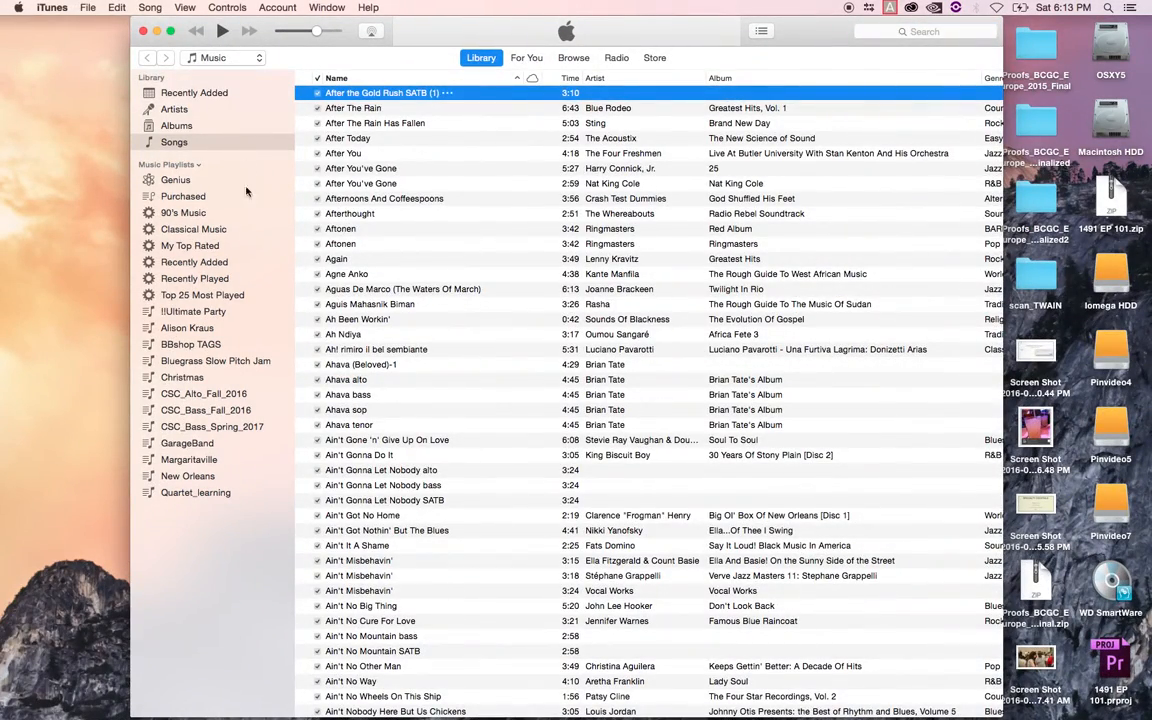
mouse_move(210, 570)
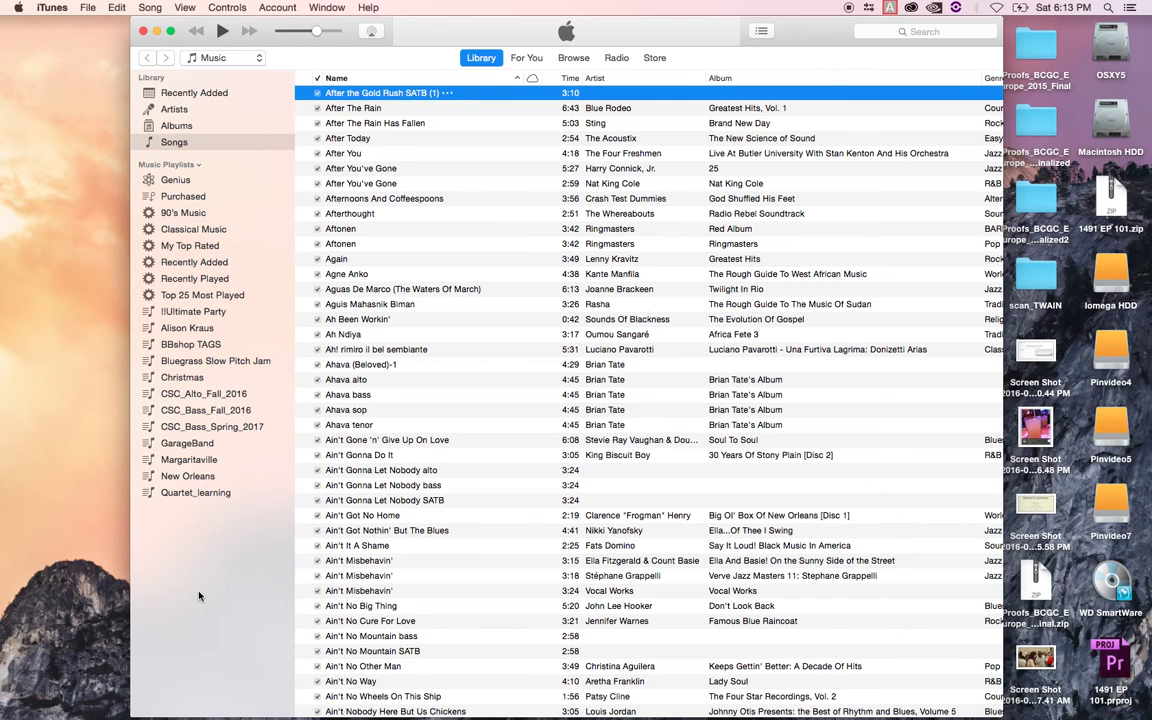
mouse_move(212, 600)
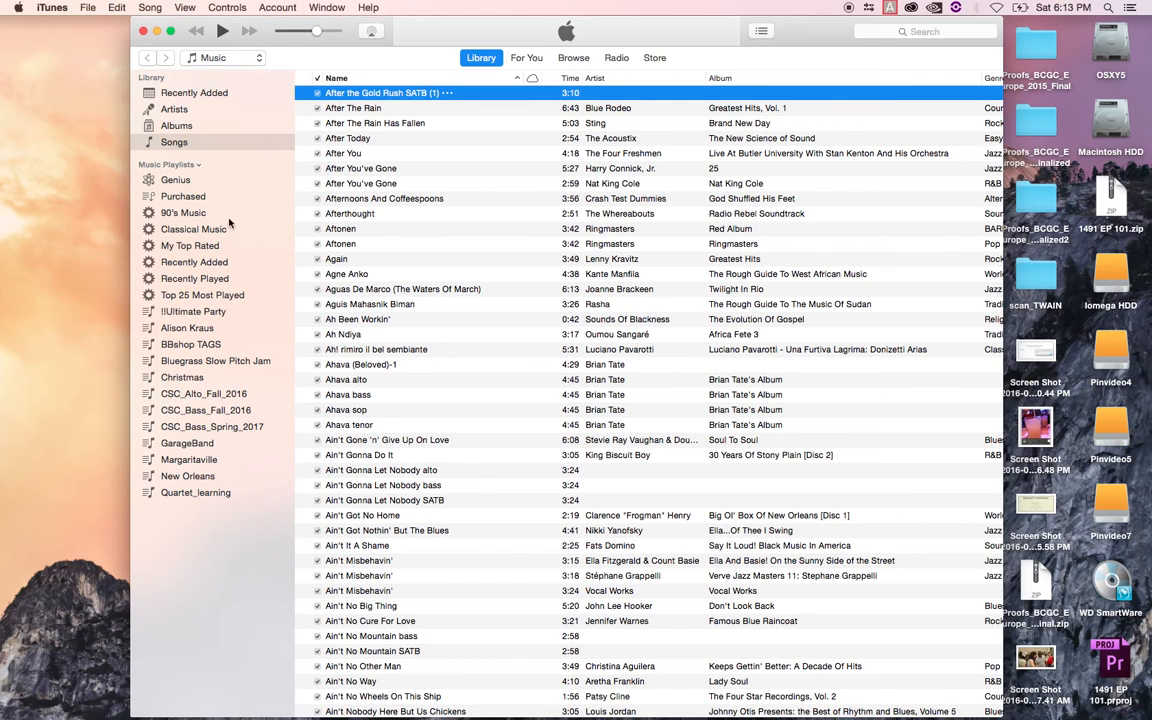
mouse_move(208, 560)
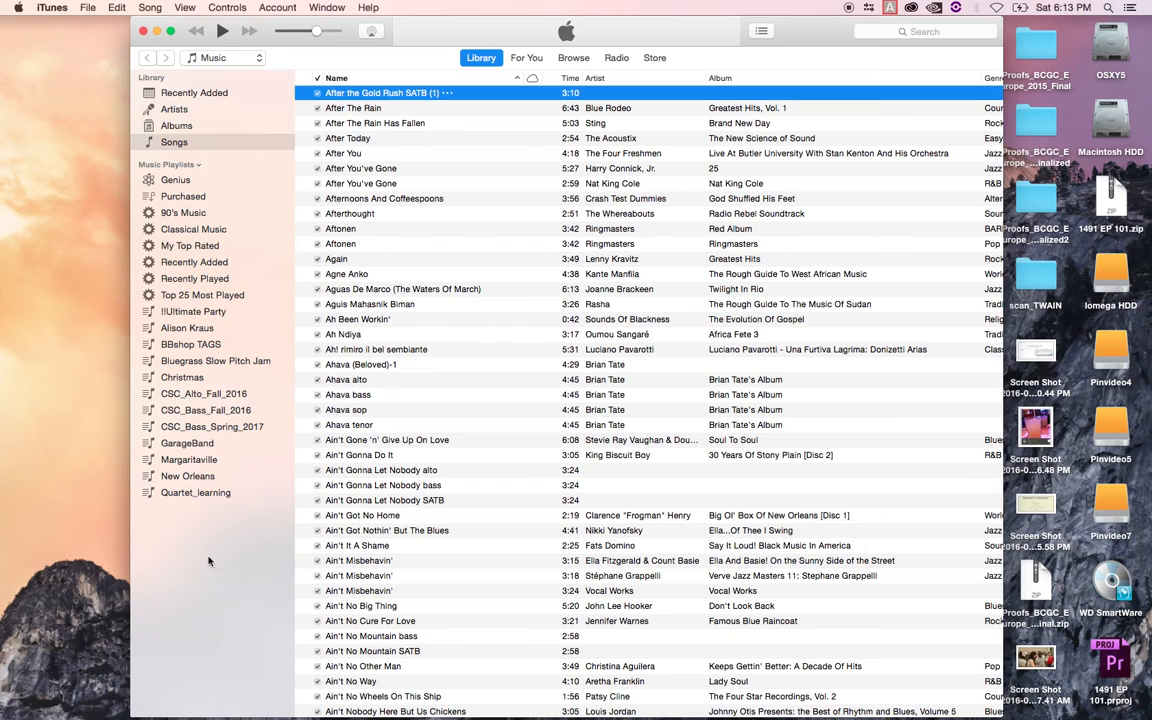
mouse_move(210, 608)
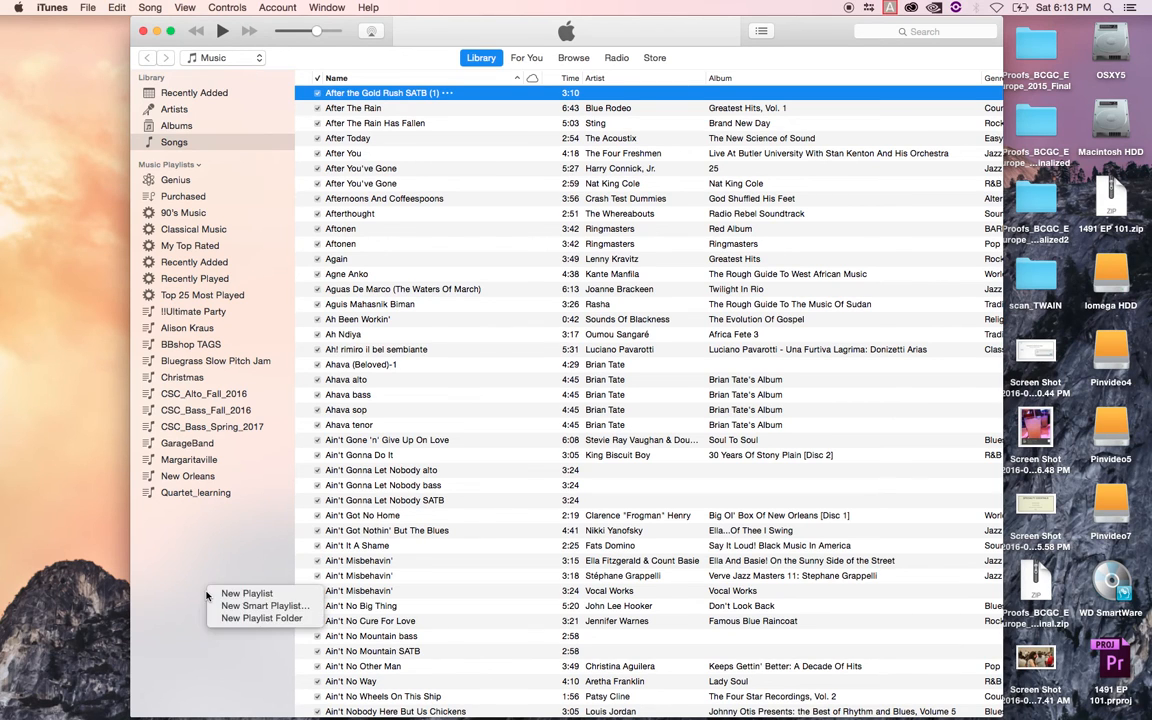
mouse_move(210, 576)
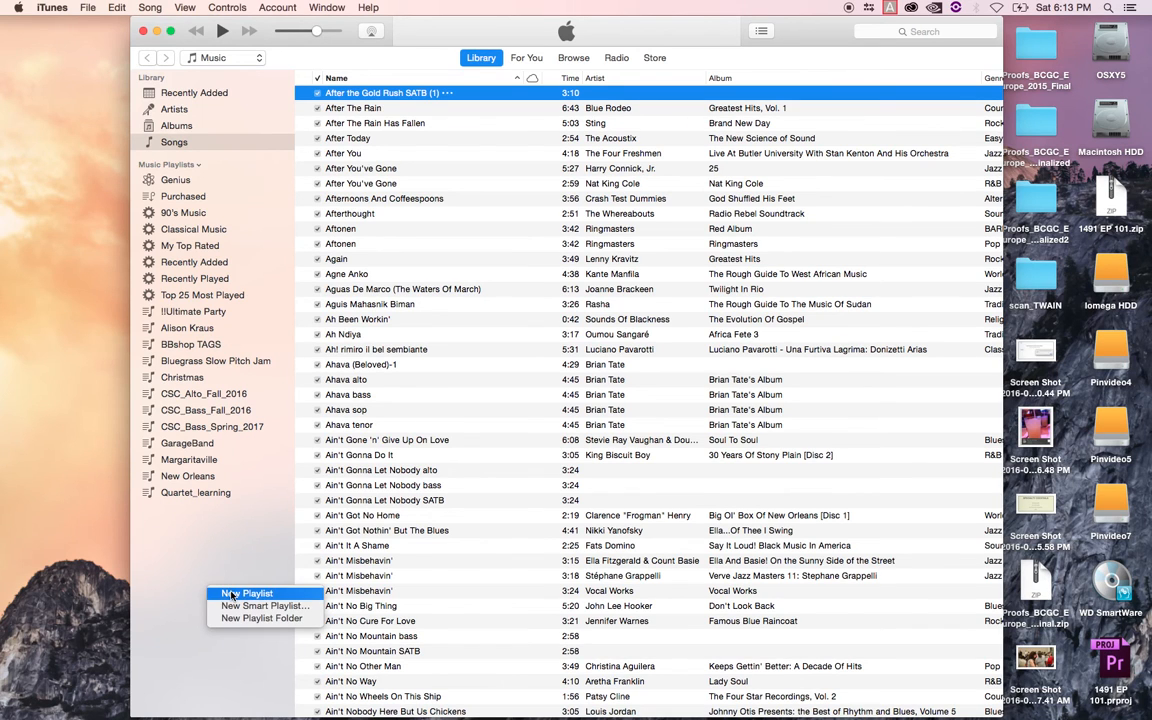
- Create a new empty playlist to be named CSC_learning in the sidebar
left_click(246, 592)
type("CSC_learning")
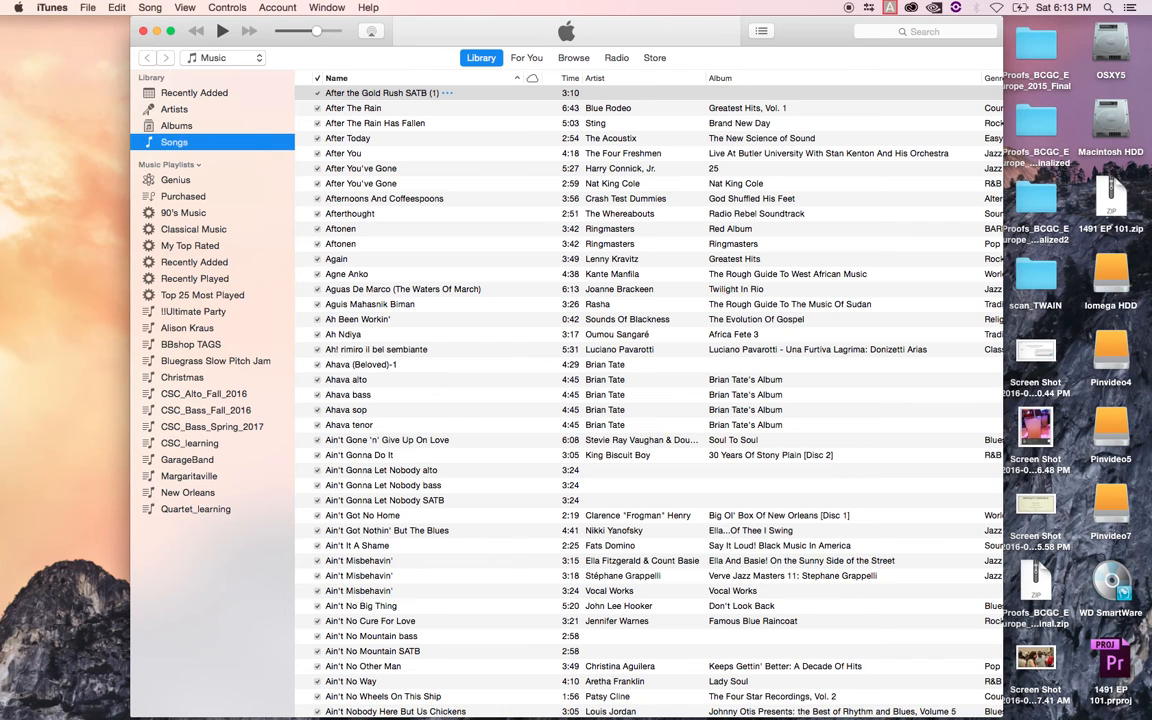
mouse_move(196, 382)
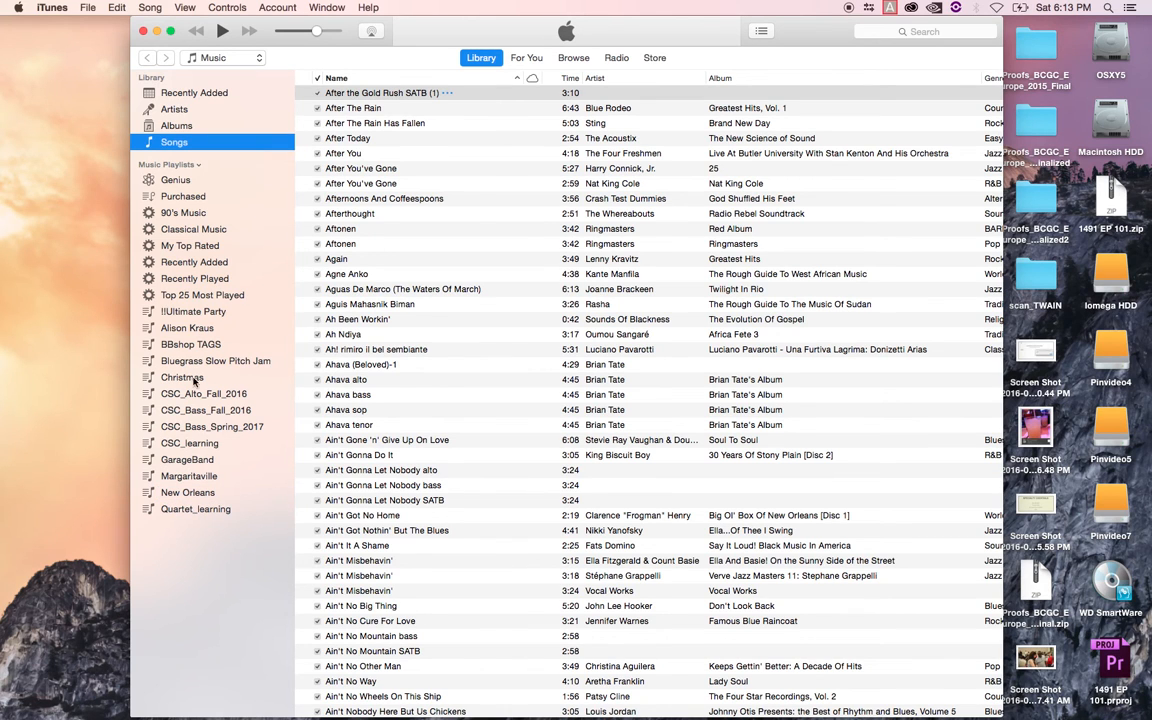
- Select the CSC_learning playlist, then switch to the library's full Songs list
left_click(188, 444)
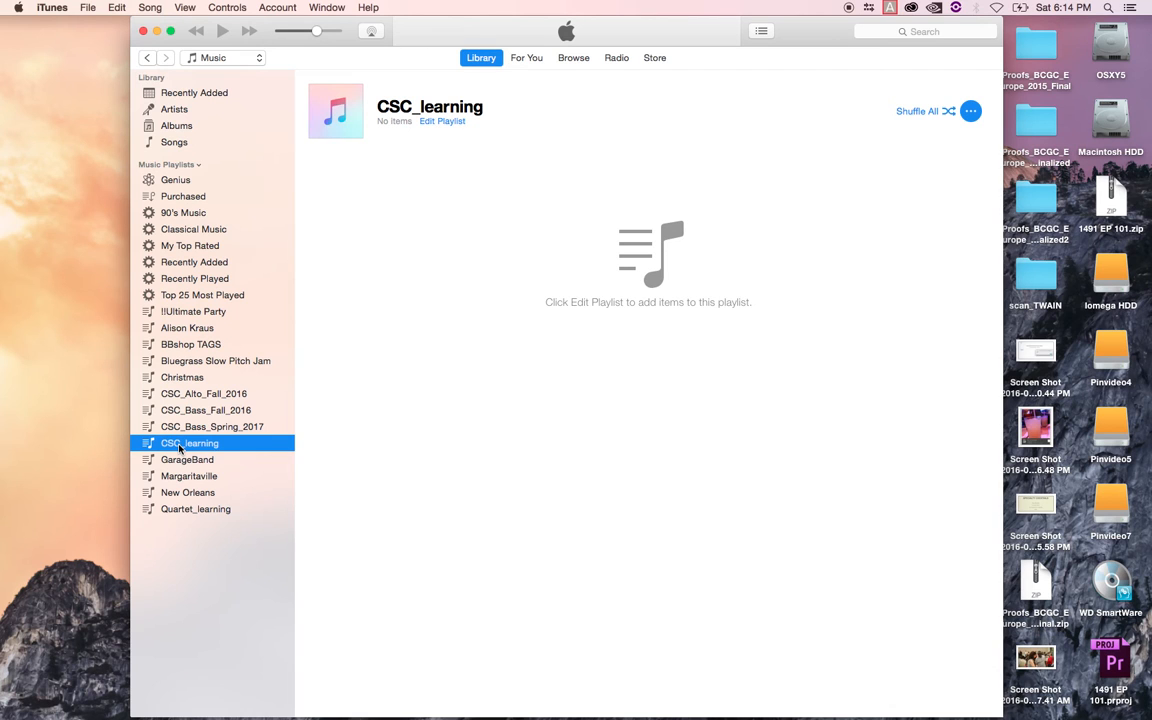
mouse_move(224, 152)
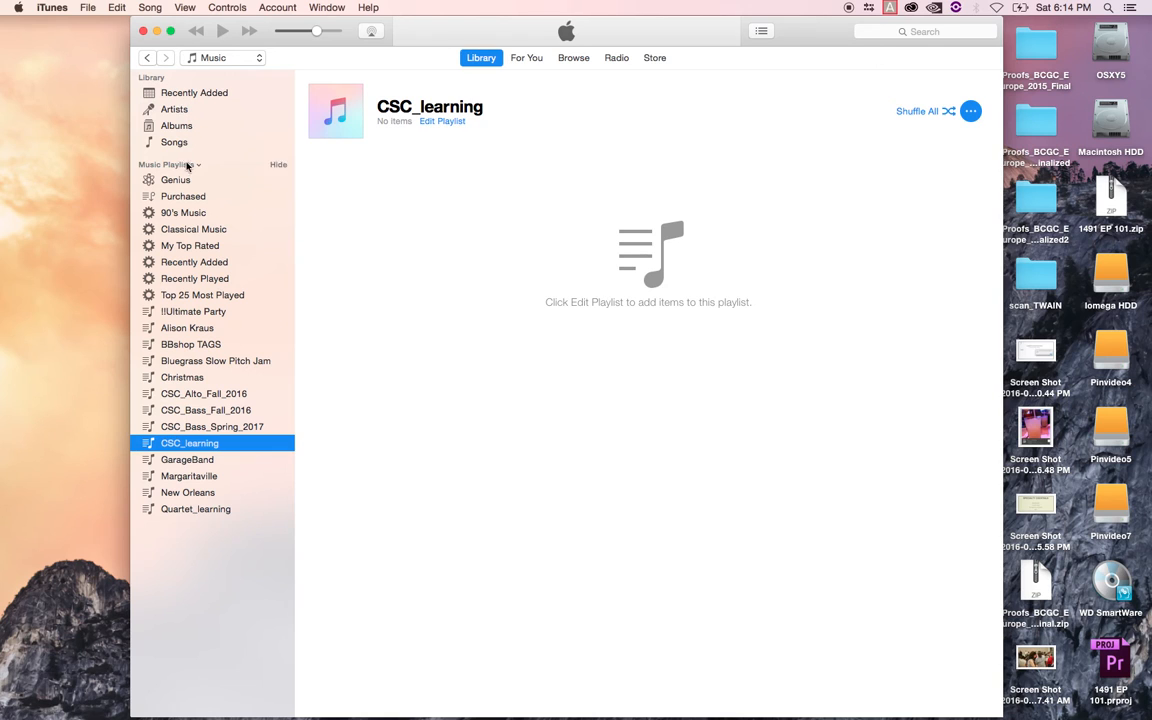
mouse_move(180, 92)
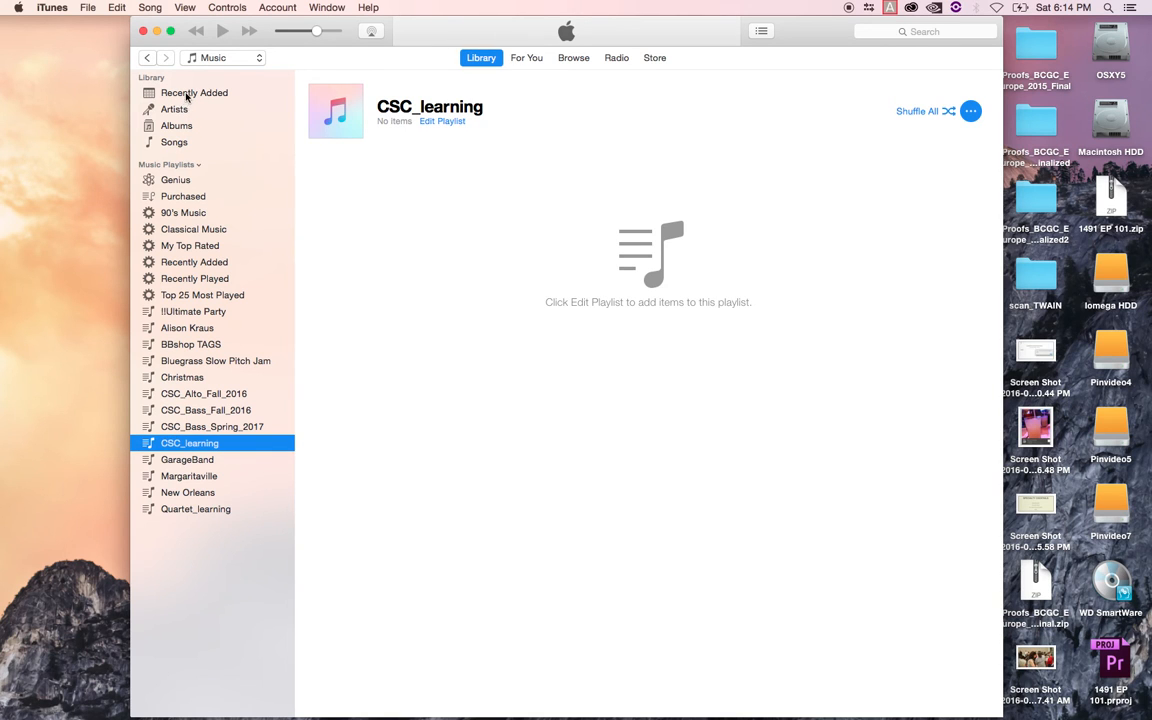
left_click(194, 92)
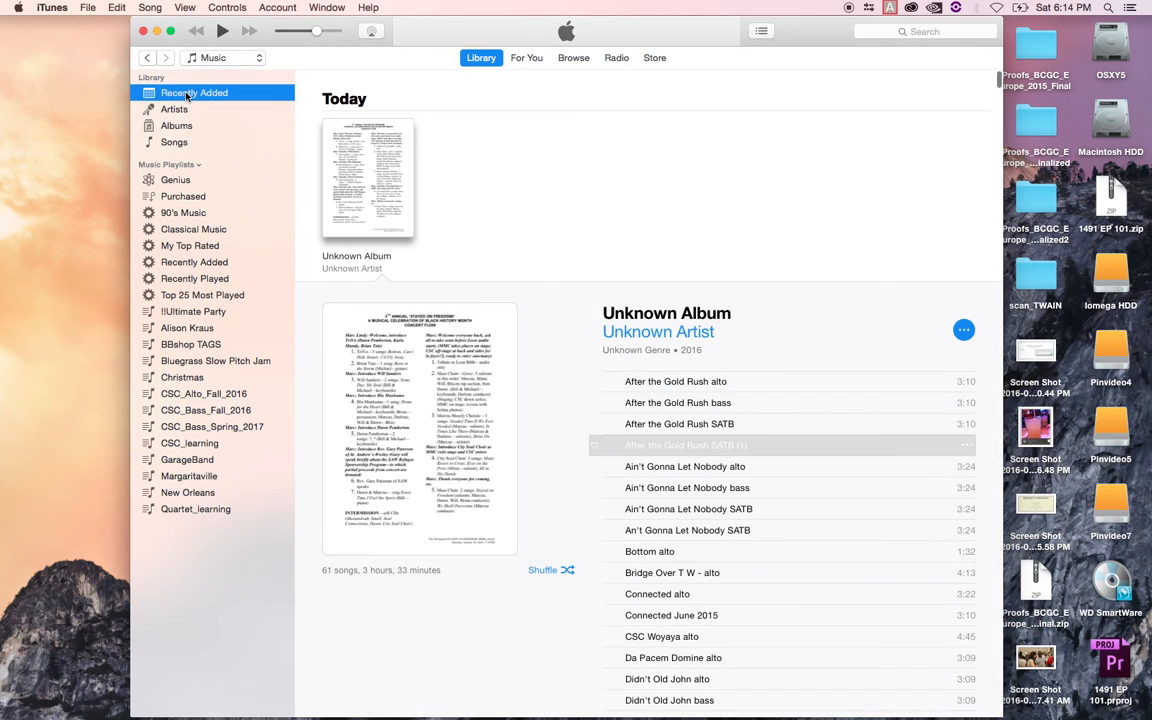
left_click(174, 142)
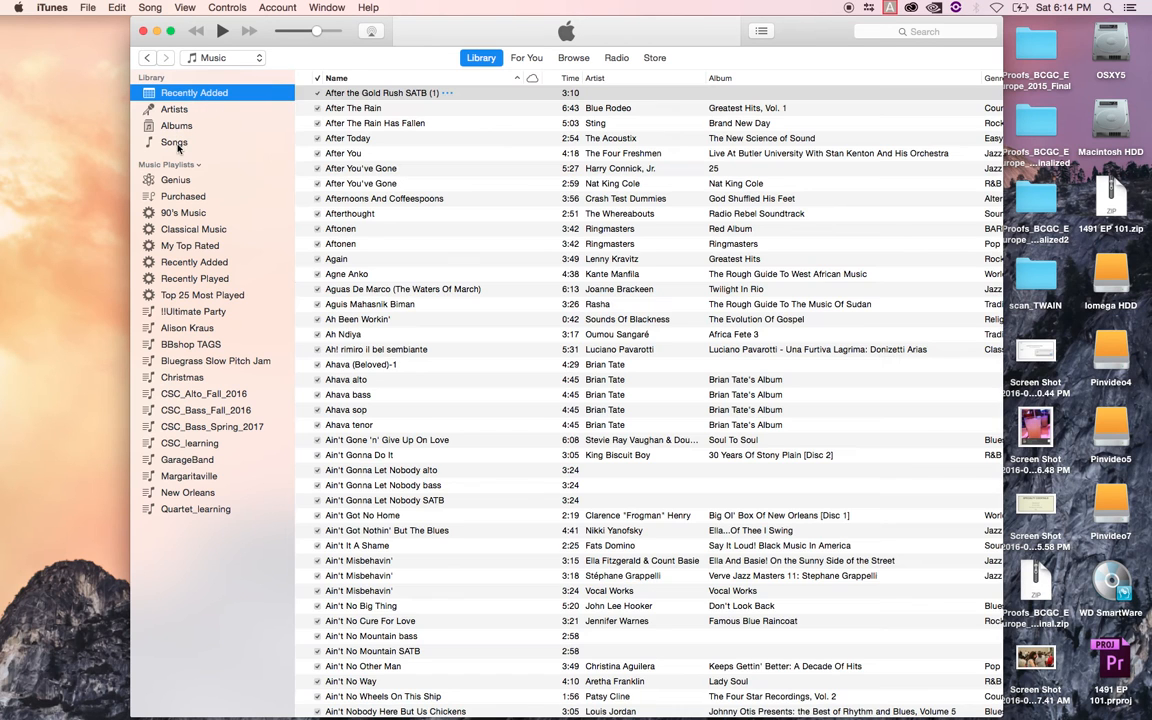
left_click(174, 142)
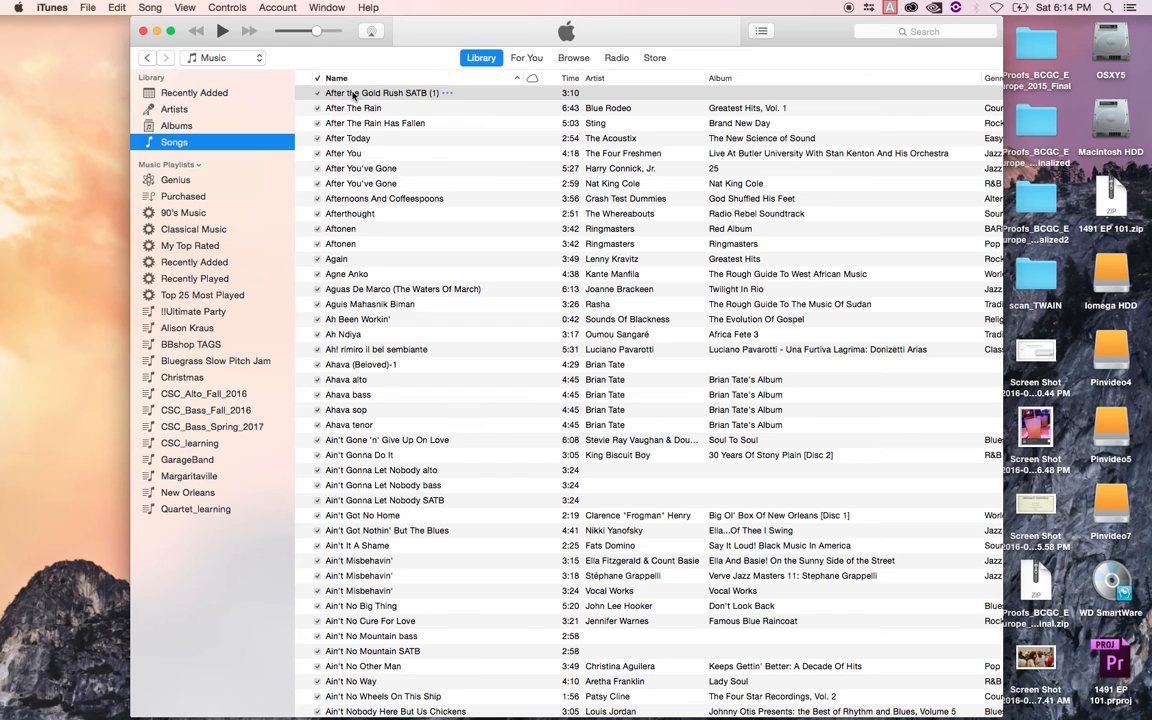
- Select After the Gold Rush SATB (1) for dragging onto the CSC_learning playlist
left_click(376, 92)
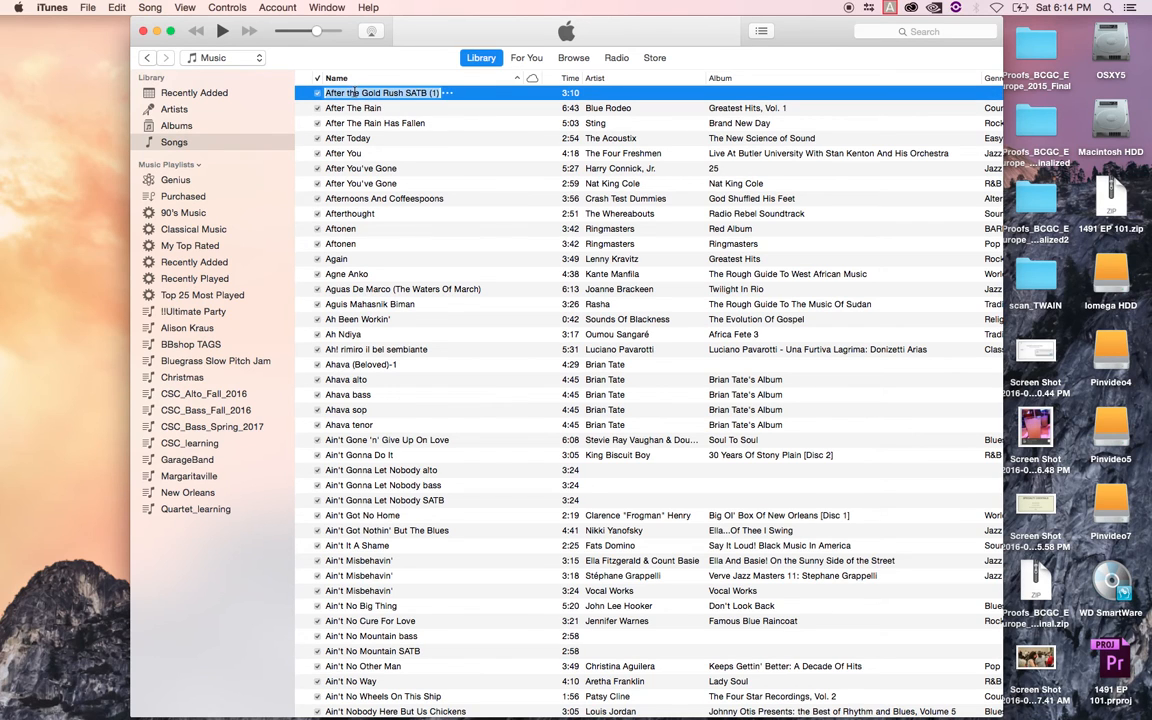
left_click(352, 108)
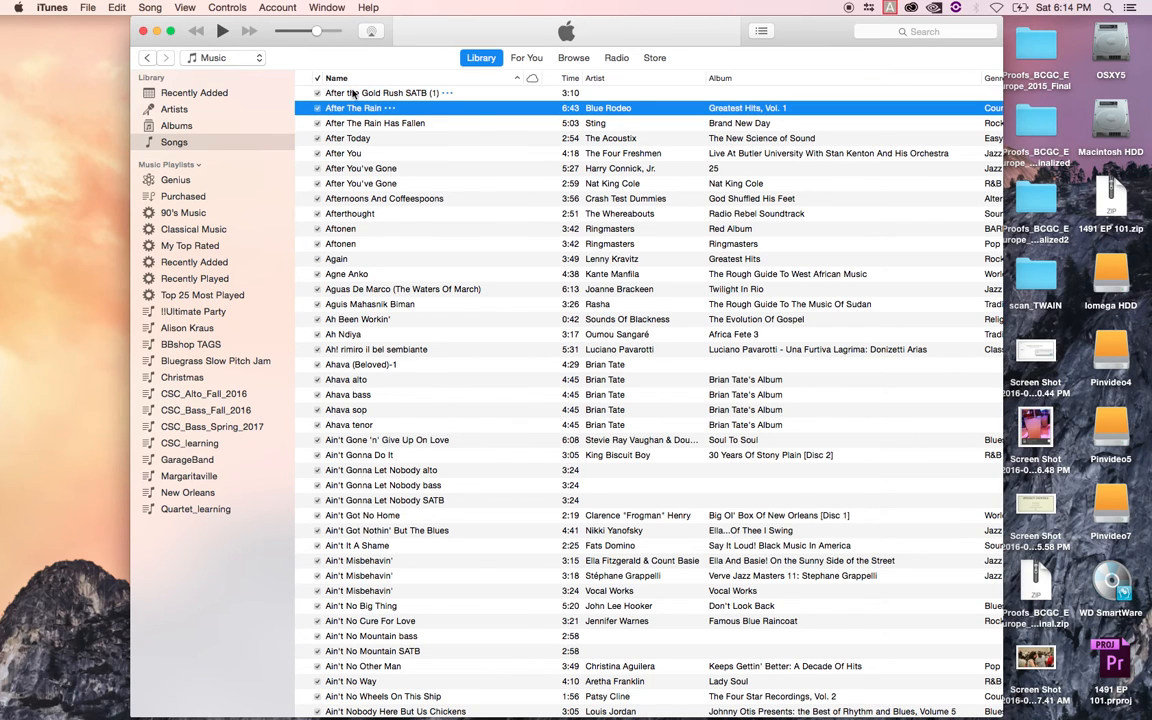
left_click(370, 92)
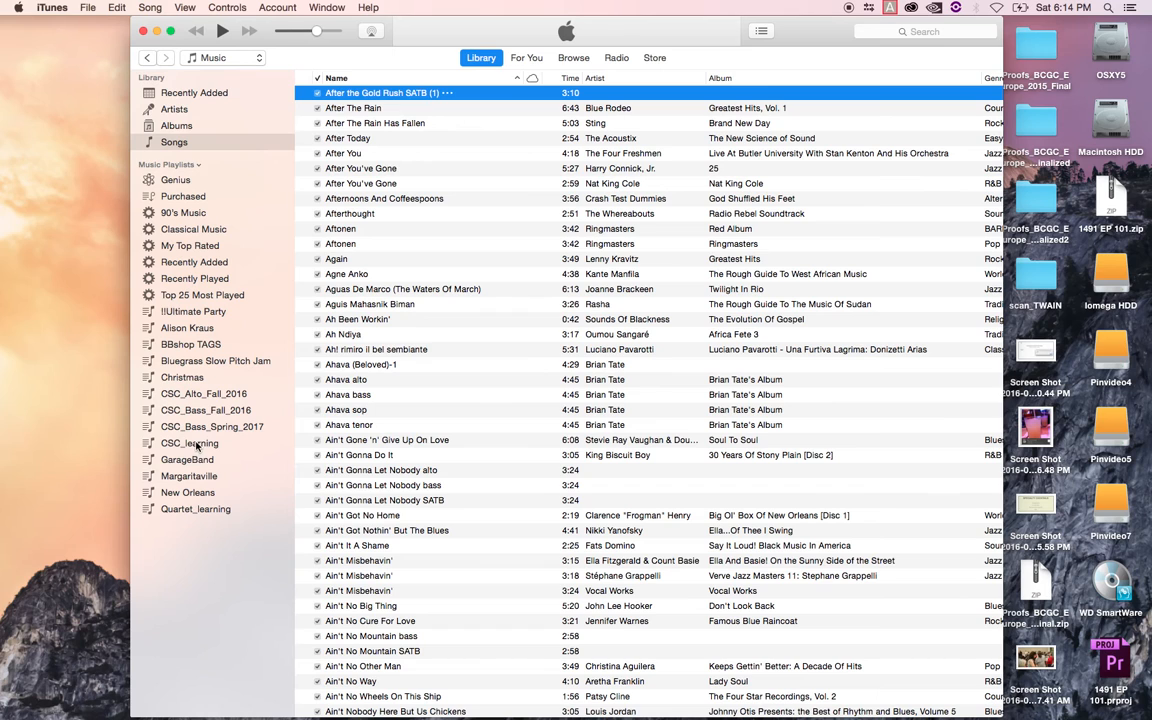
mouse_move(384, 320)
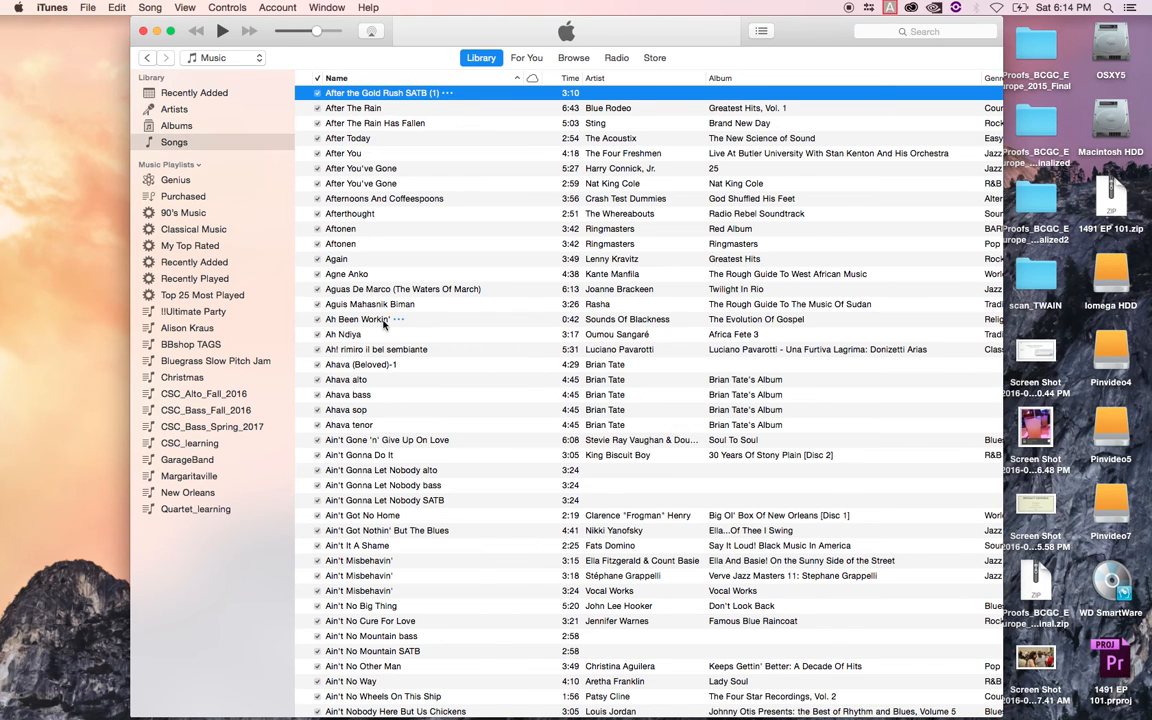
mouse_move(470, 280)
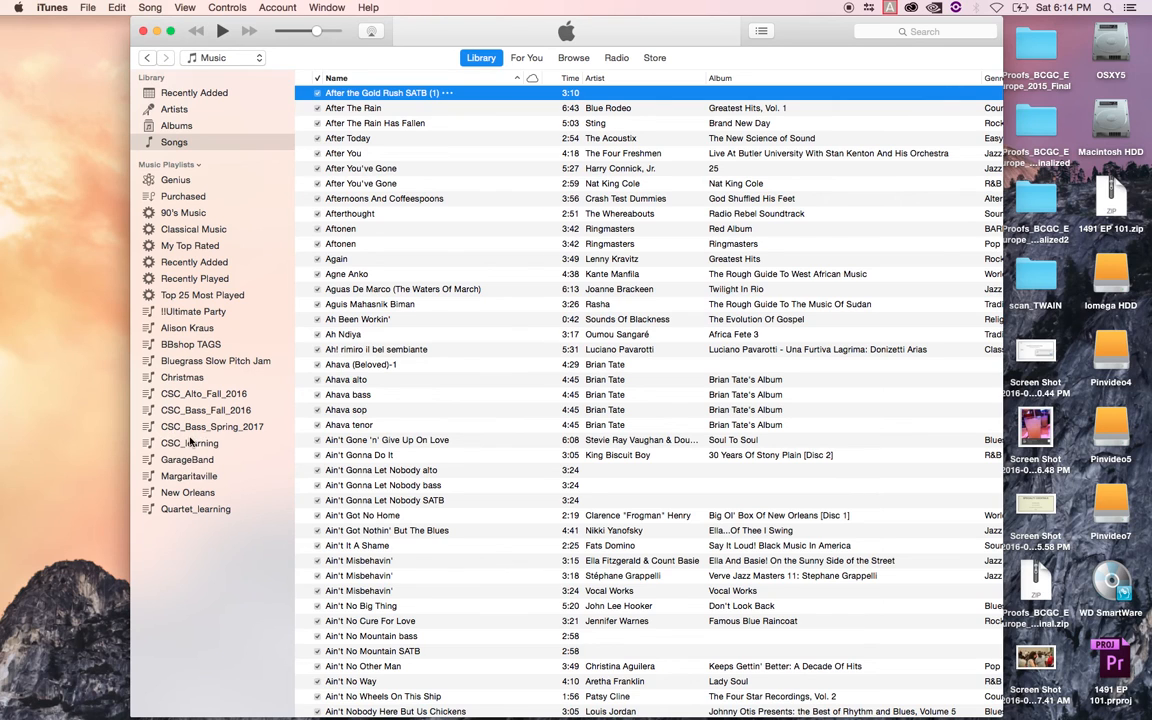
- Open CSC_learning and select its one song, After the Gold Rush SATB
left_click(188, 442)
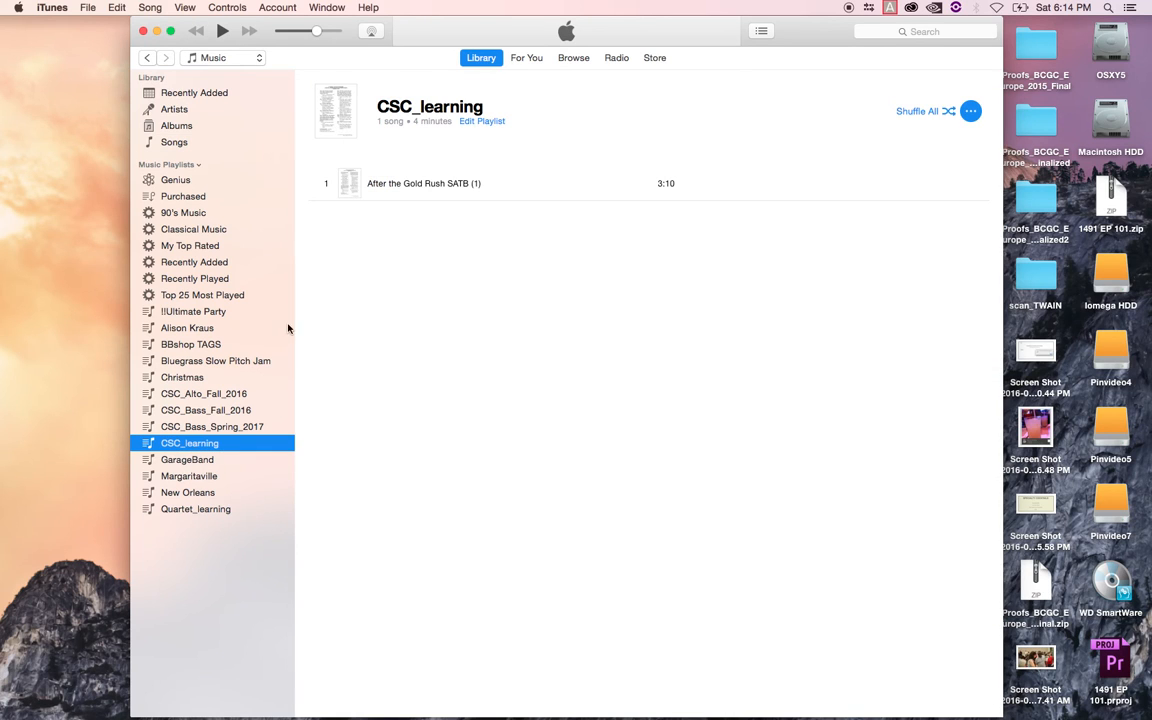
left_click(424, 184)
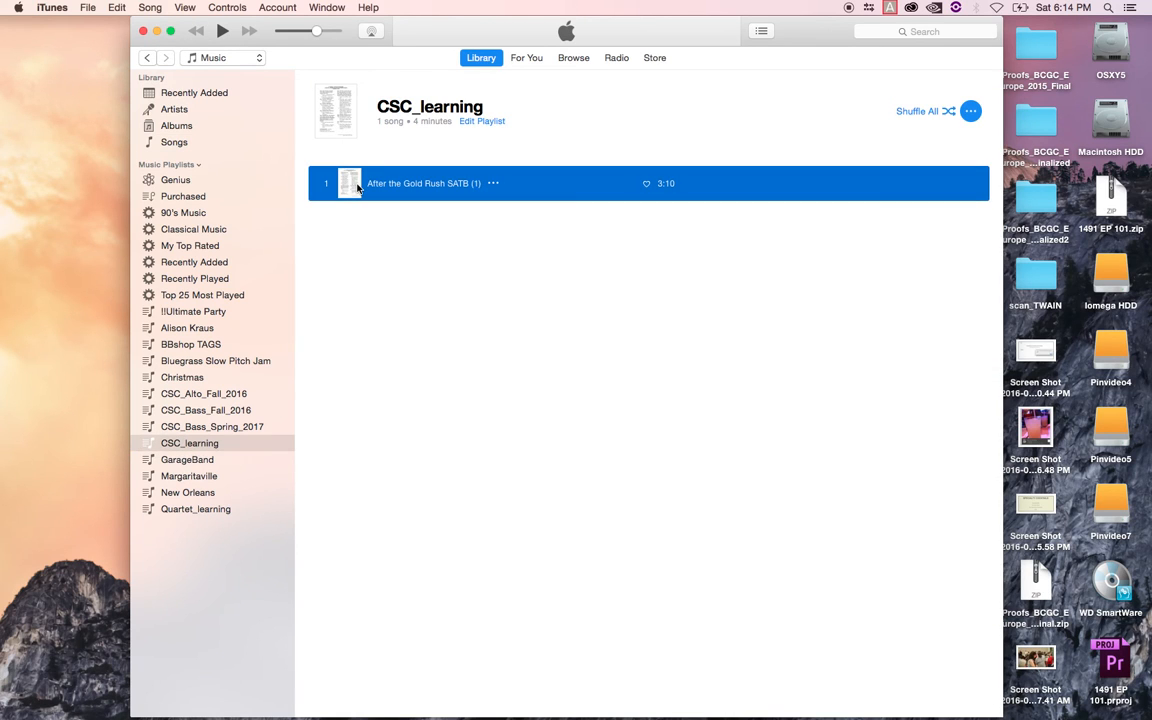
mouse_move(422, 254)
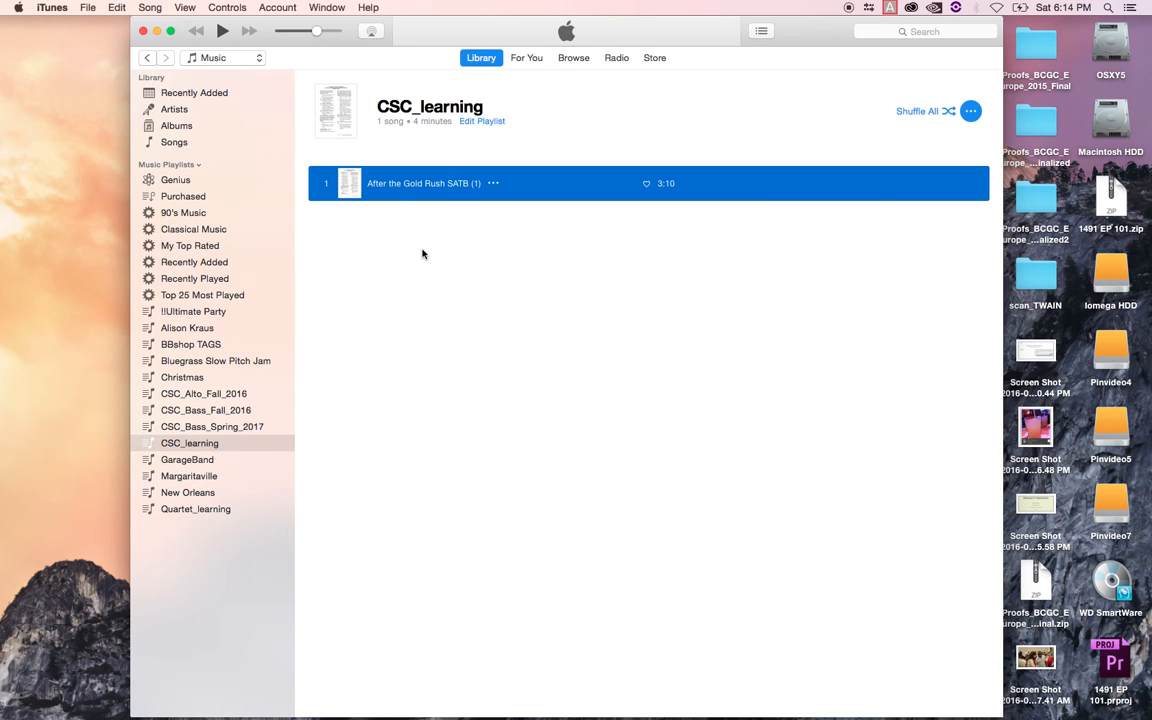
mouse_move(336, 188)
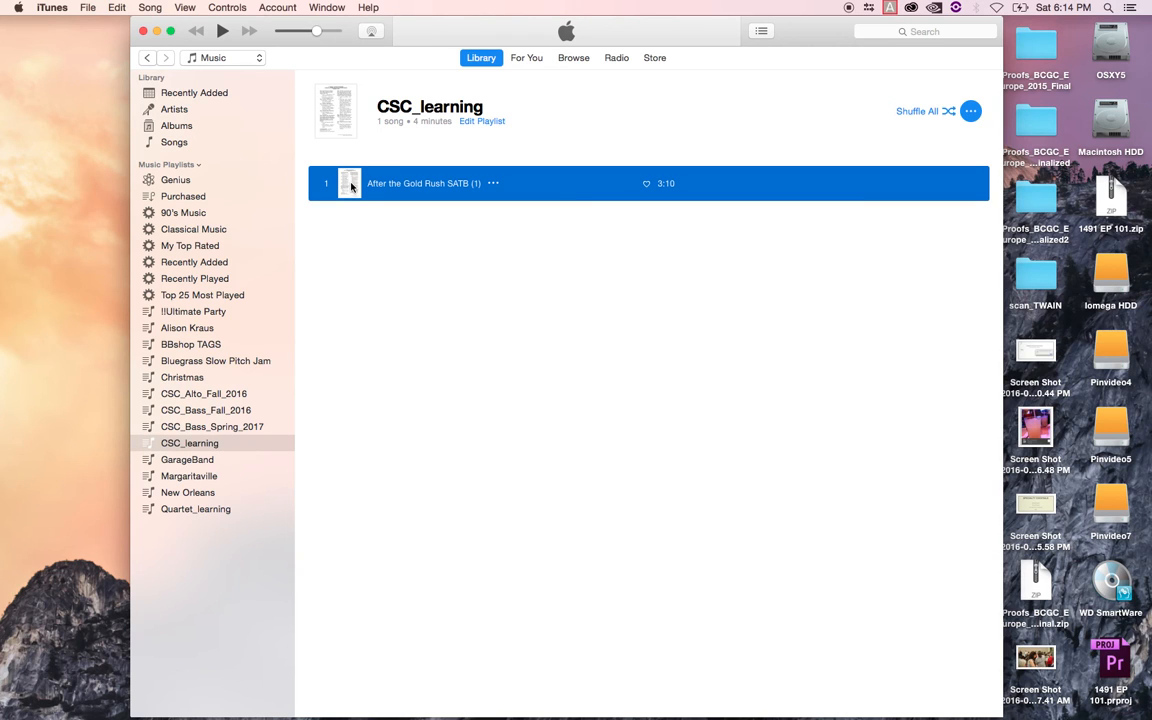
left_click(340, 250)
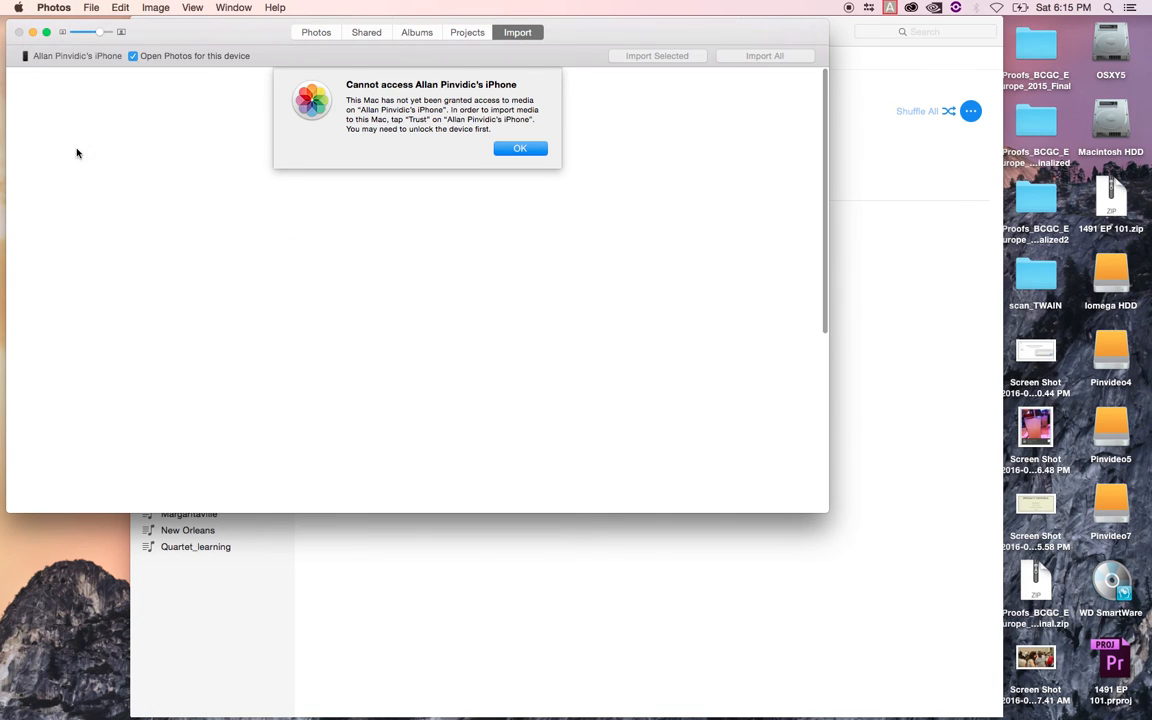
- Dismiss the 'Cannot access iPhone' import warning in Photos
left_click(520, 148)
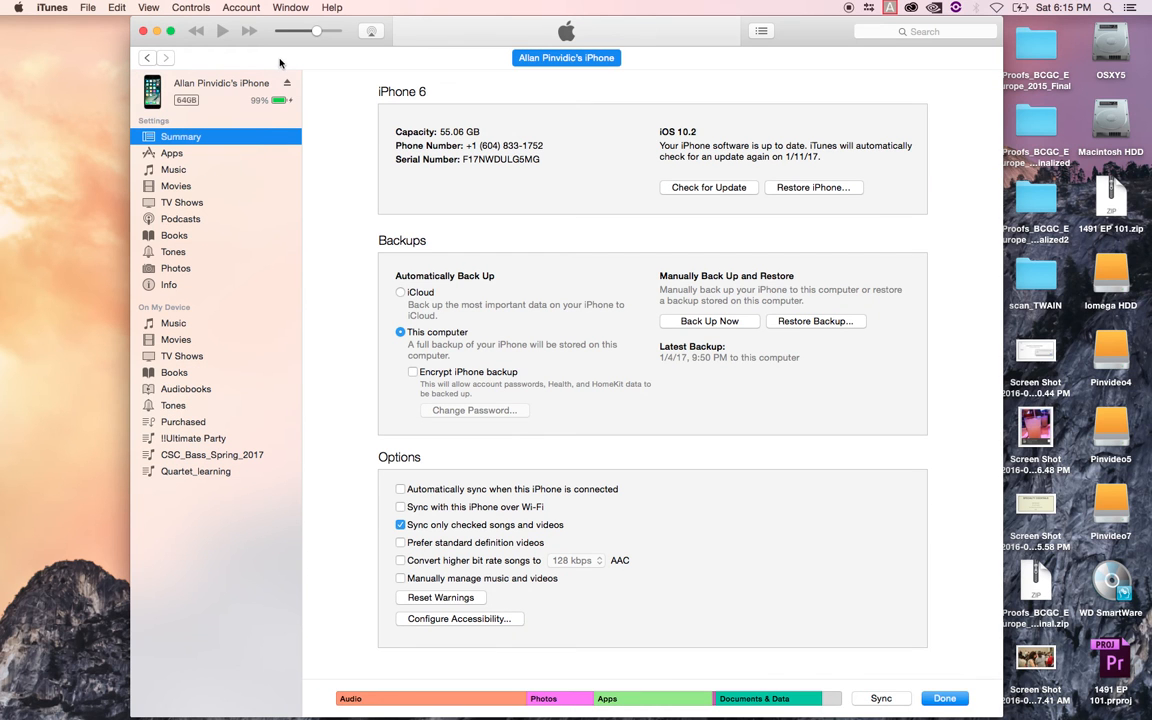
mouse_move(520, 144)
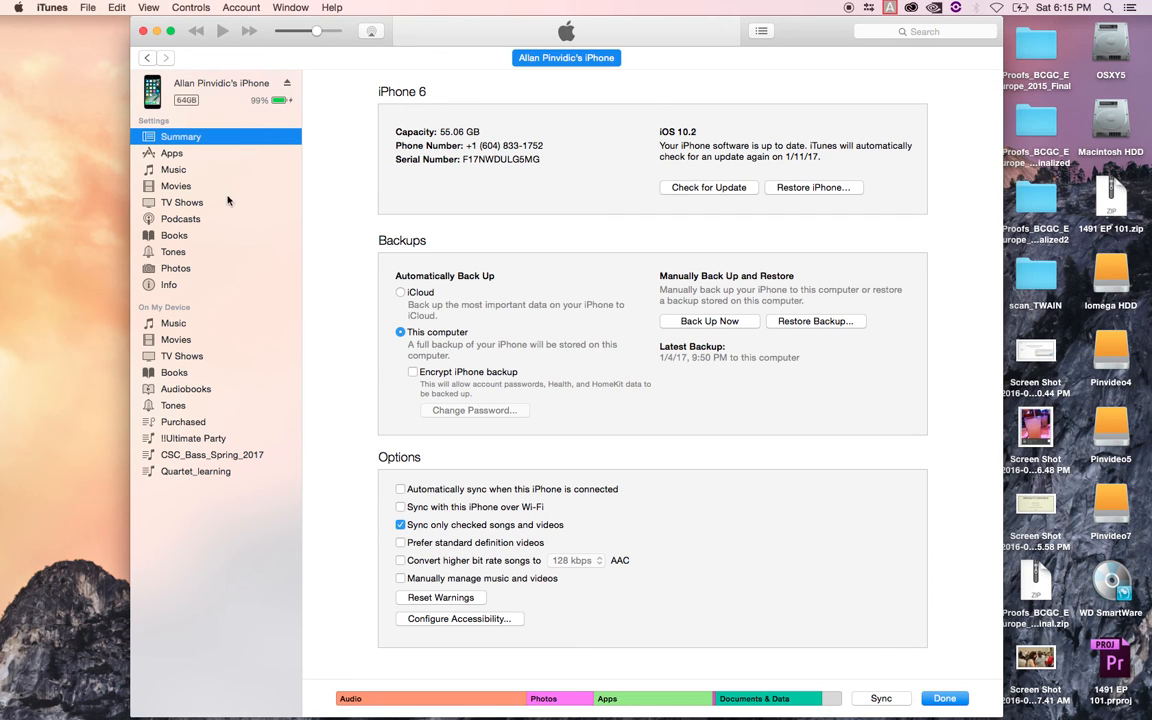
mouse_move(756, 574)
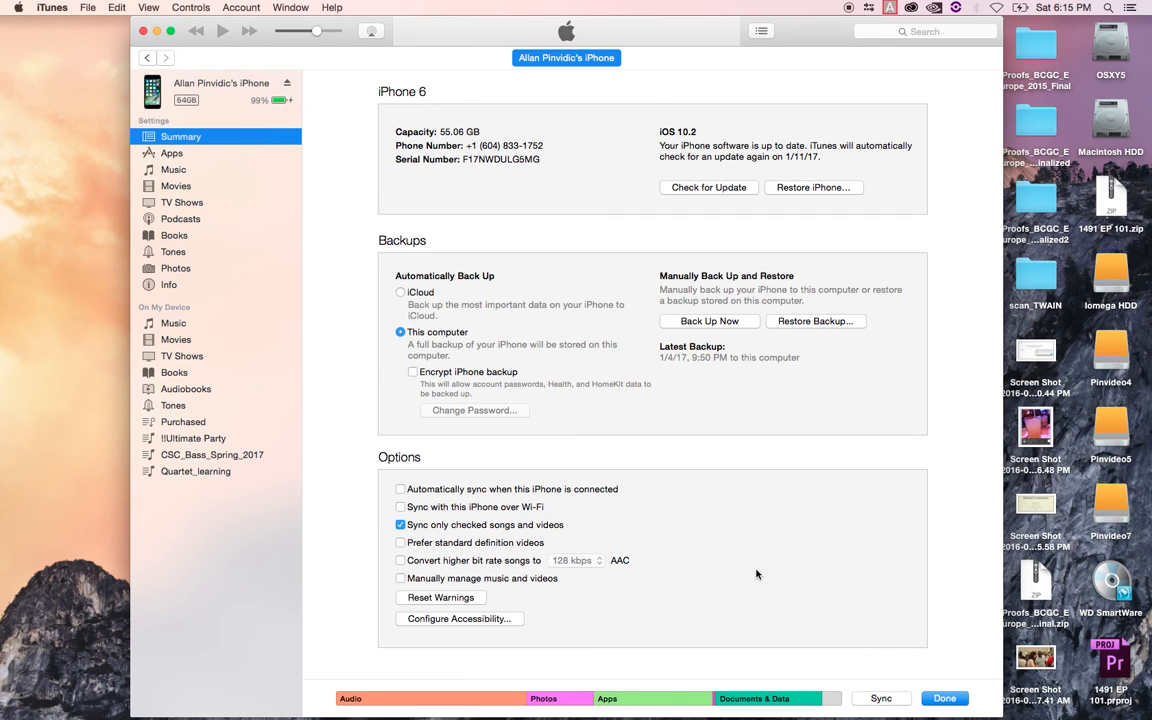
mouse_move(172, 168)
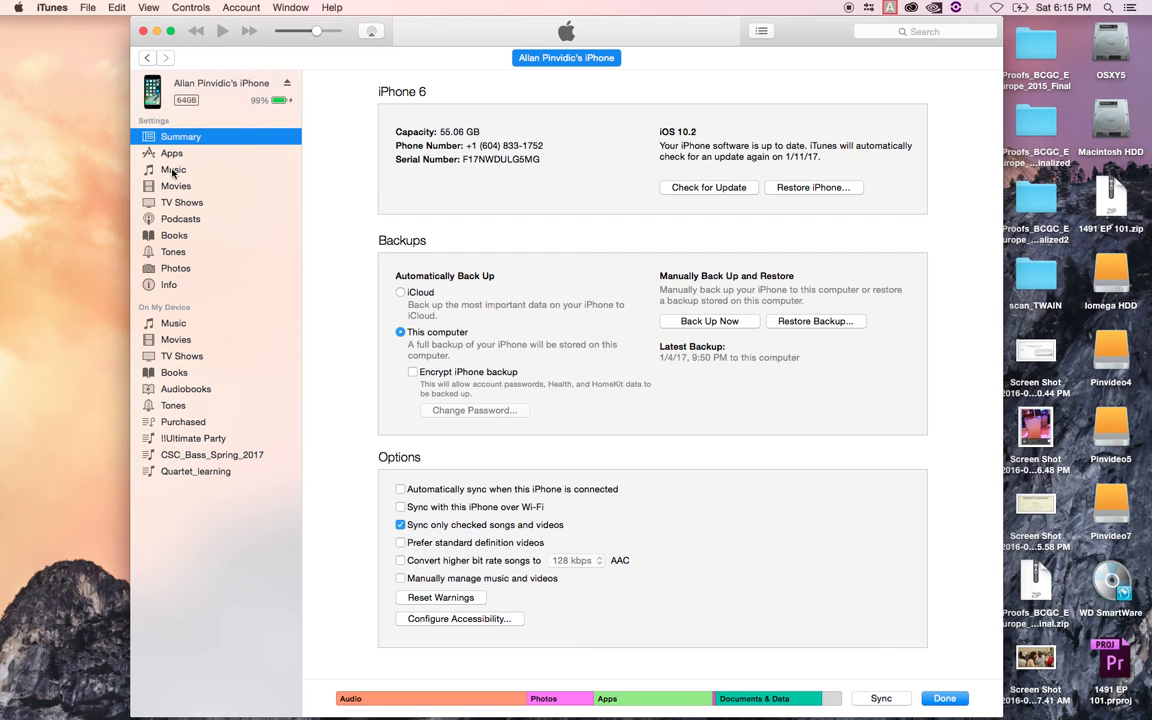
- Tick the CSC_learning playlist in the iPhone's Music sync settings
left_click(172, 168)
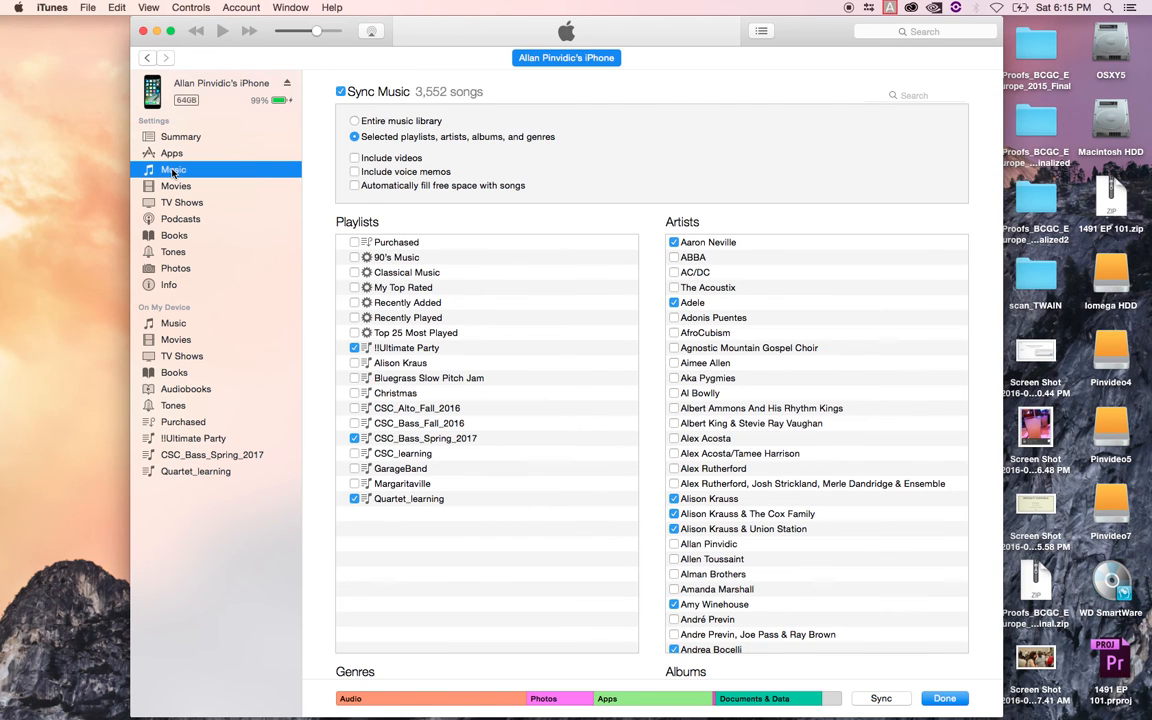
mouse_move(740, 374)
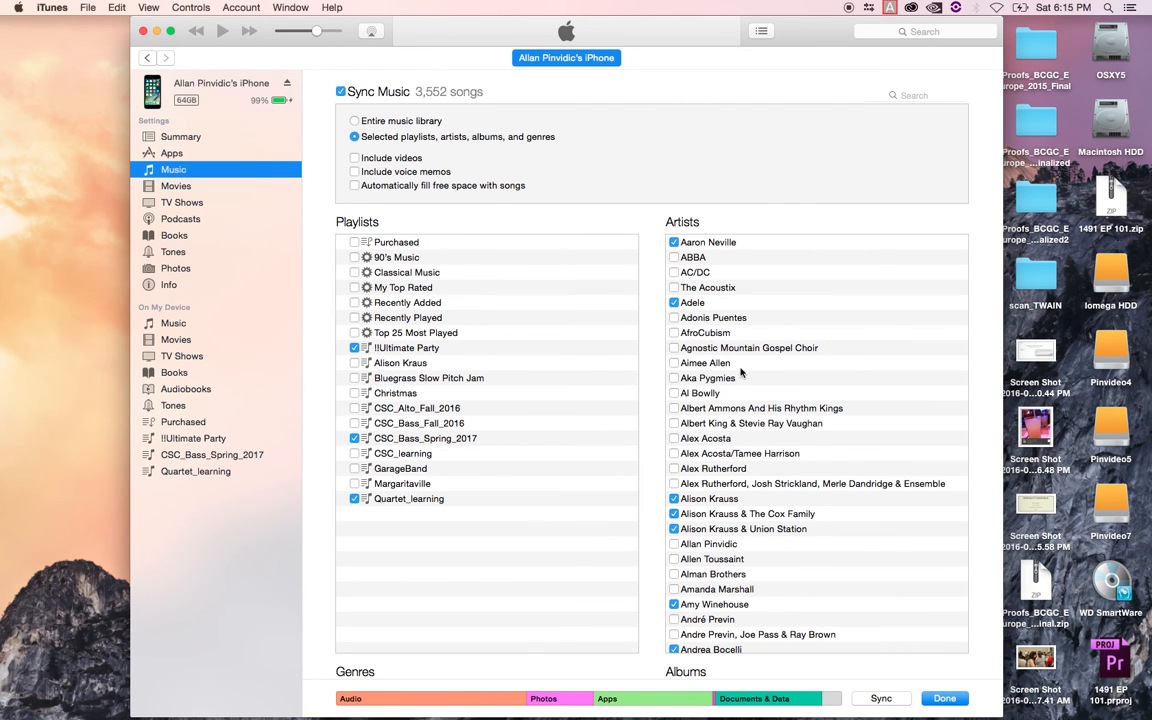
mouse_move(608, 398)
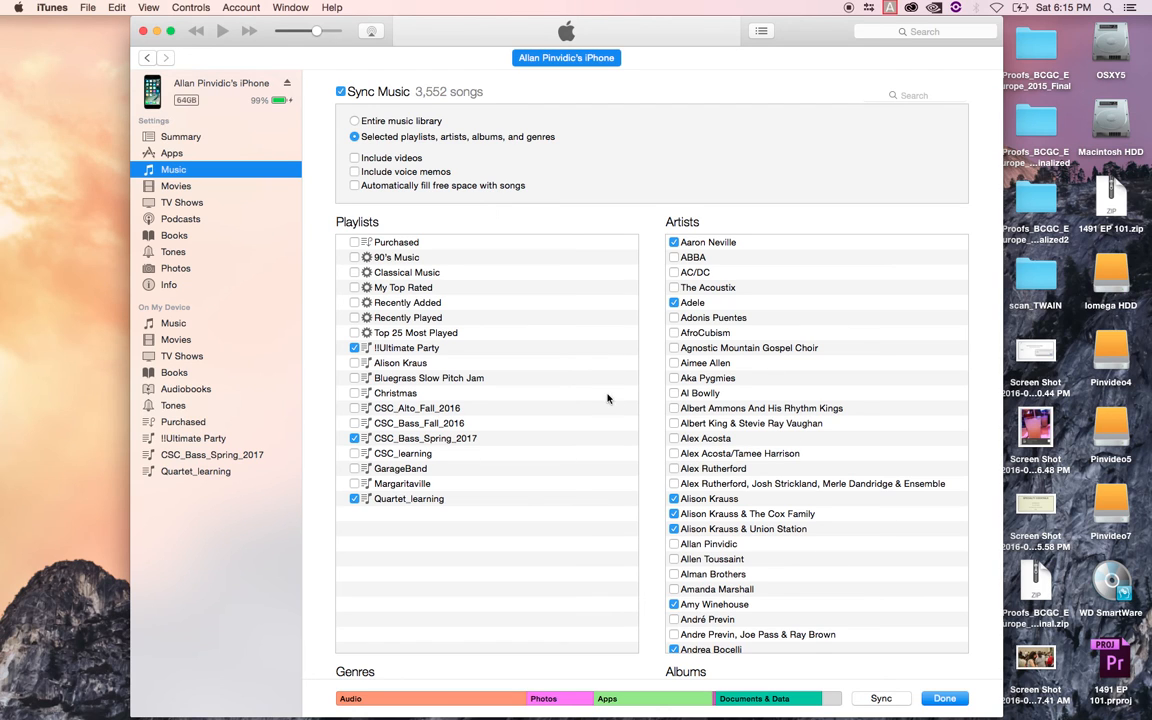
mouse_move(592, 464)
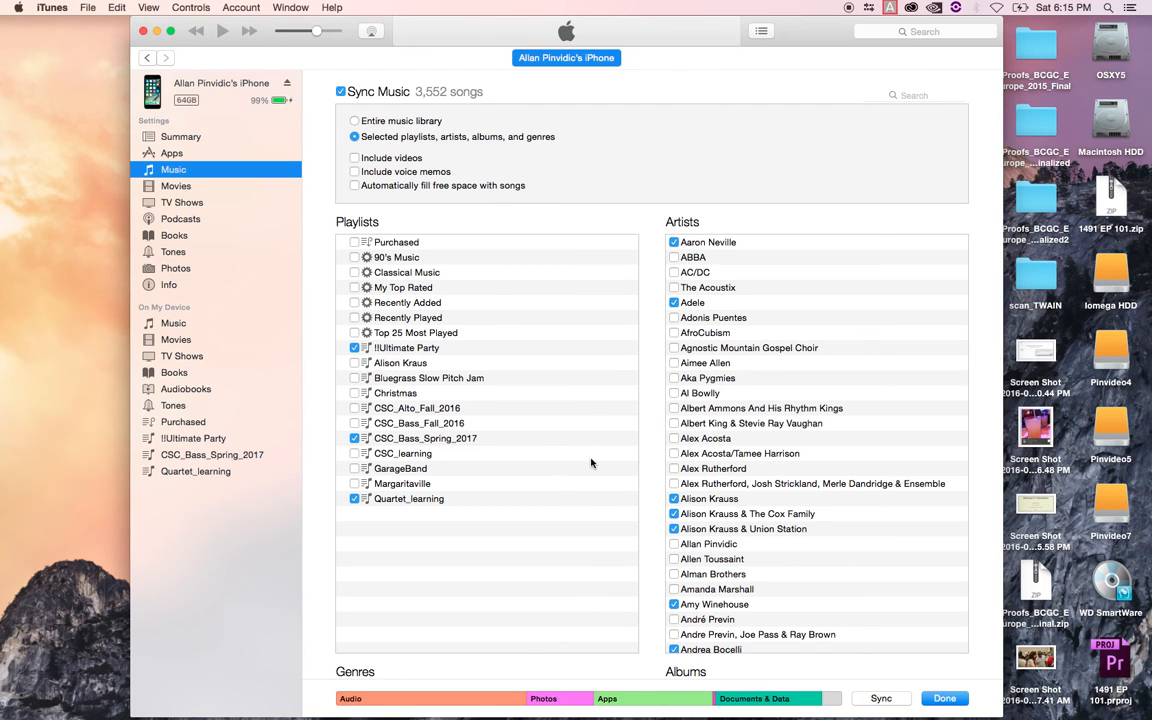
mouse_move(368, 470)
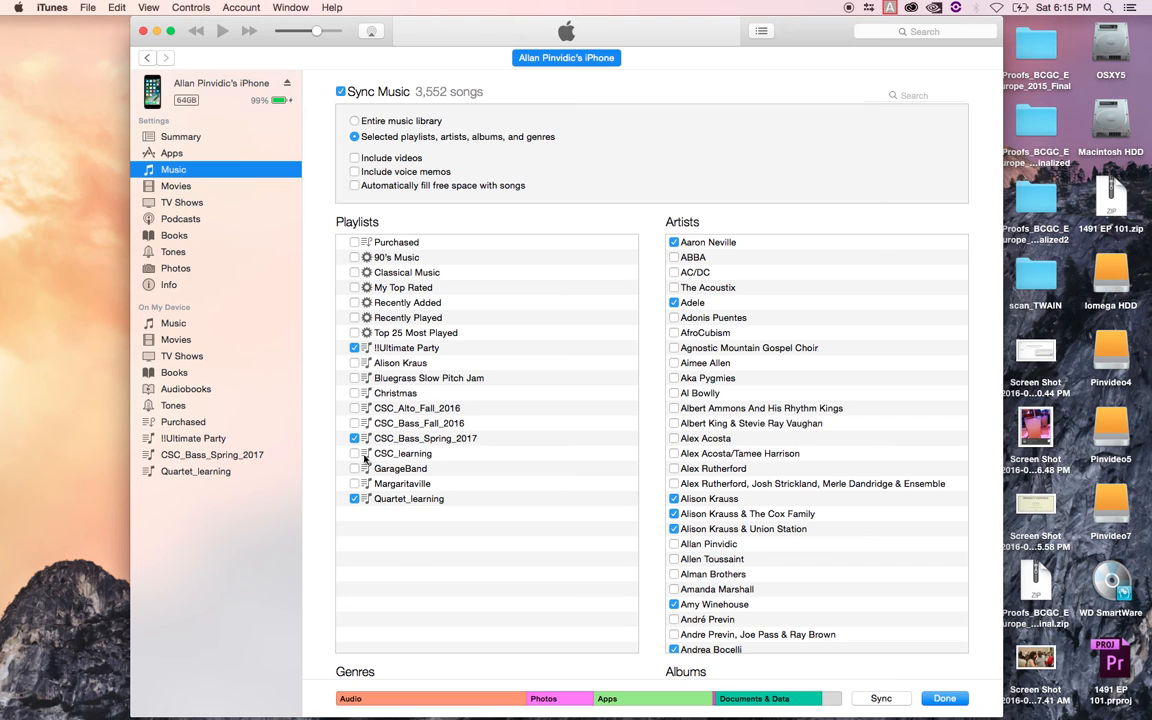
left_click(354, 452)
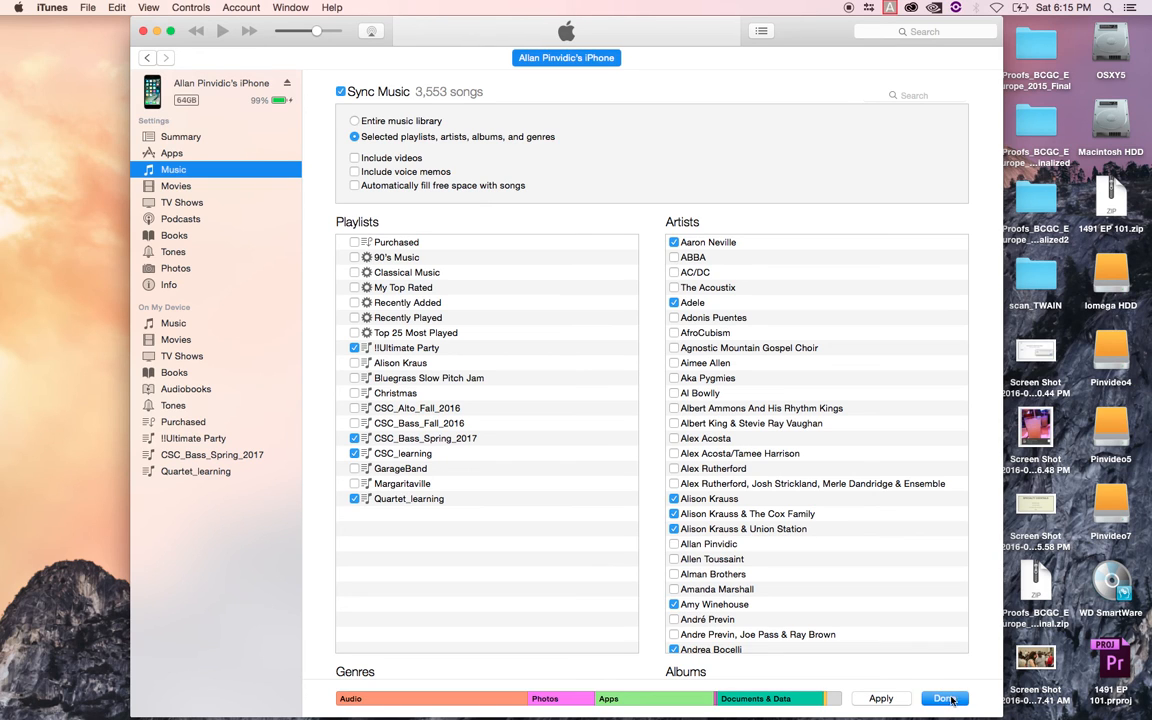
- Apply the updated music sync choices so the iPhone begins syncing
left_click(944, 698)
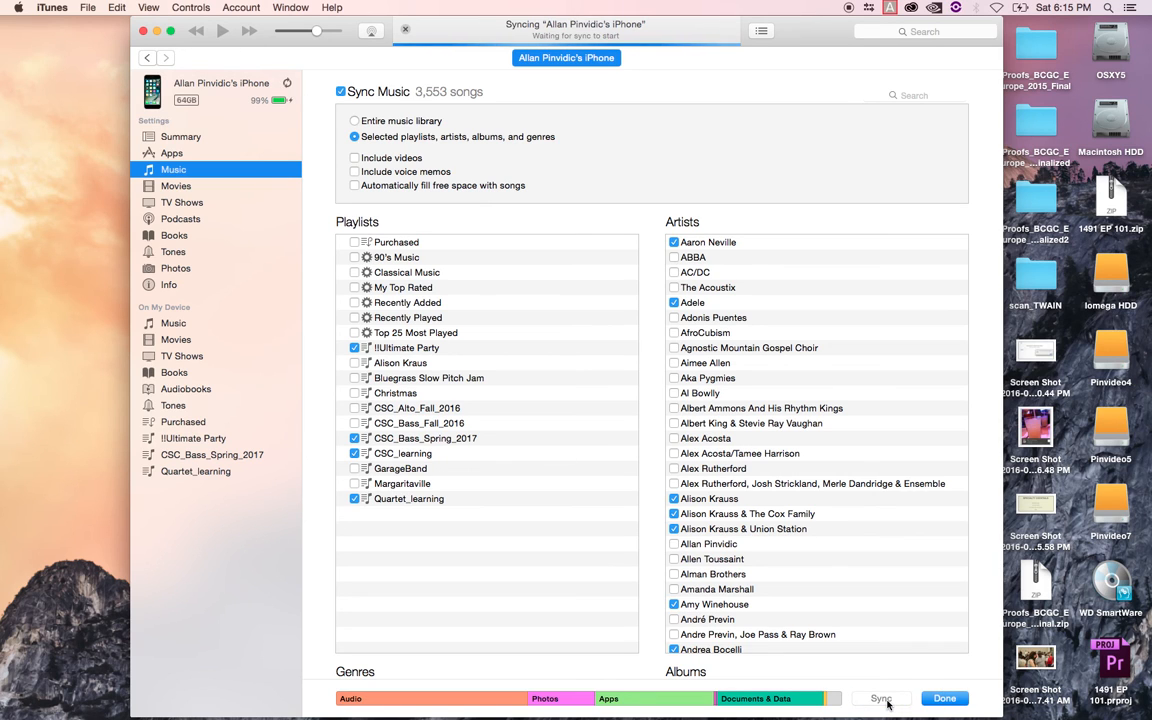
mouse_move(752, 114)
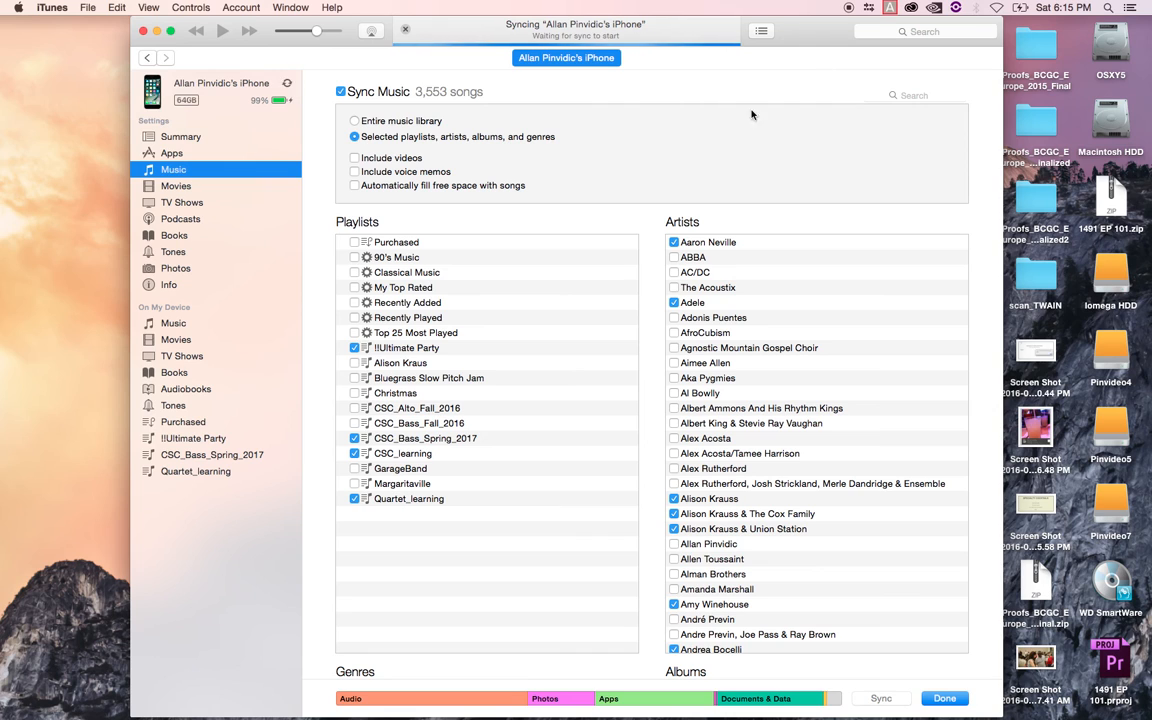
mouse_move(528, 296)
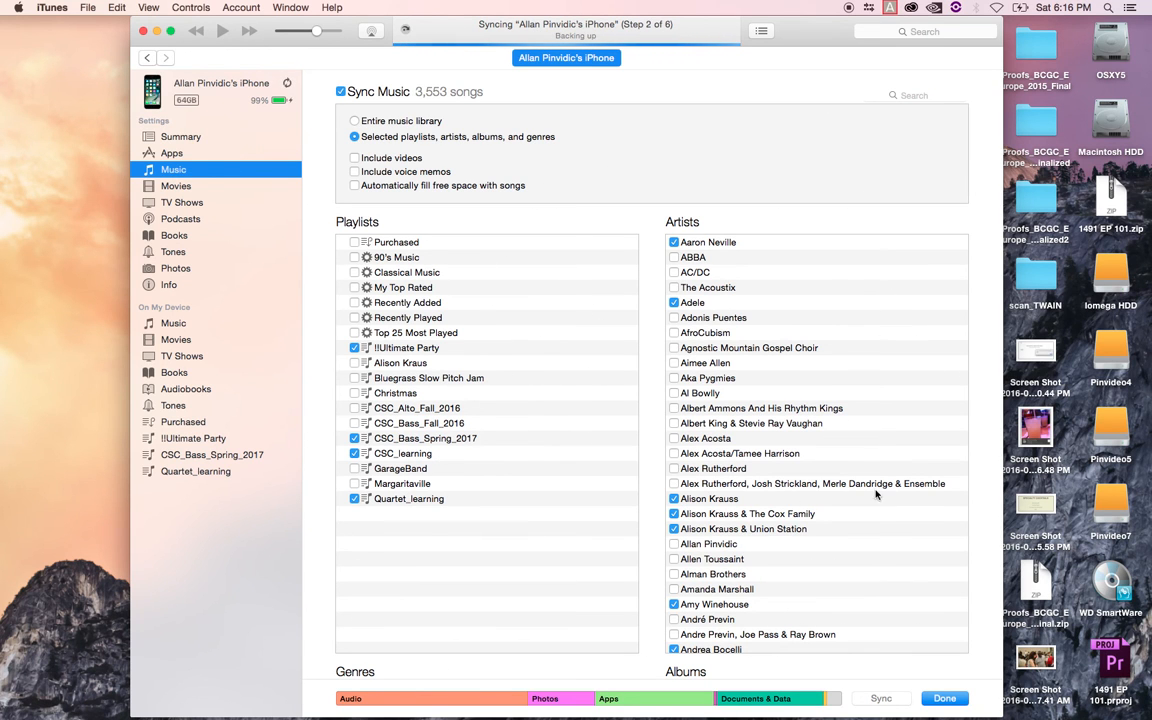
mouse_move(976, 600)
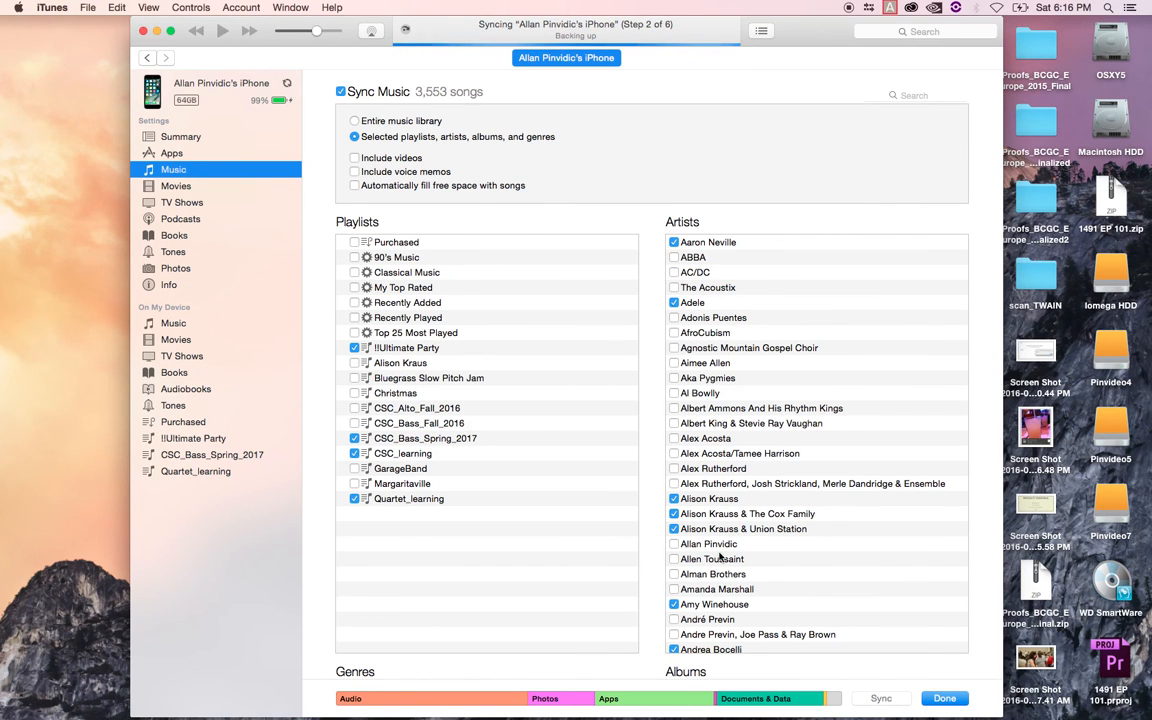
mouse_move(518, 370)
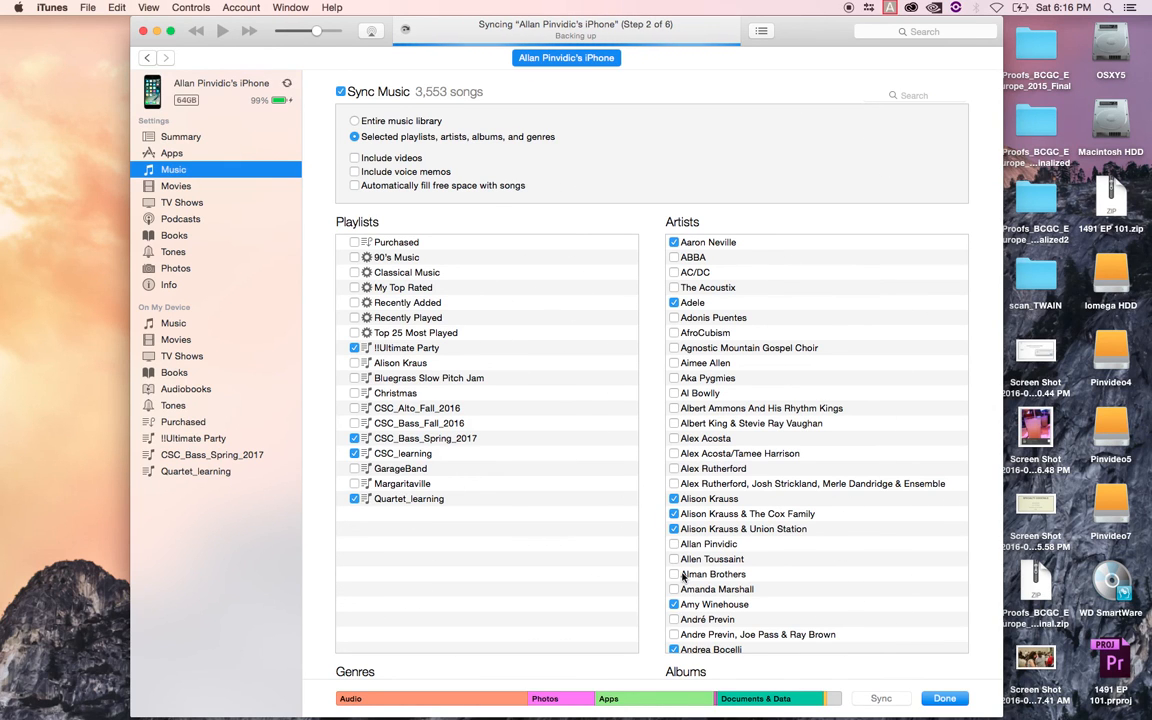
mouse_move(860, 516)
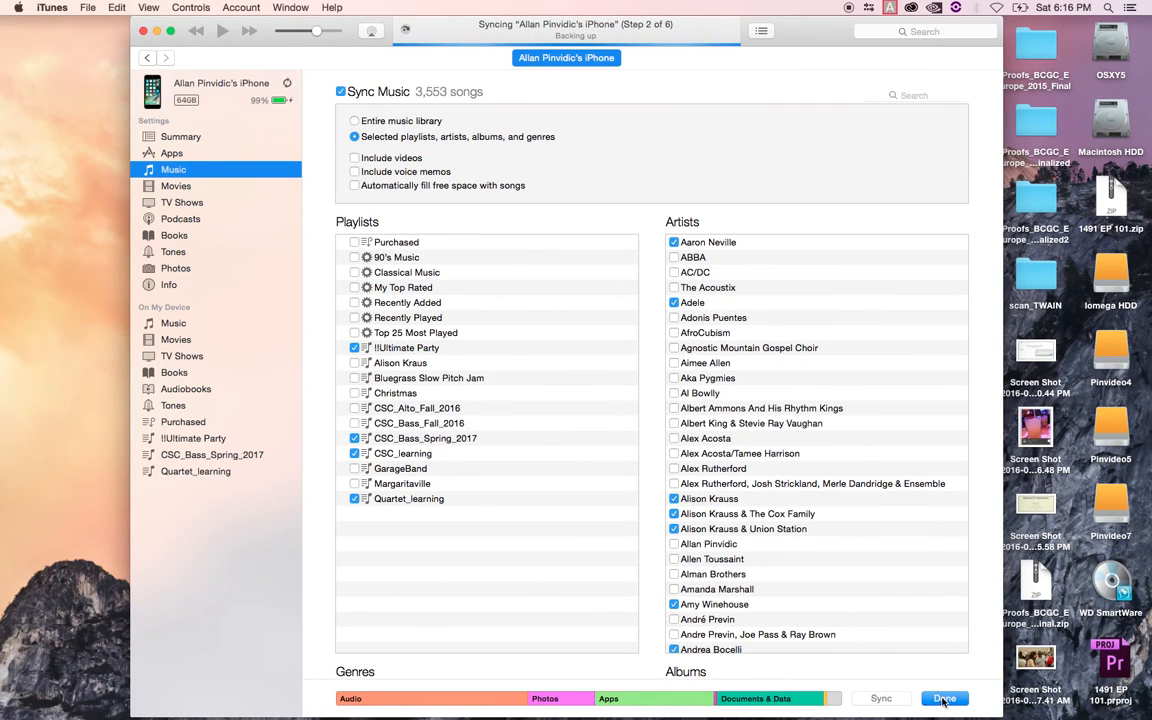
- Leave device settings and reopen the iPhone's Summary while the backup runs
left_click(944, 698)
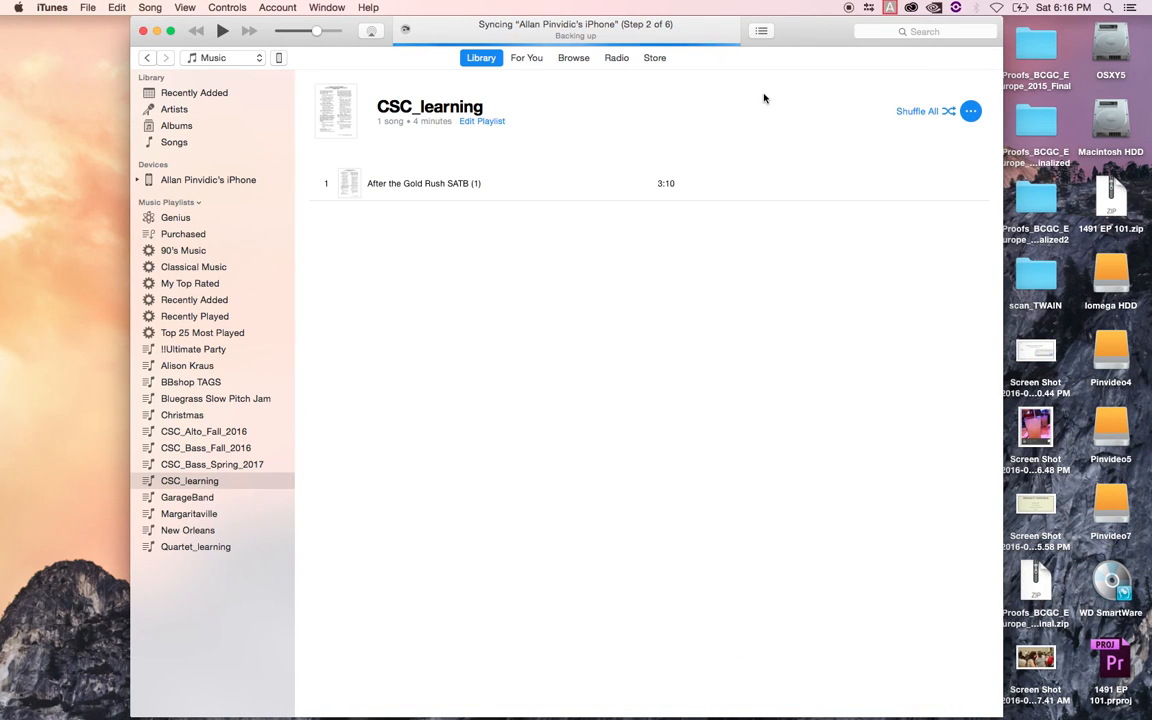
mouse_move(788, 114)
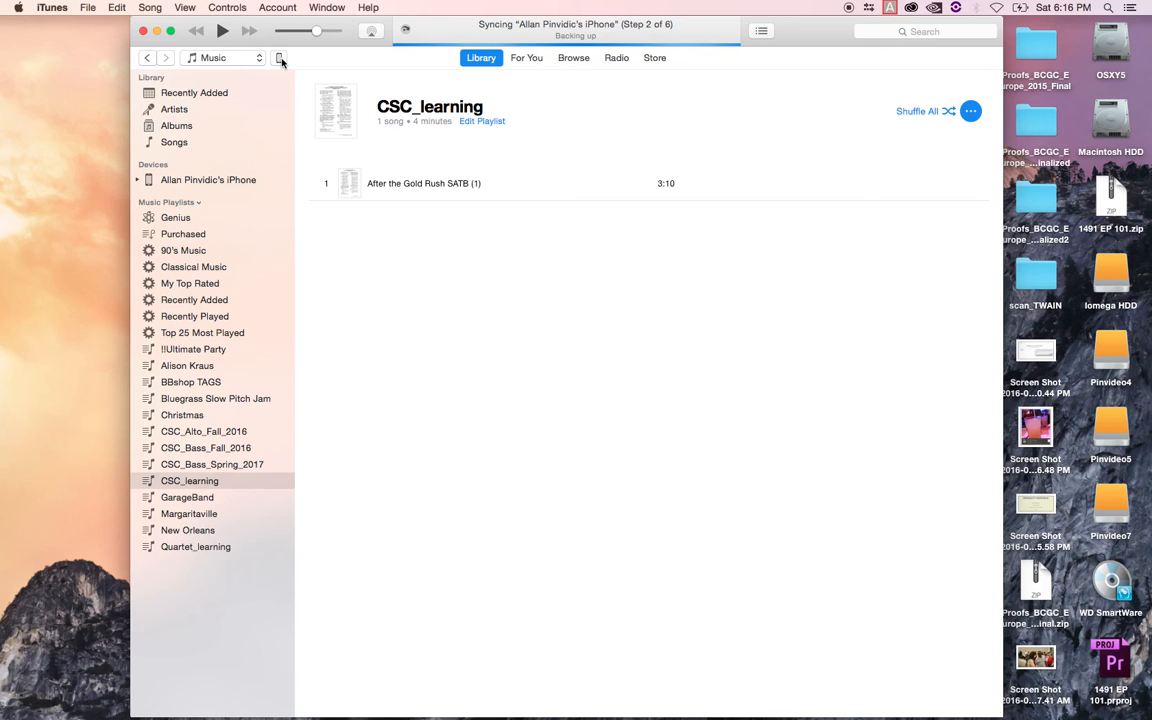
mouse_move(264, 40)
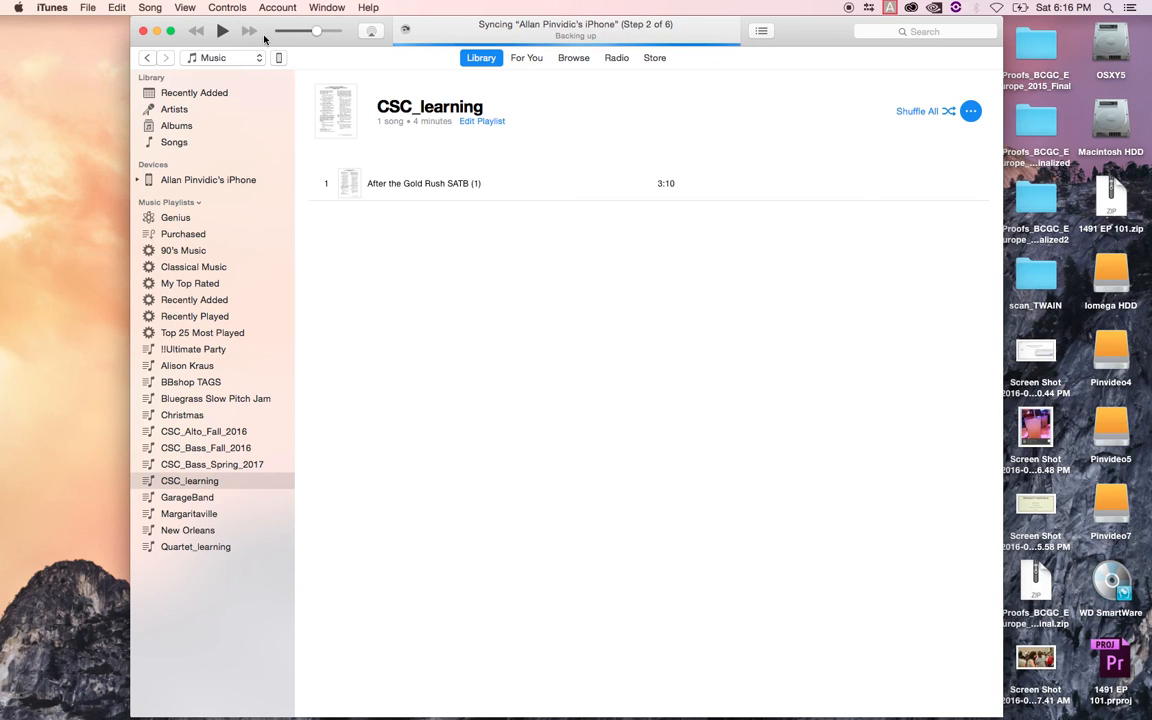
left_click(136, 180)
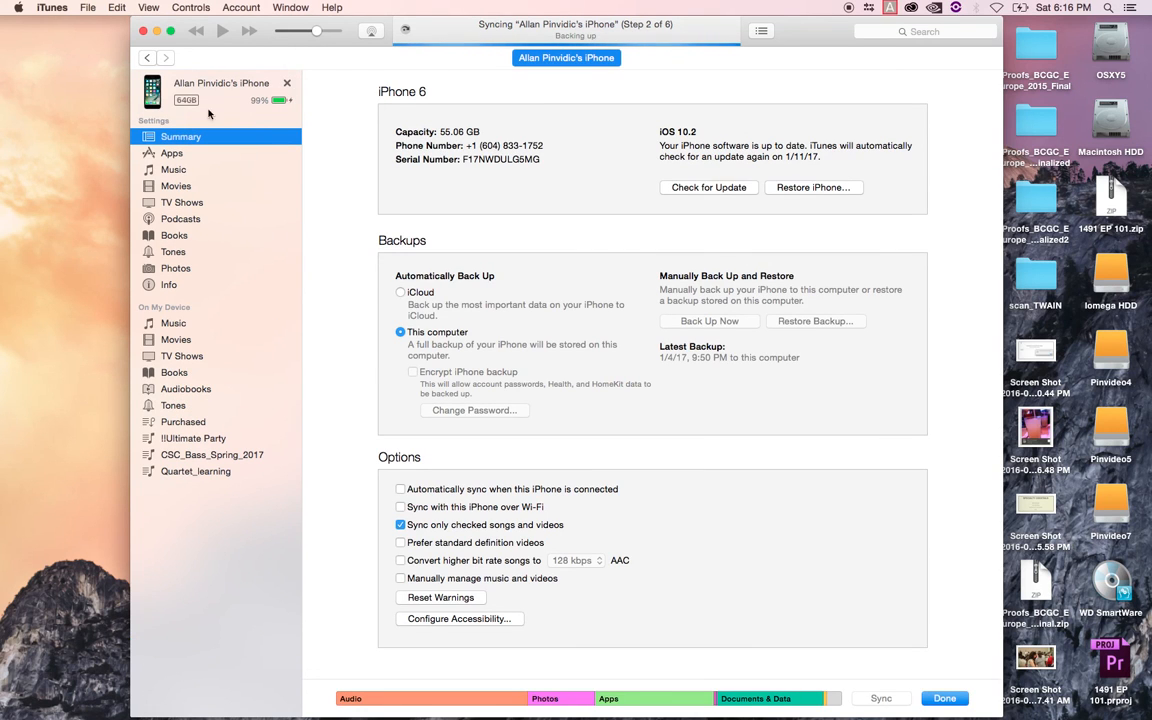
mouse_move(268, 42)
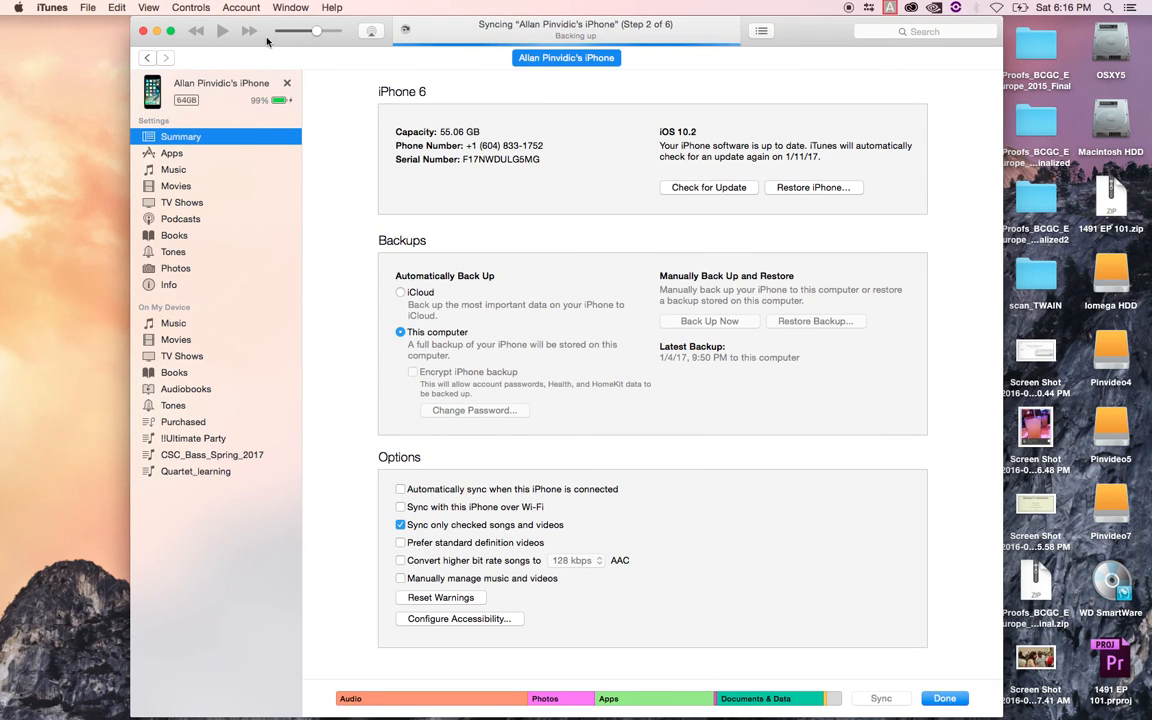